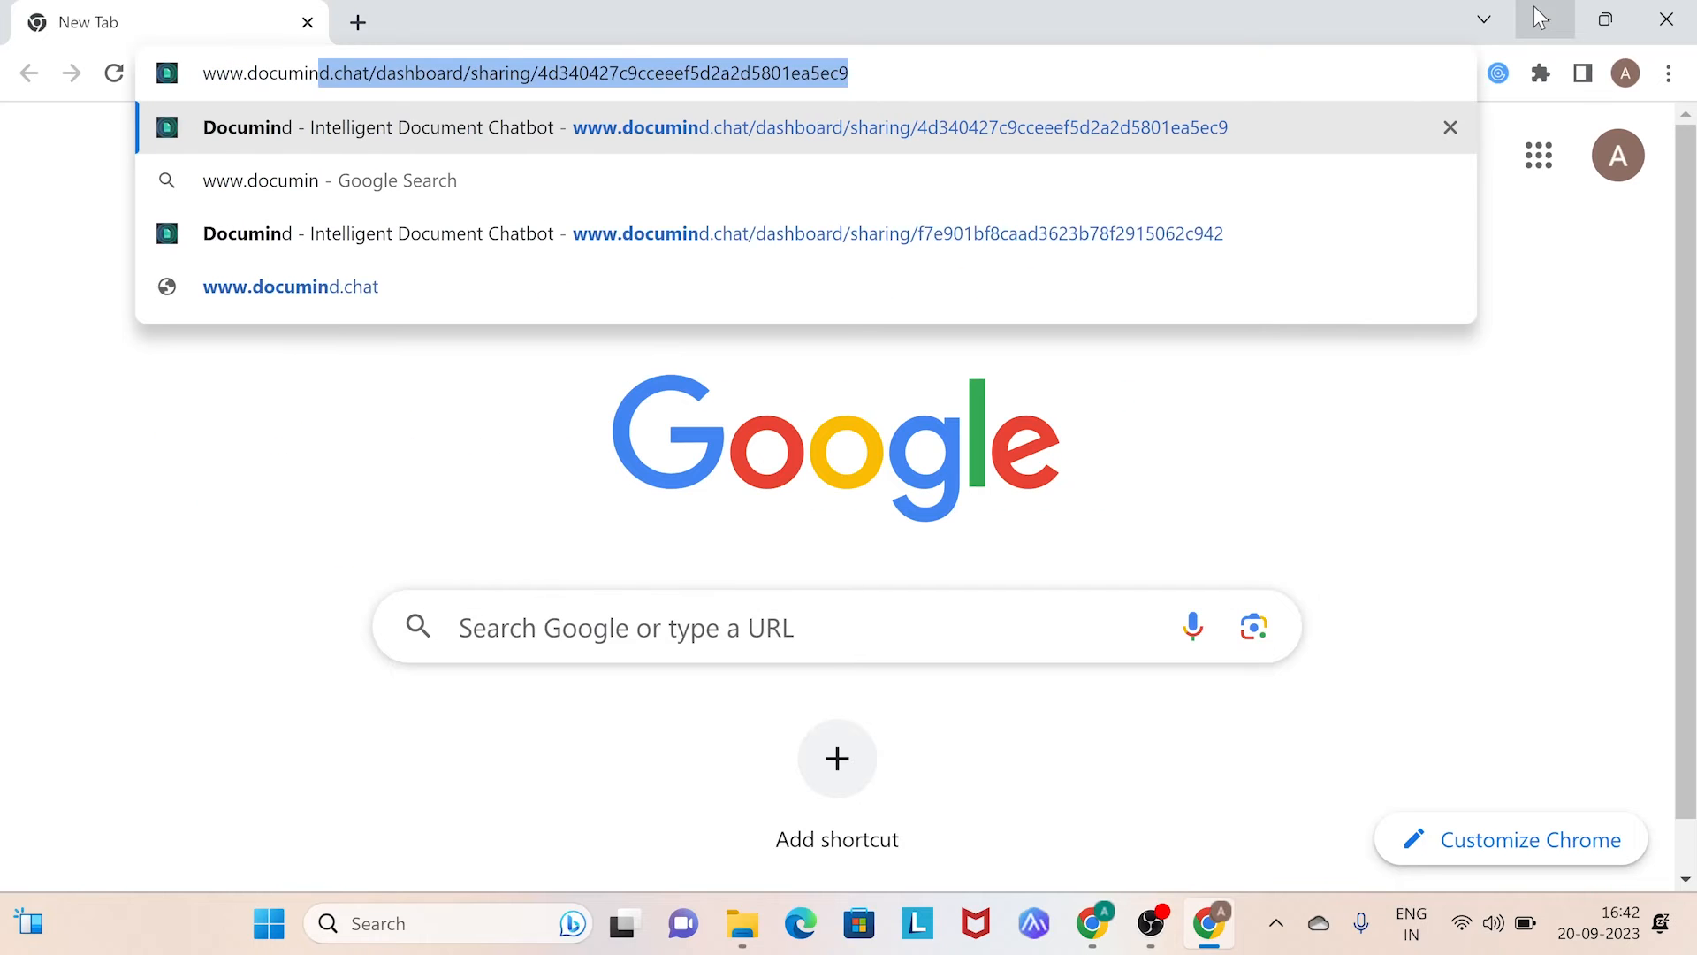
Step: Load the Documind homepage from the Chrome address bar
key(Enter)
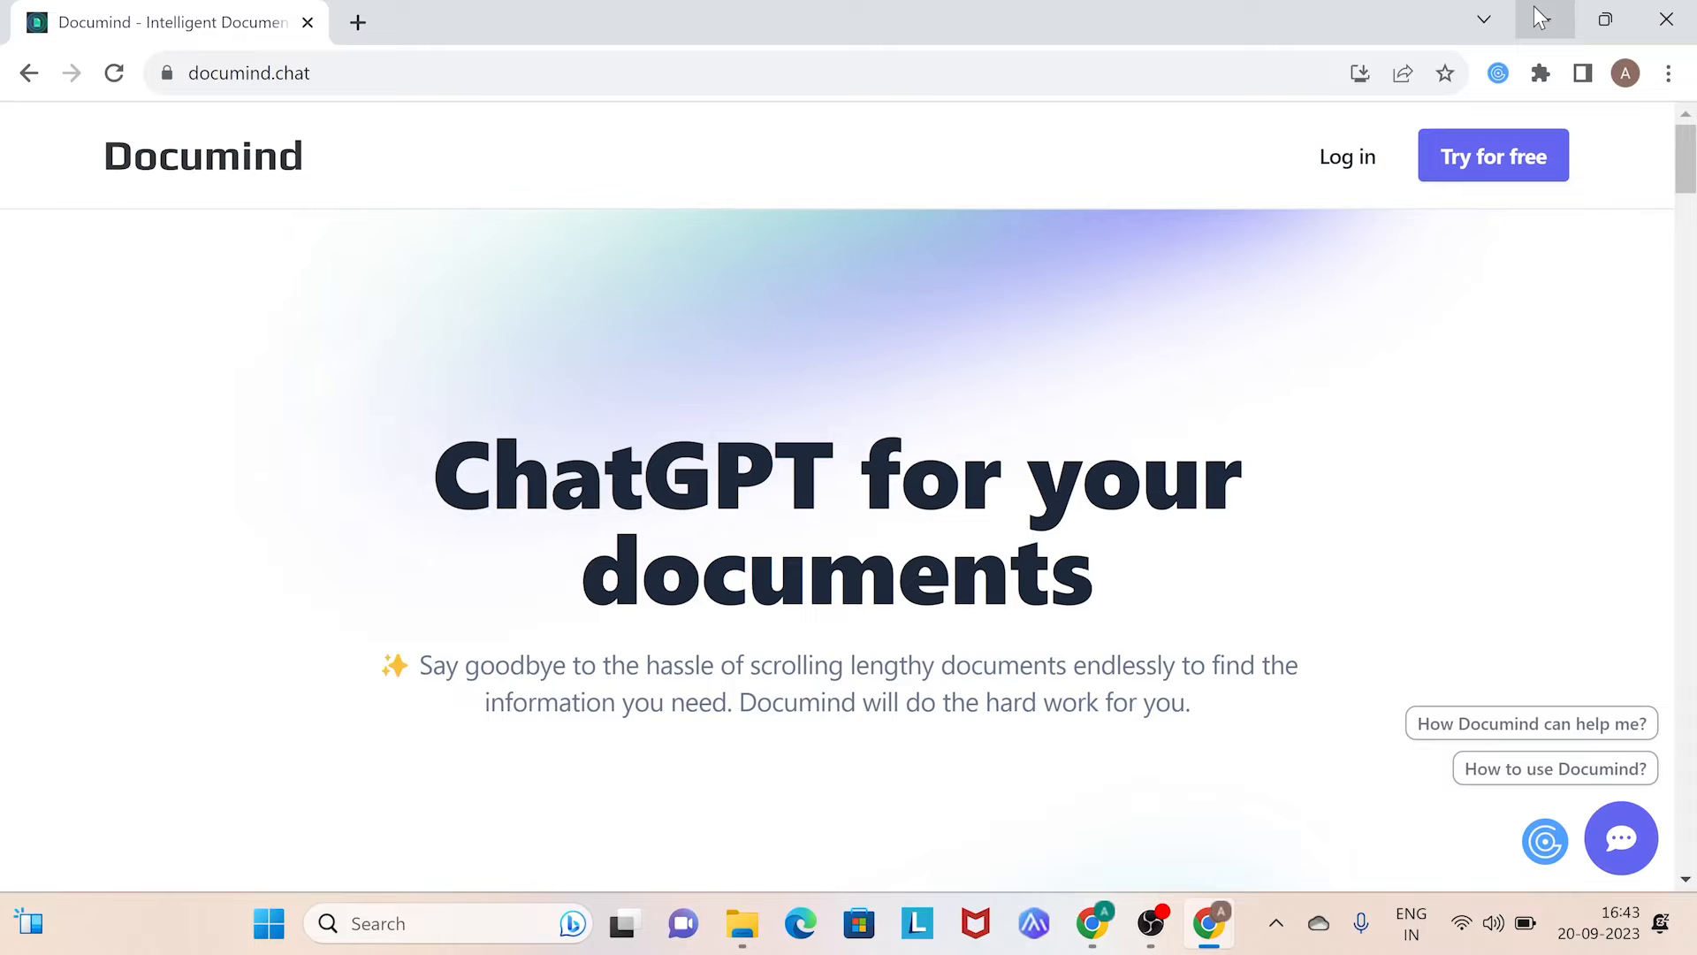
mouse_move(1493, 156)
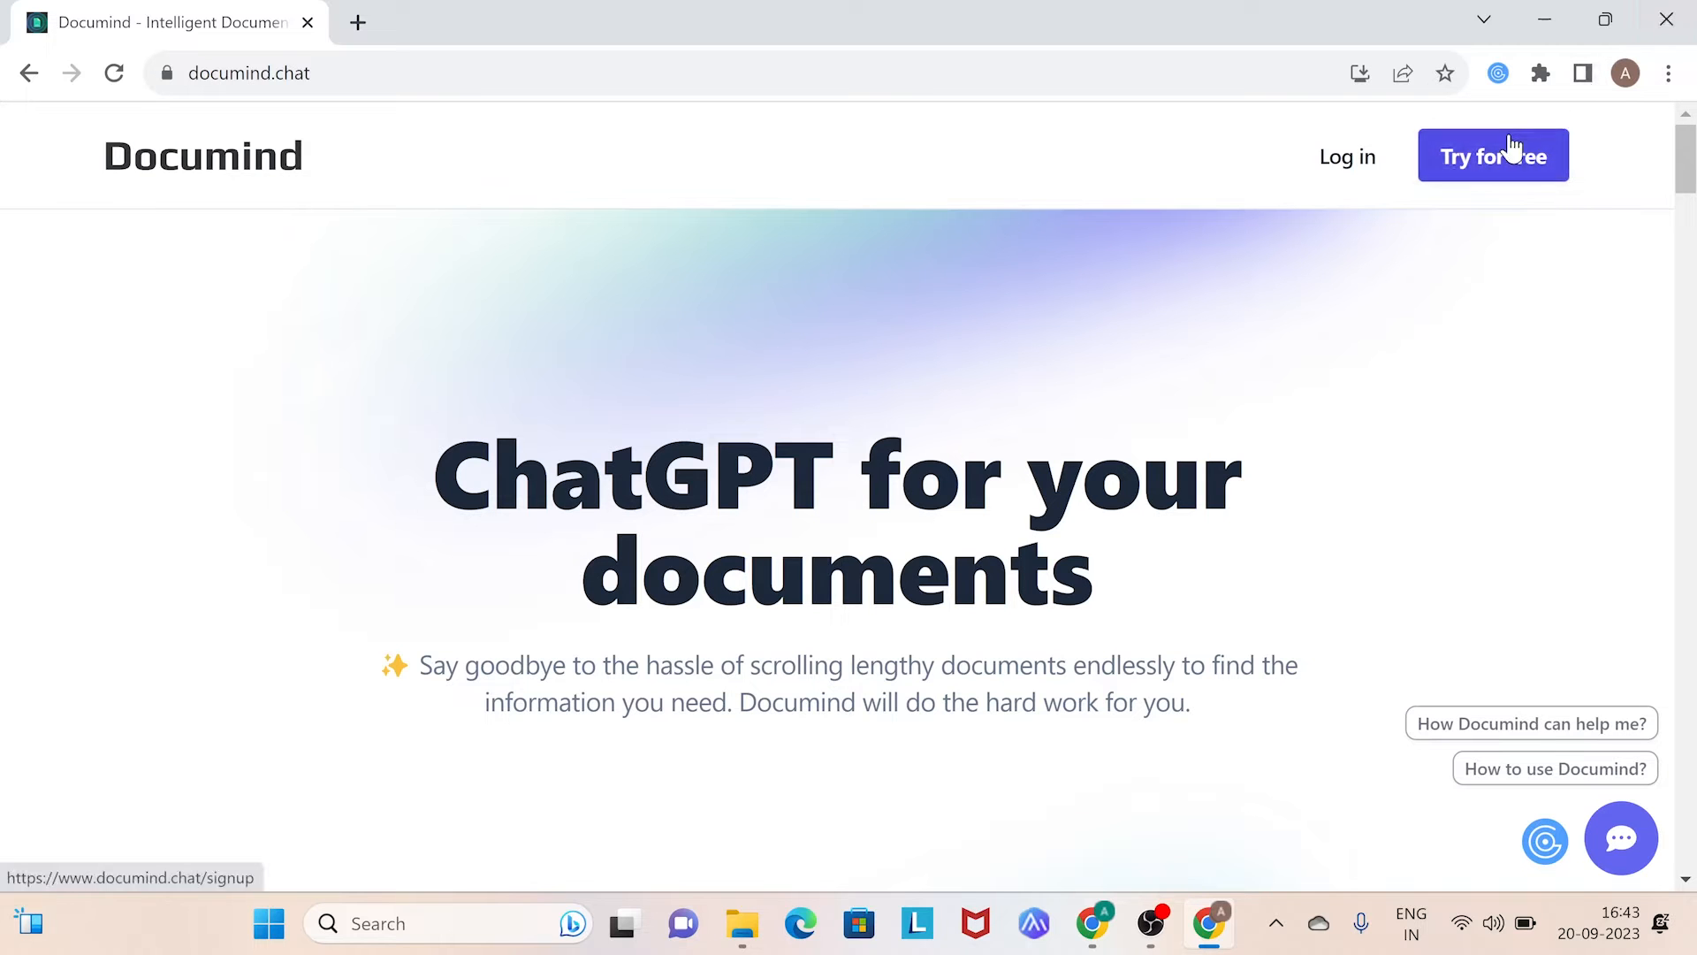
Step: Start the free sign-up from the homepage's 'Try for free' button
click(1492, 156)
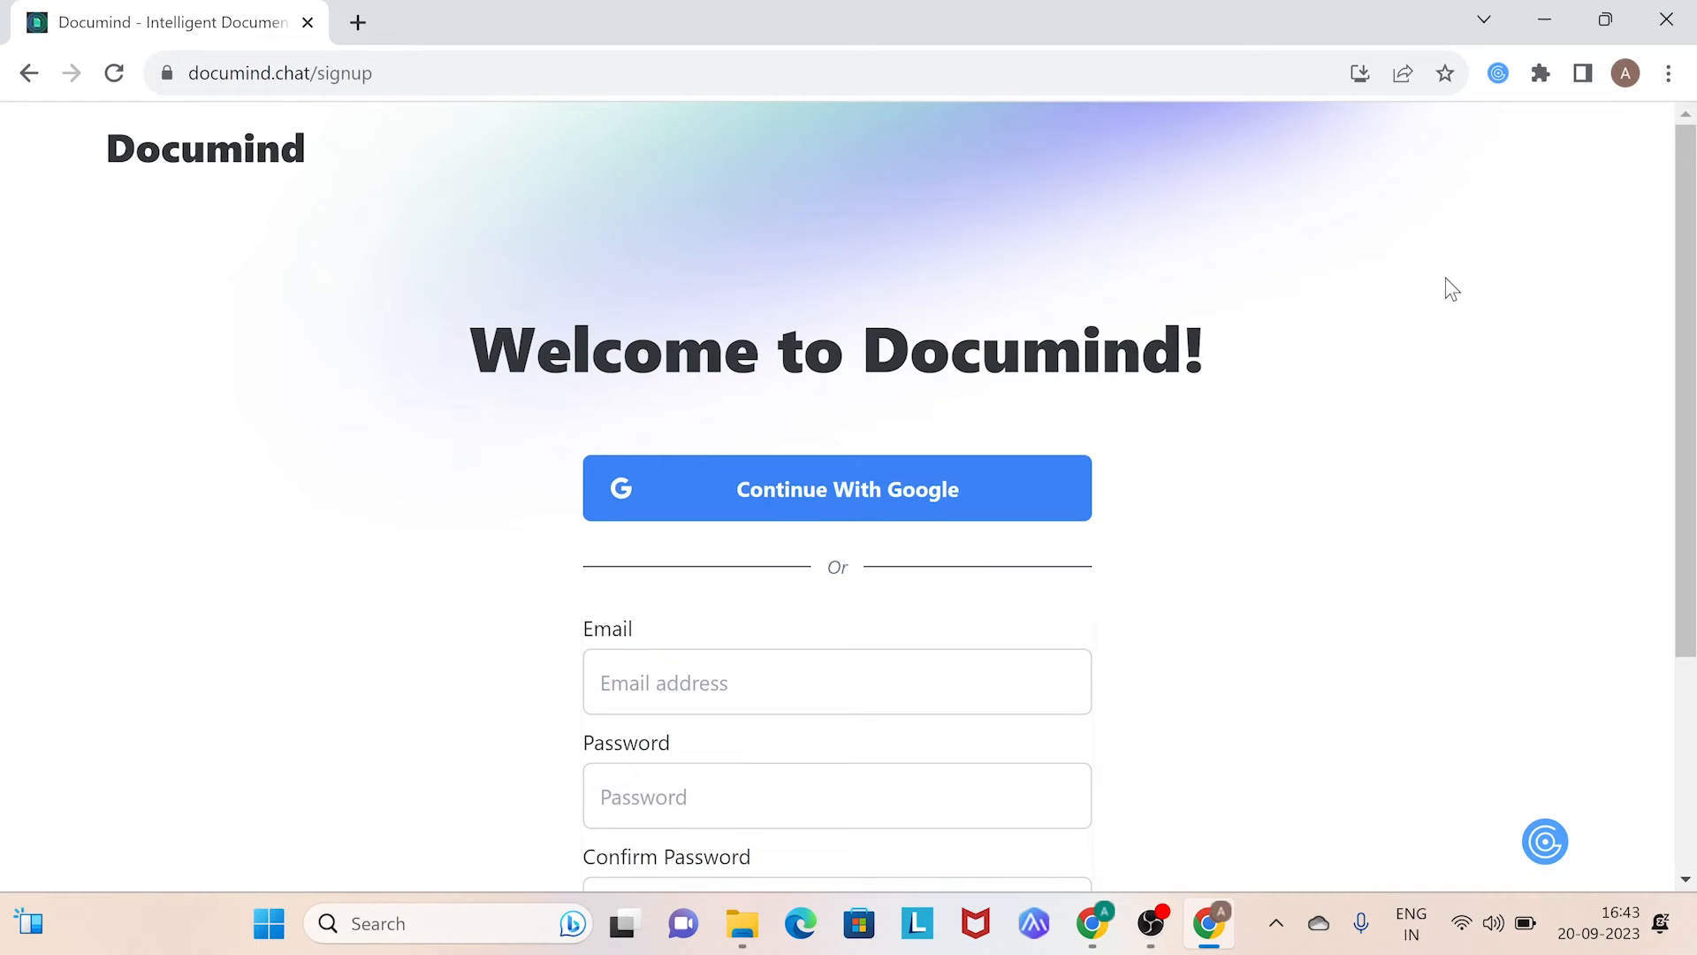
mouse_move(1478, 329)
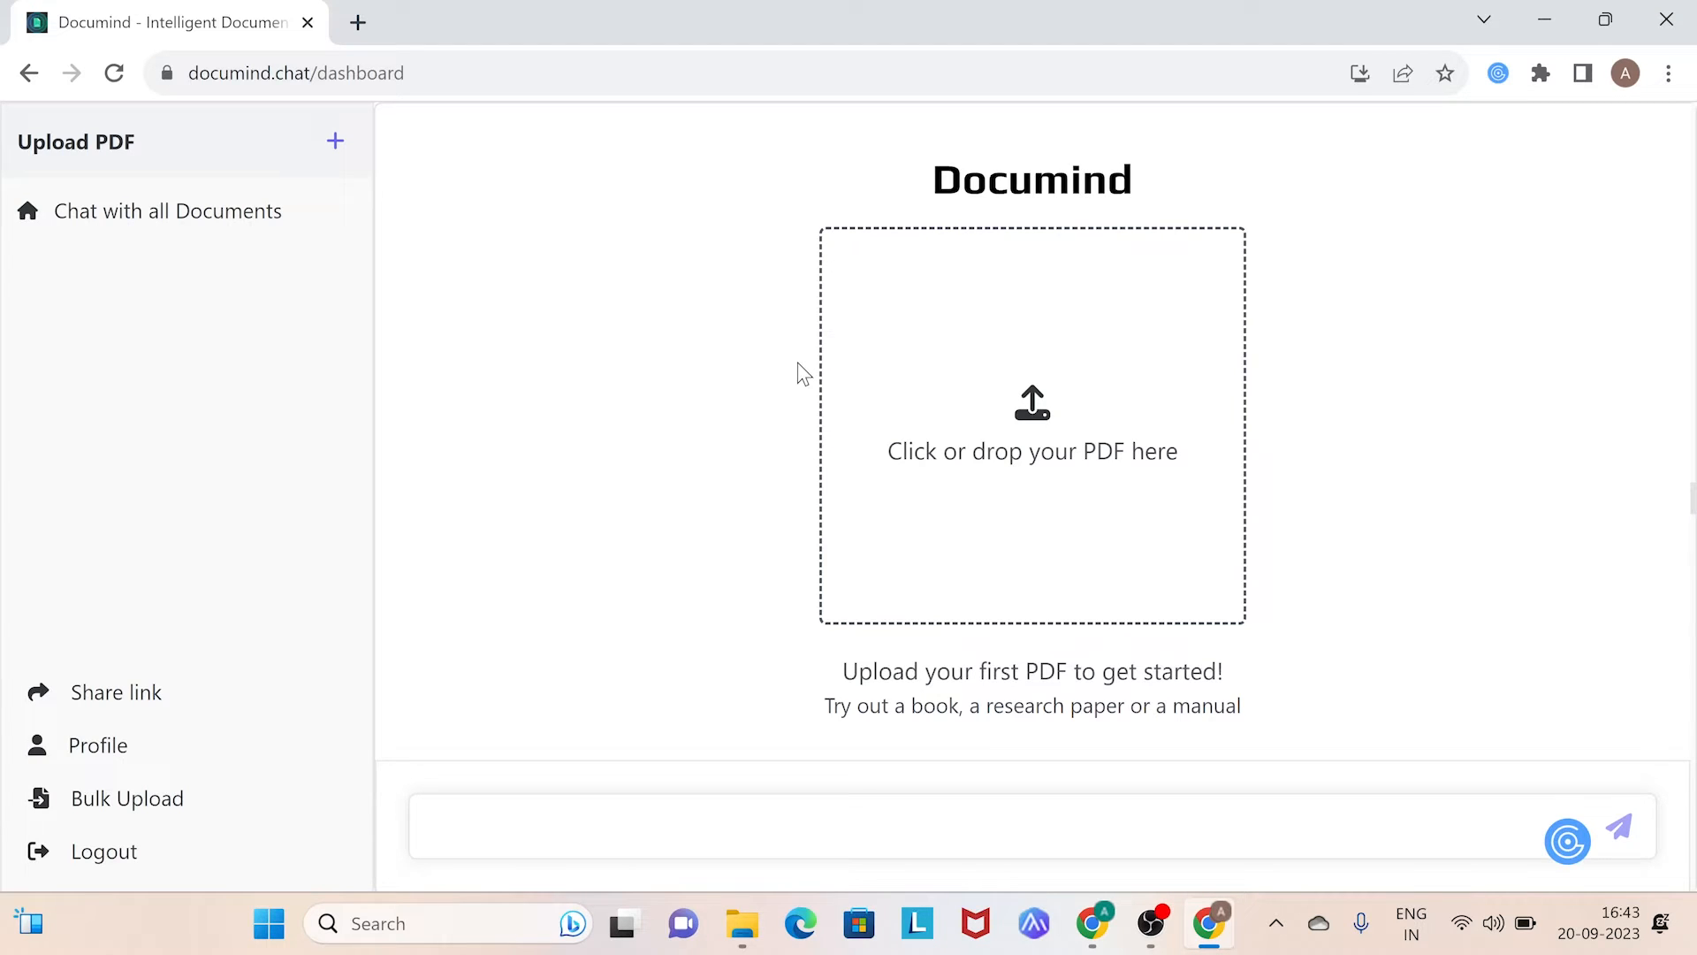
mouse_move(239, 422)
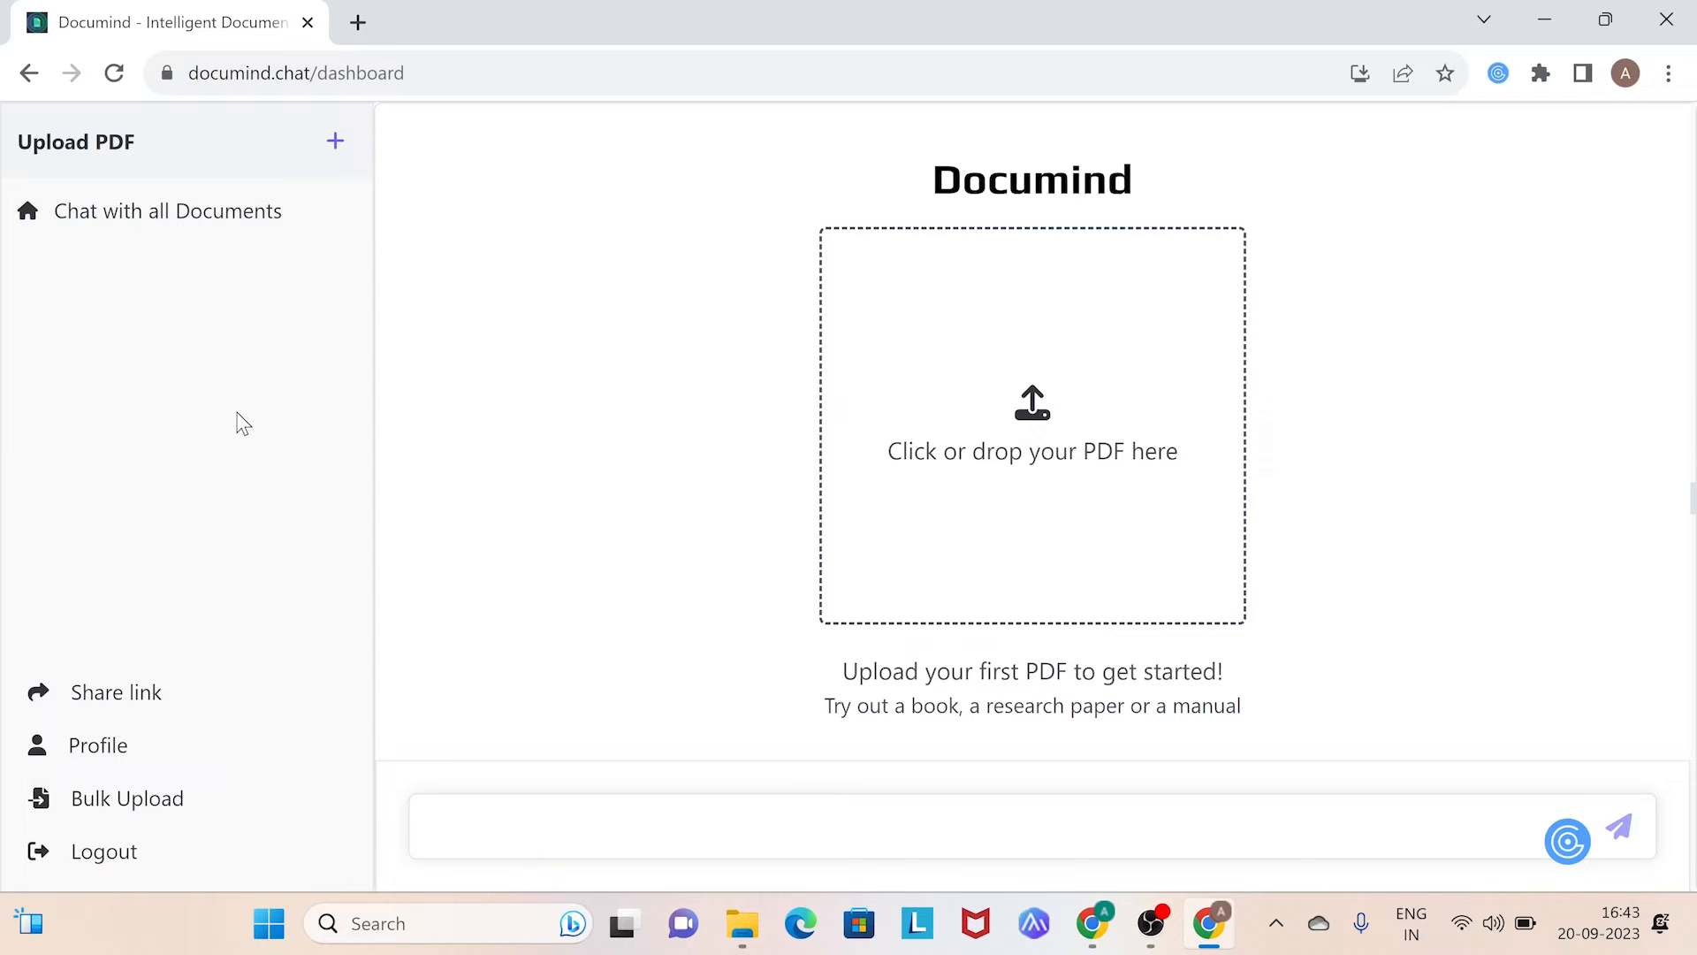
mouse_move(329, 274)
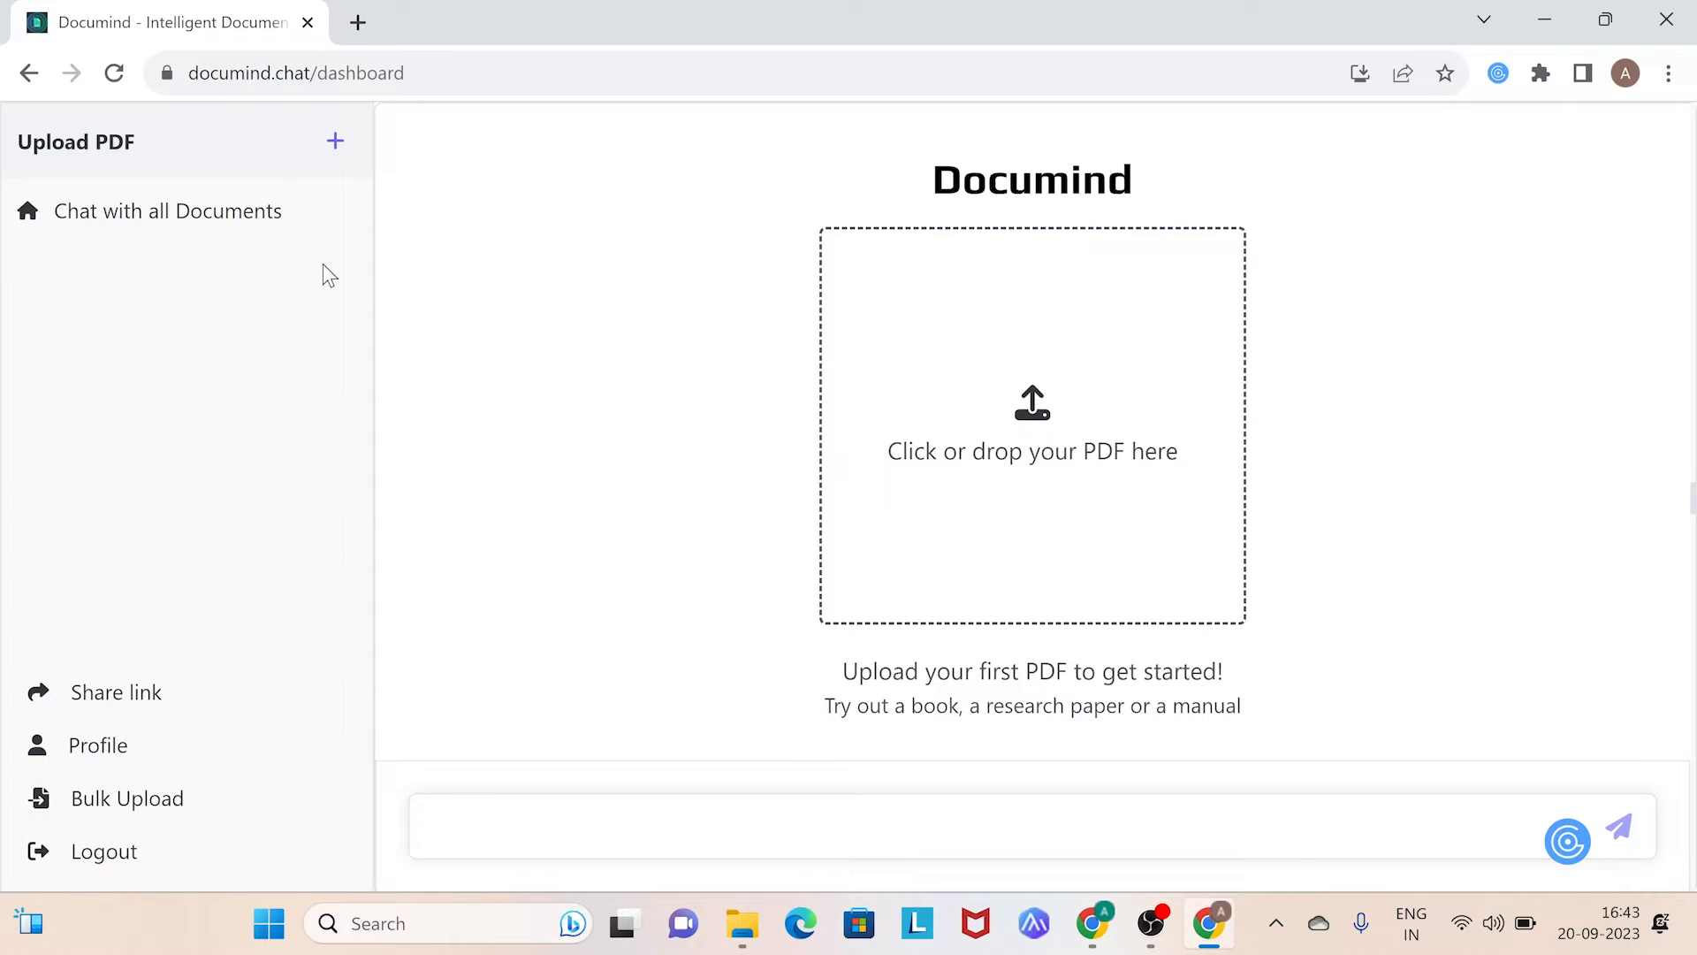
mouse_move(329, 529)
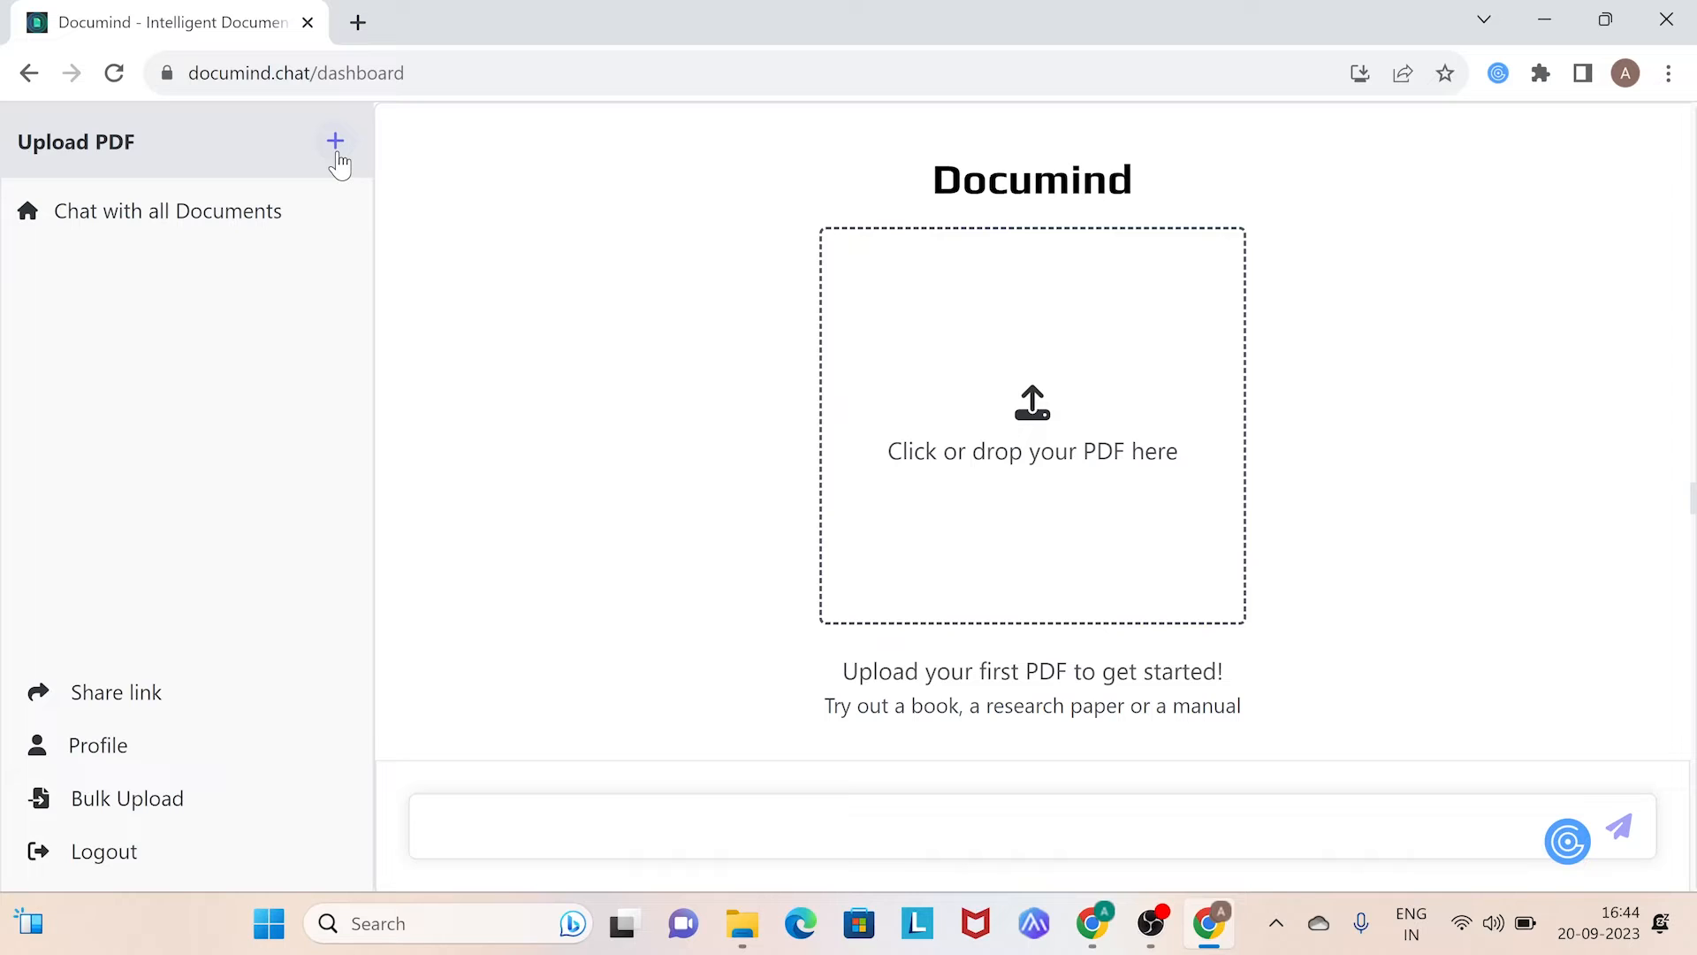
mouse_move(209, 582)
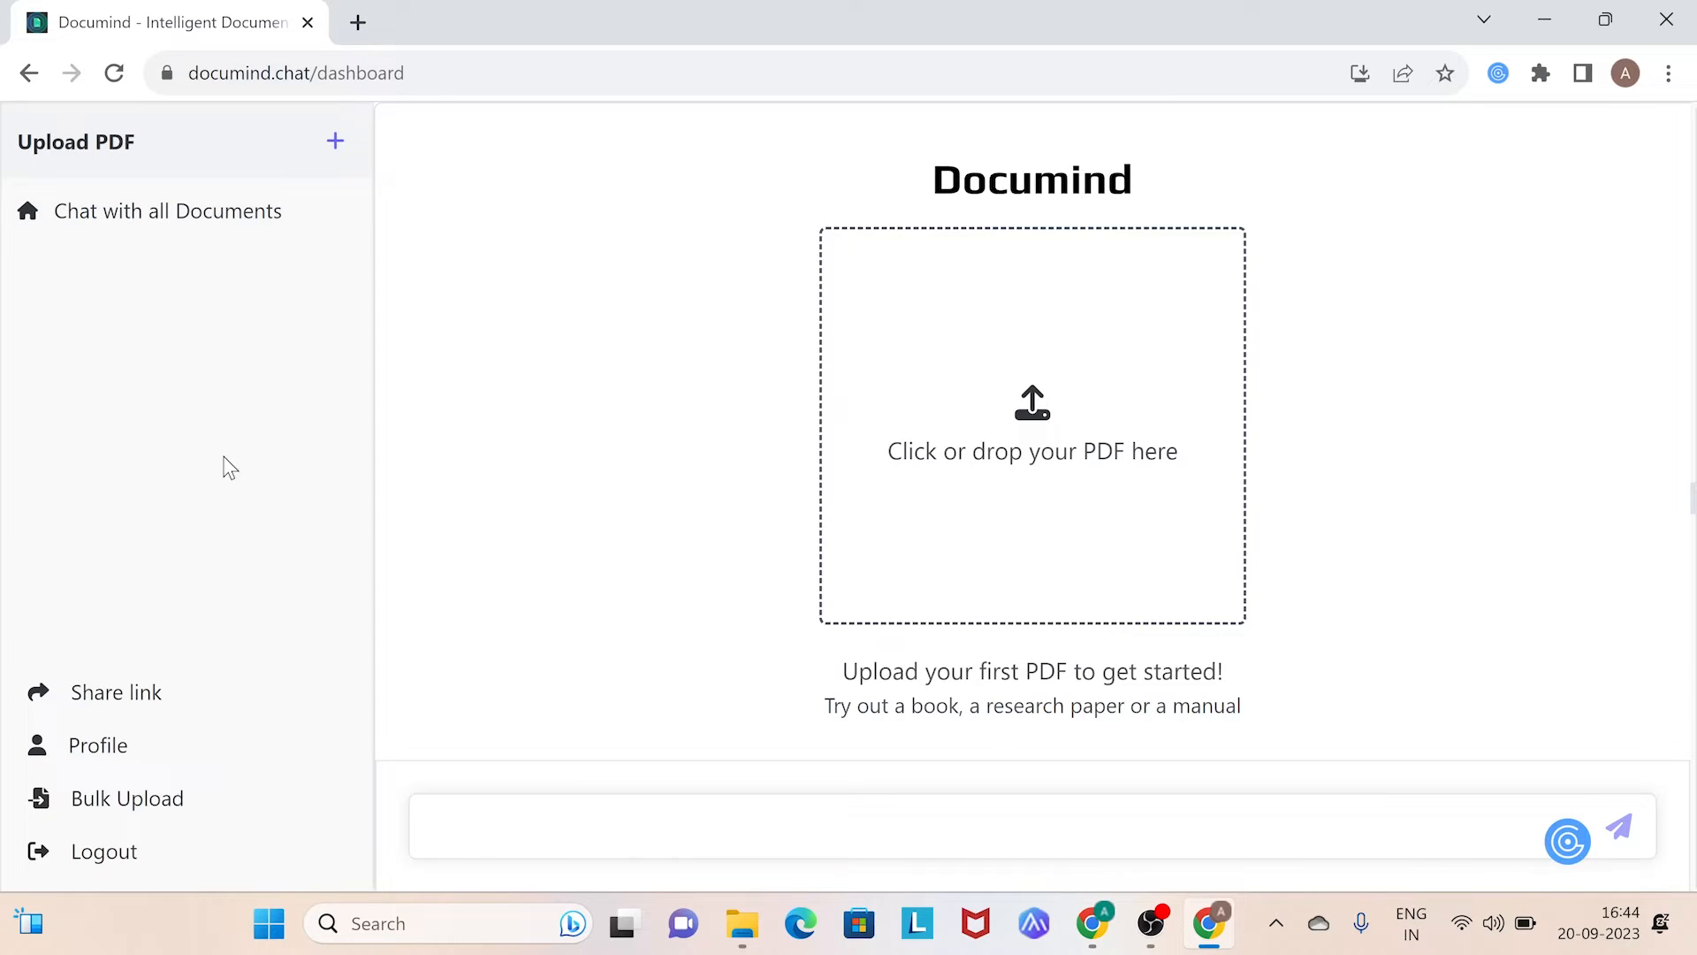
mouse_move(238, 314)
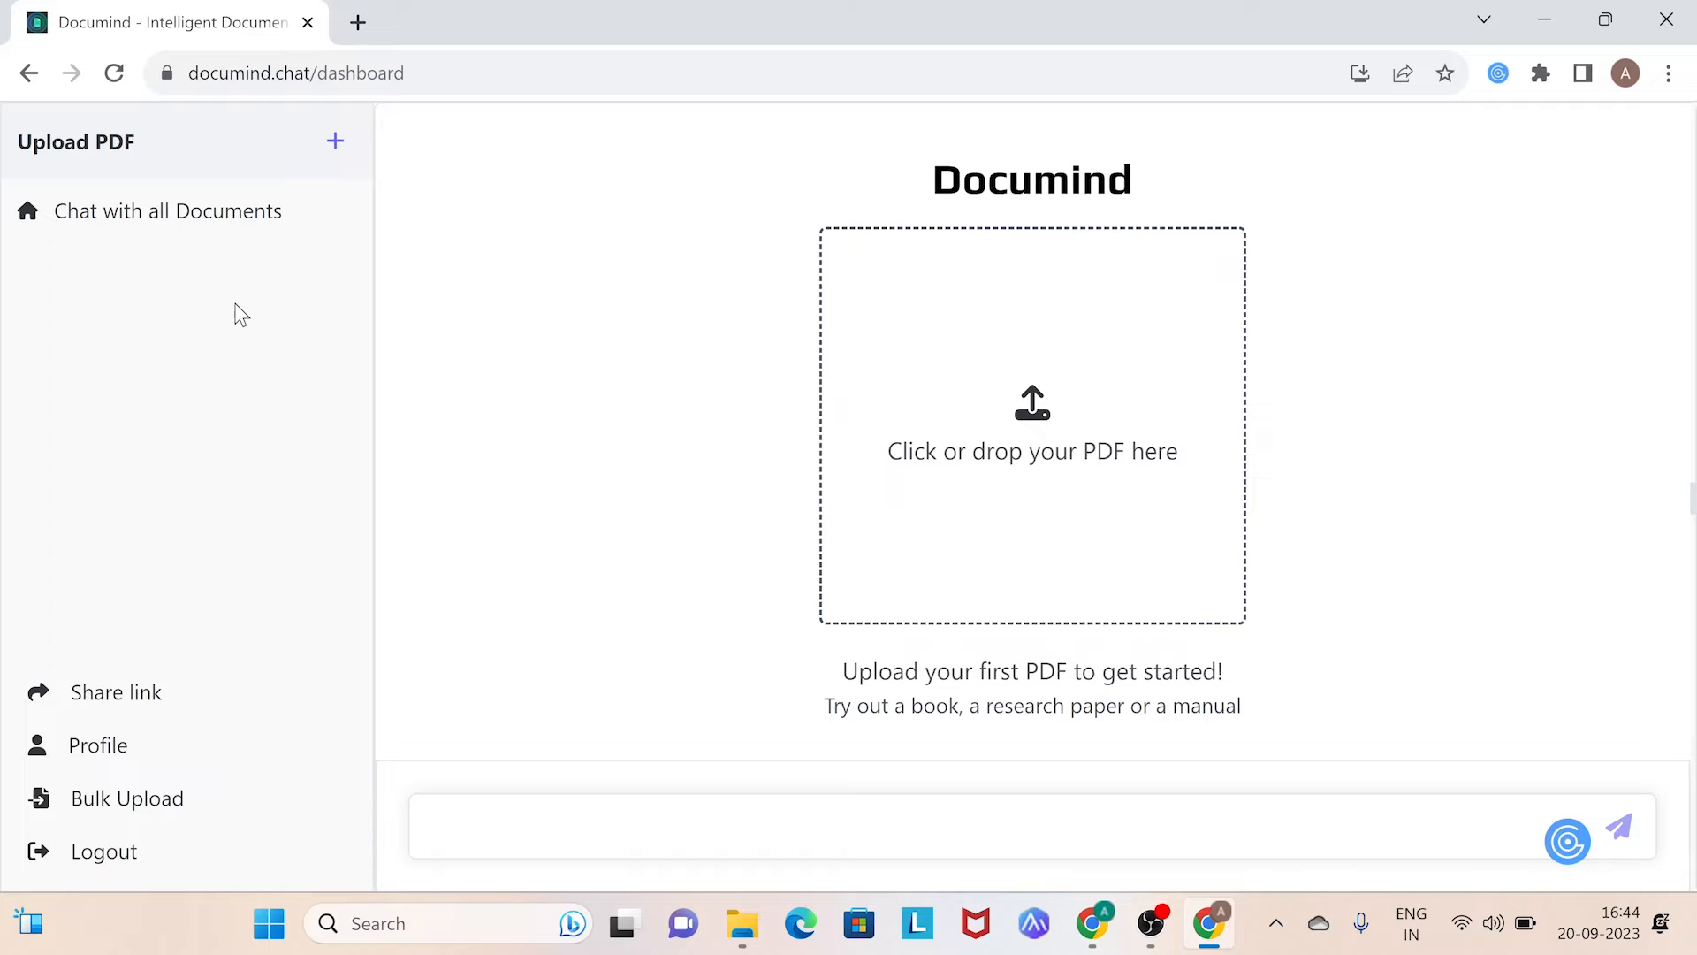
mouse_move(198, 801)
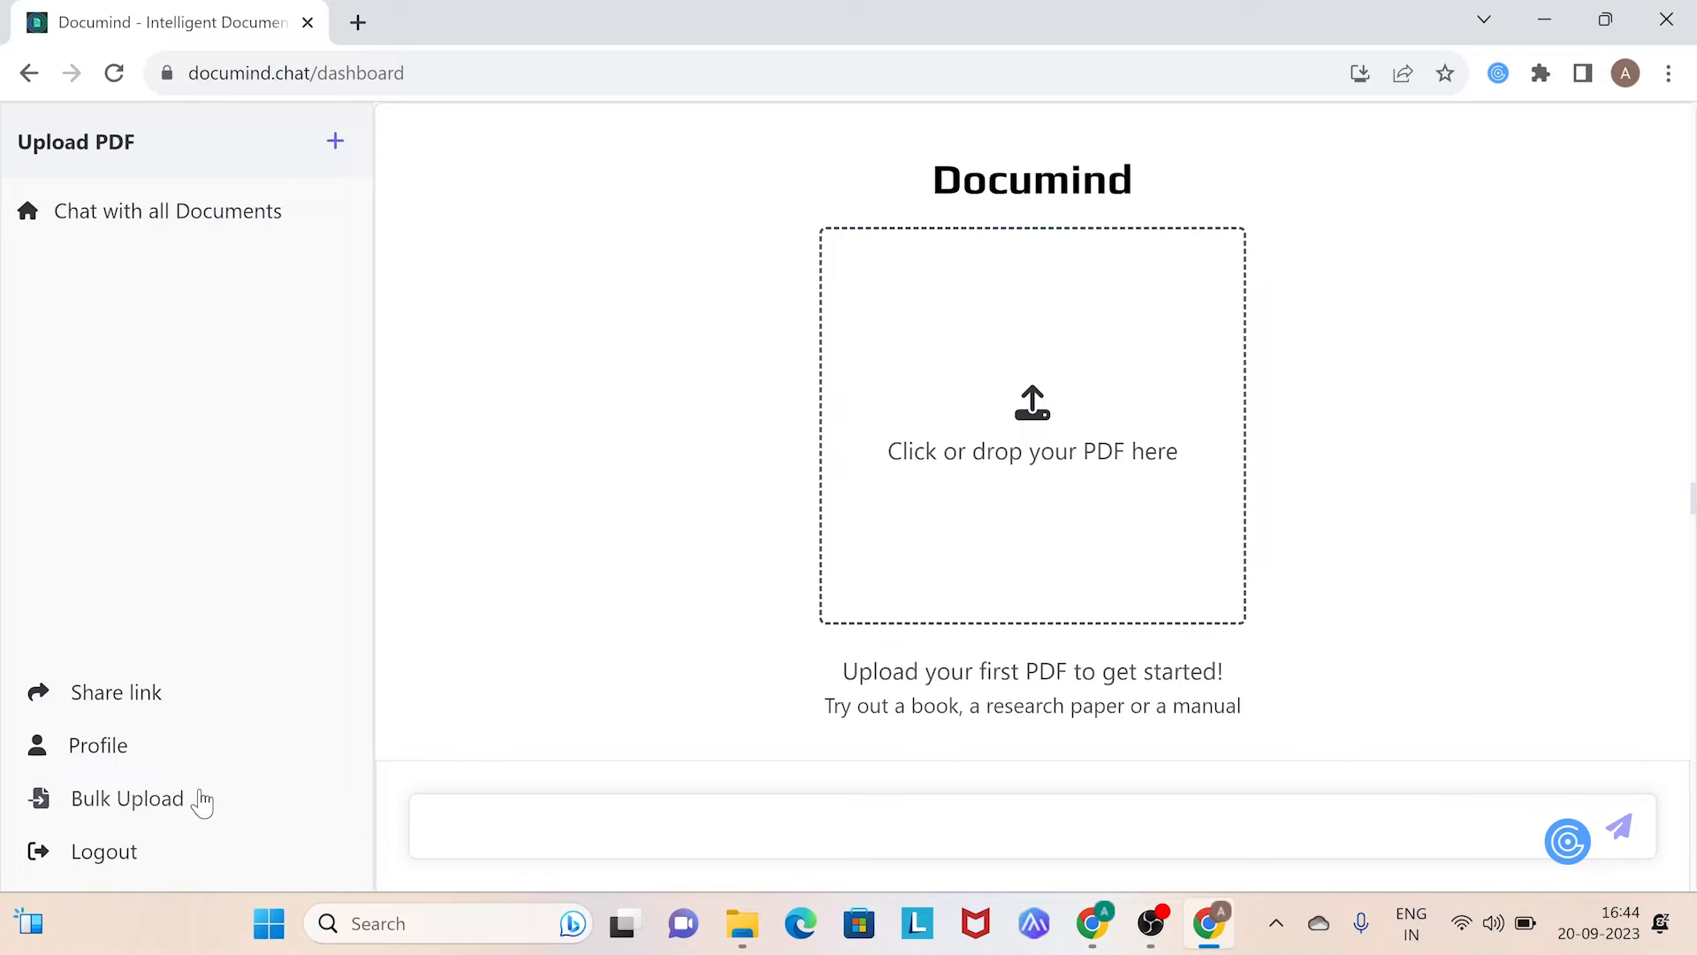
mouse_move(128, 800)
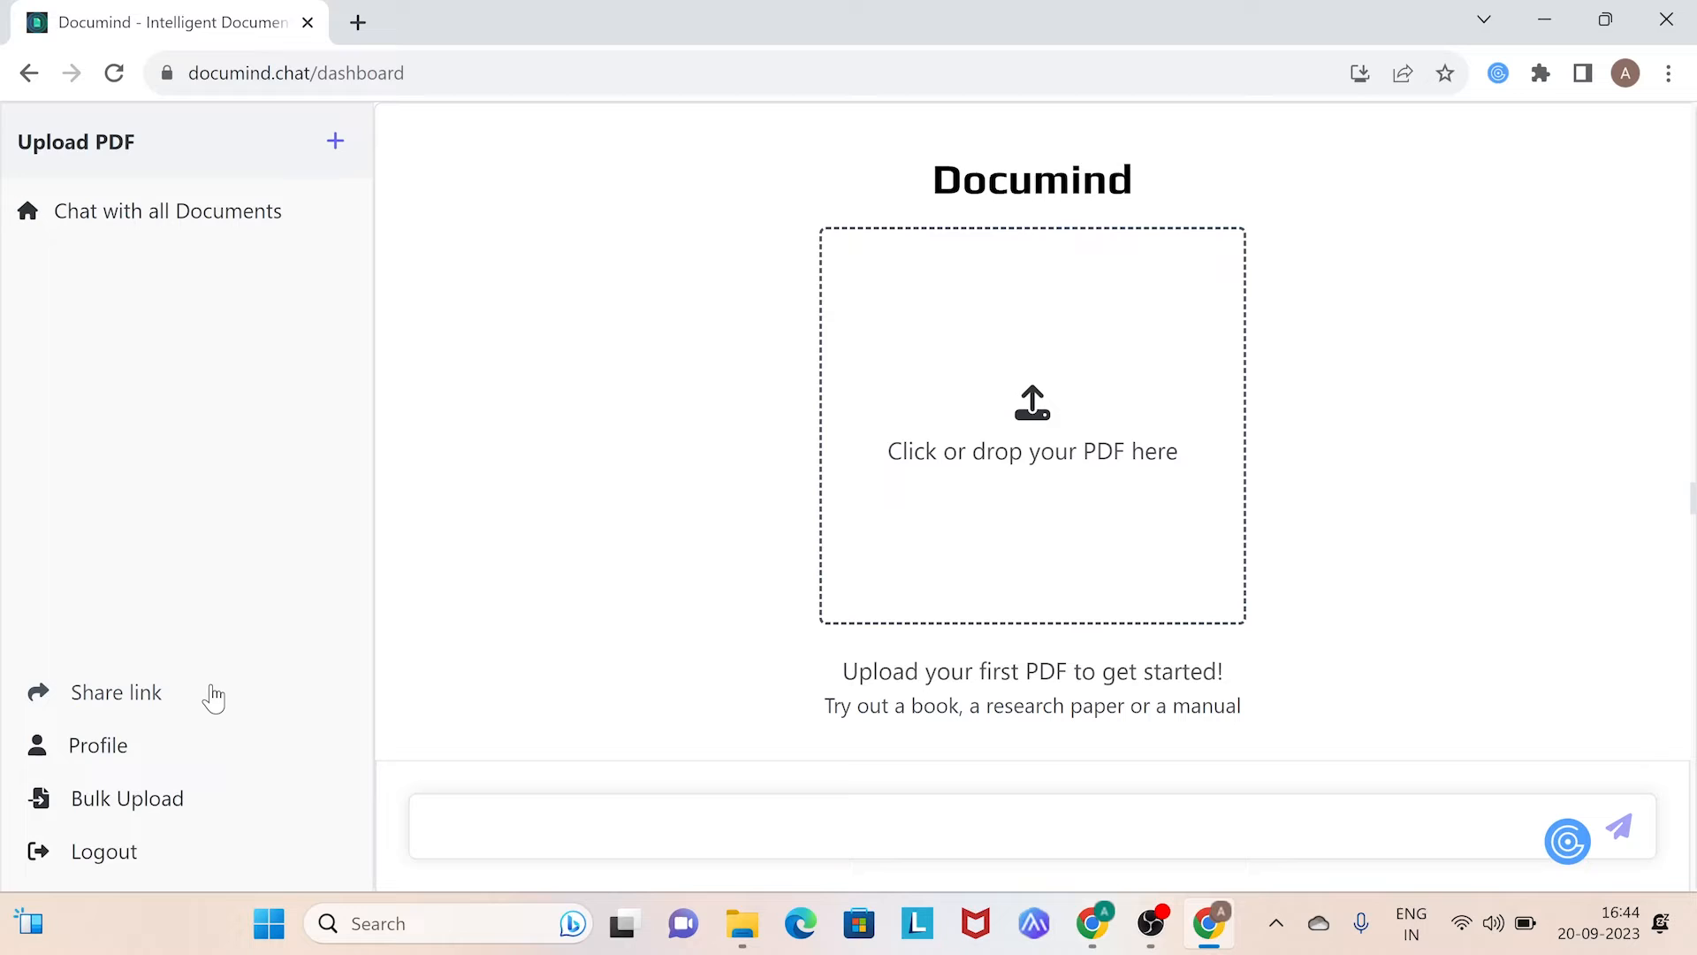
mouse_move(133, 798)
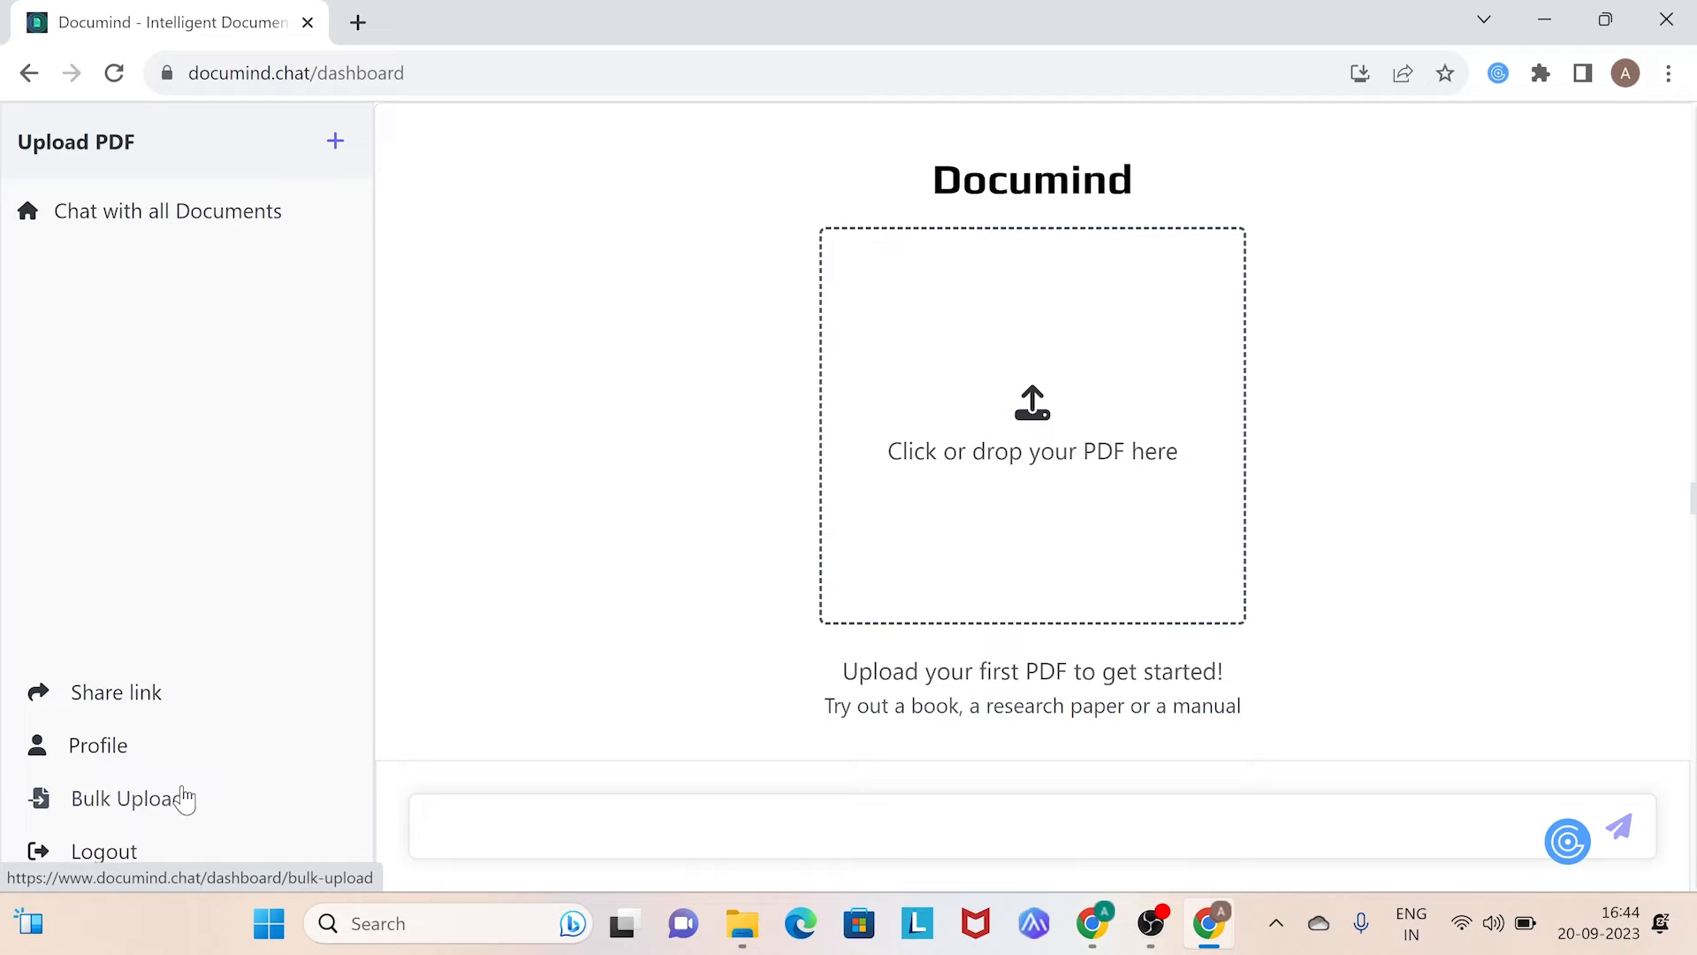
mouse_move(248, 773)
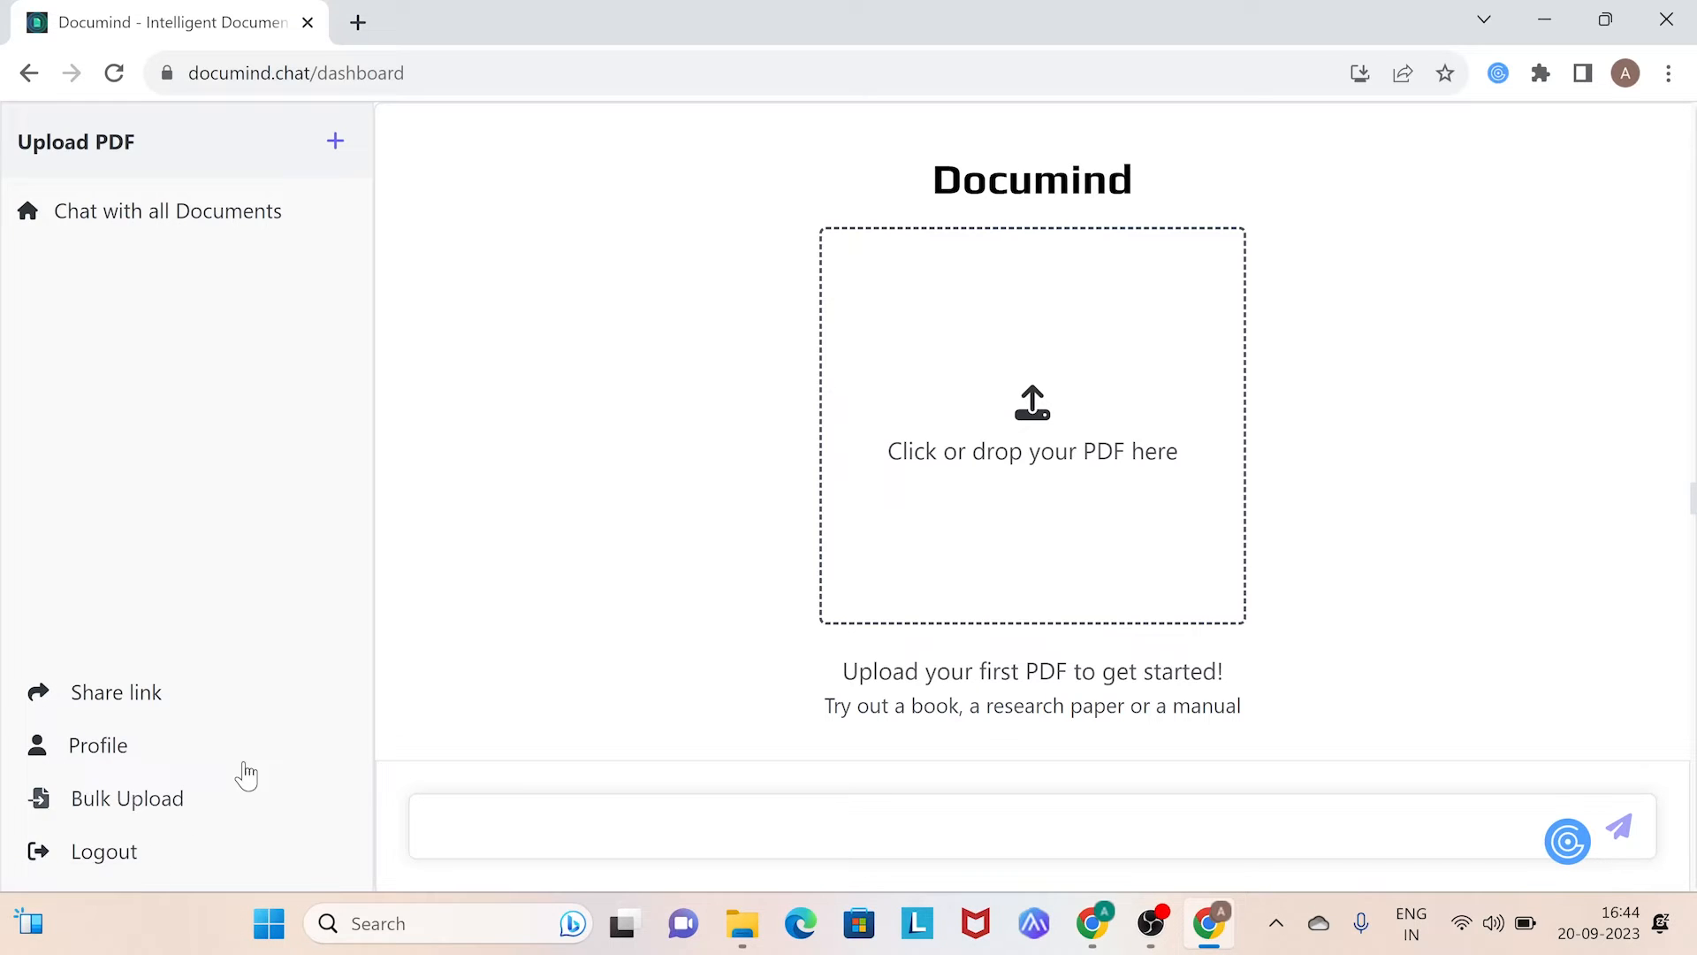
mouse_move(354, 678)
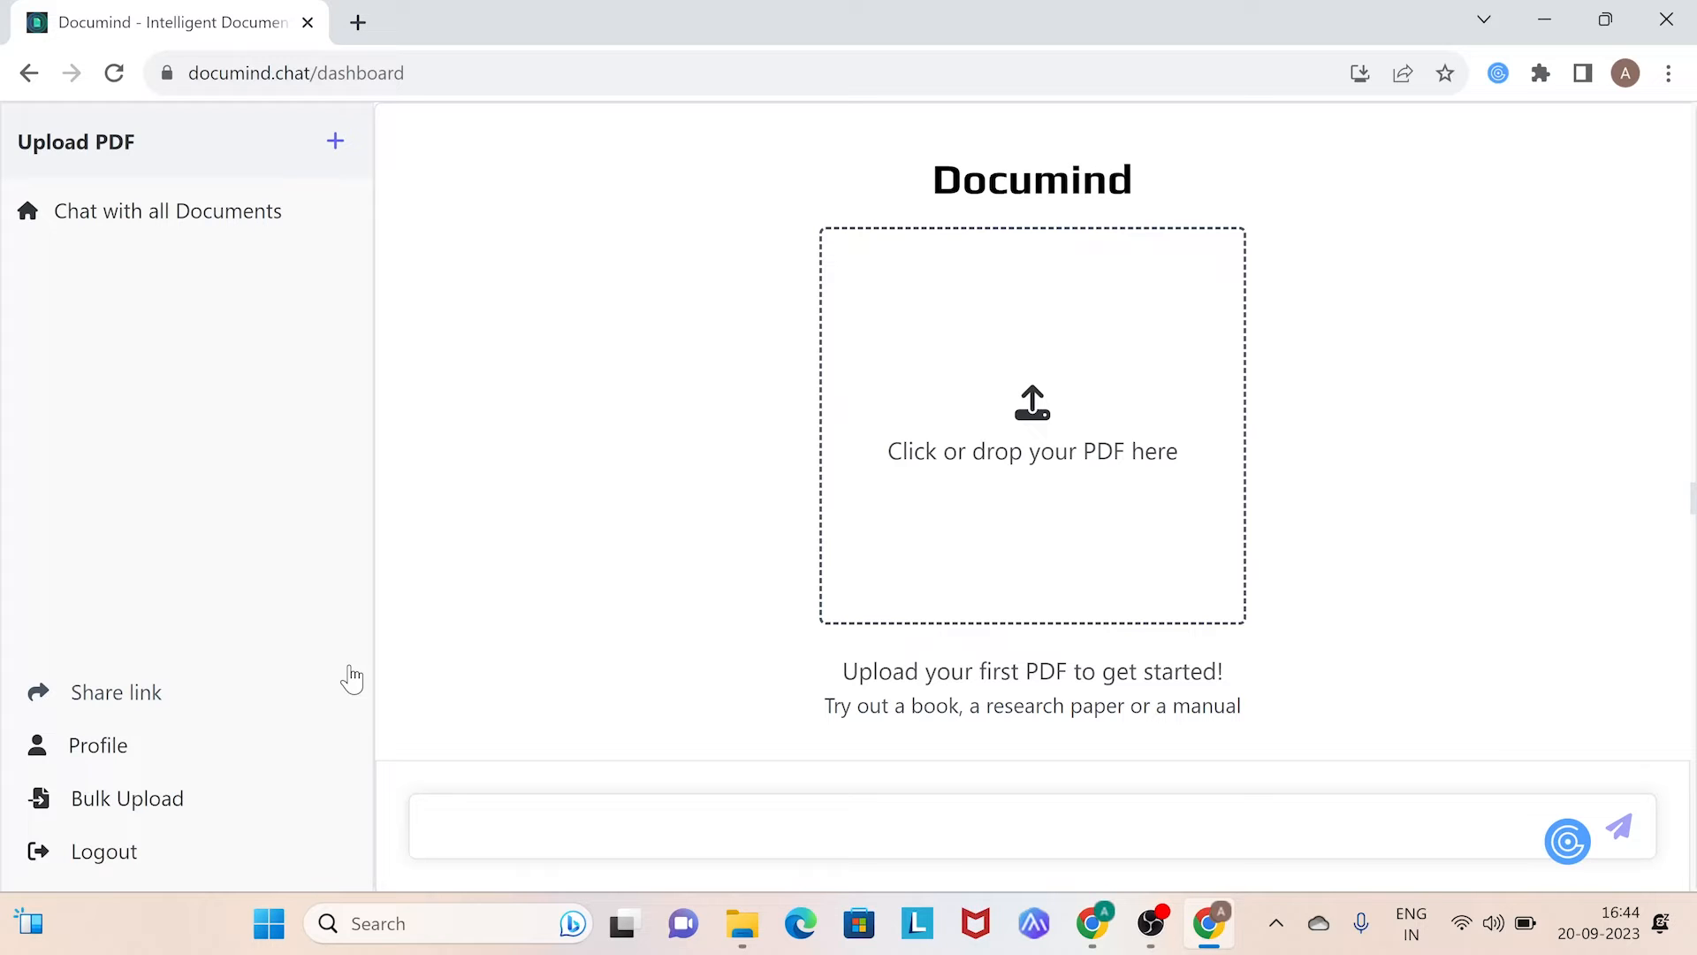
mouse_move(772, 511)
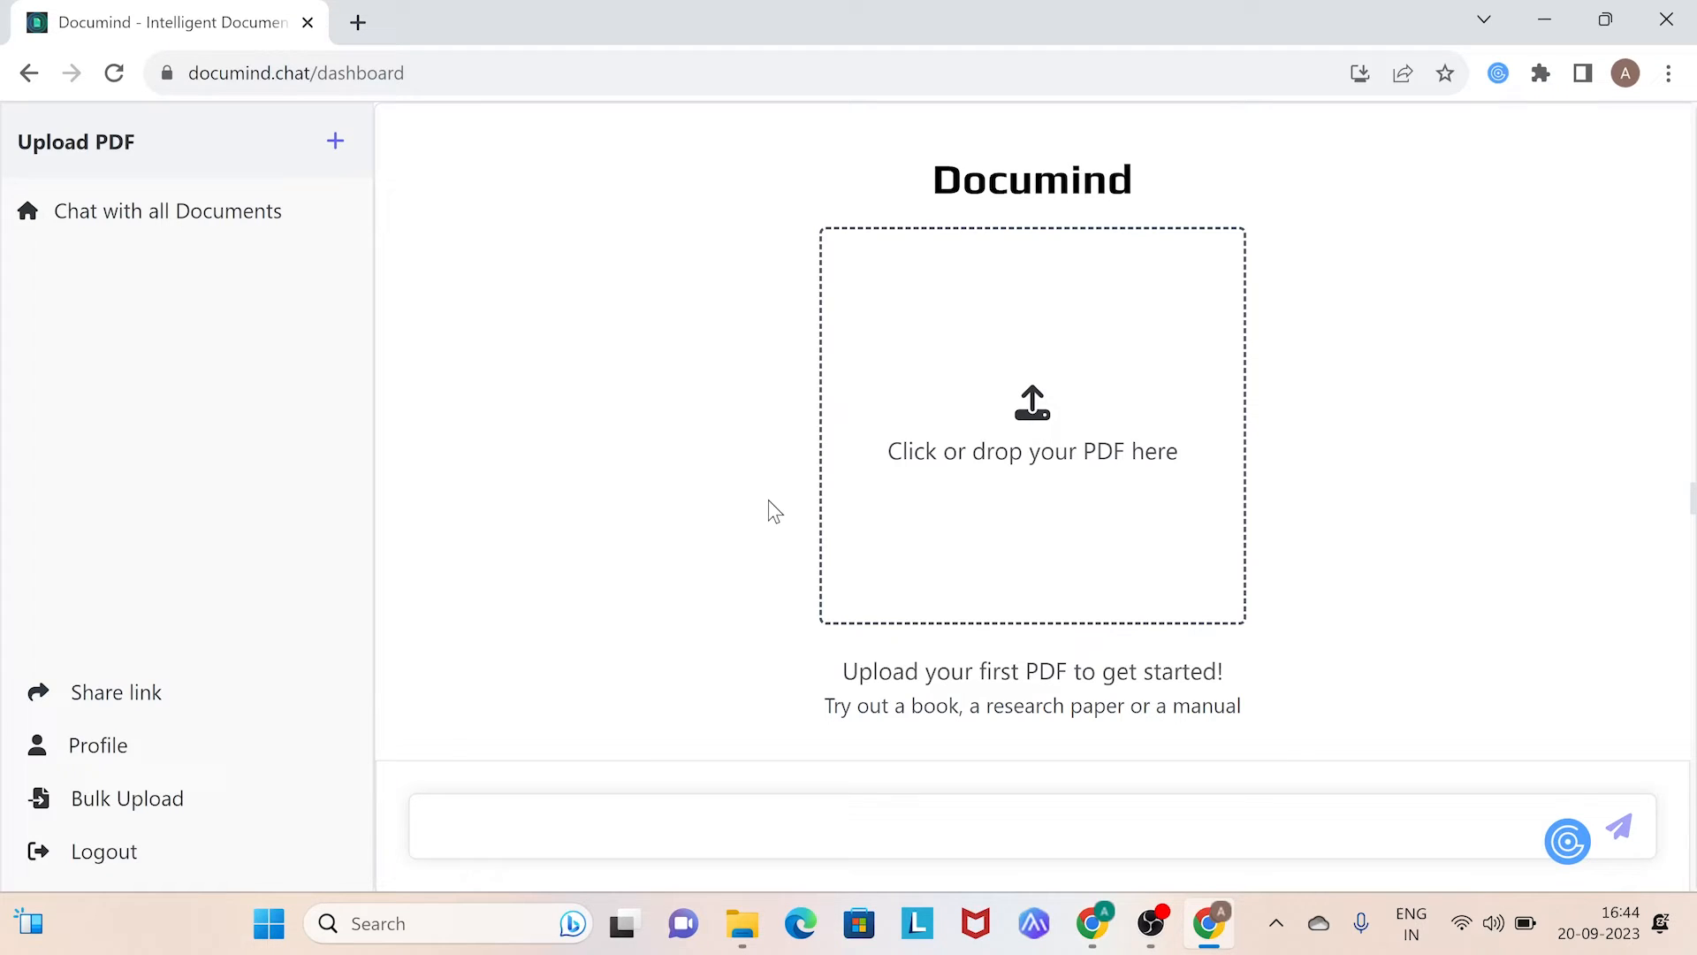
Step: Upload the Employee-Handbook PDF as the account's first document
click(1031, 424)
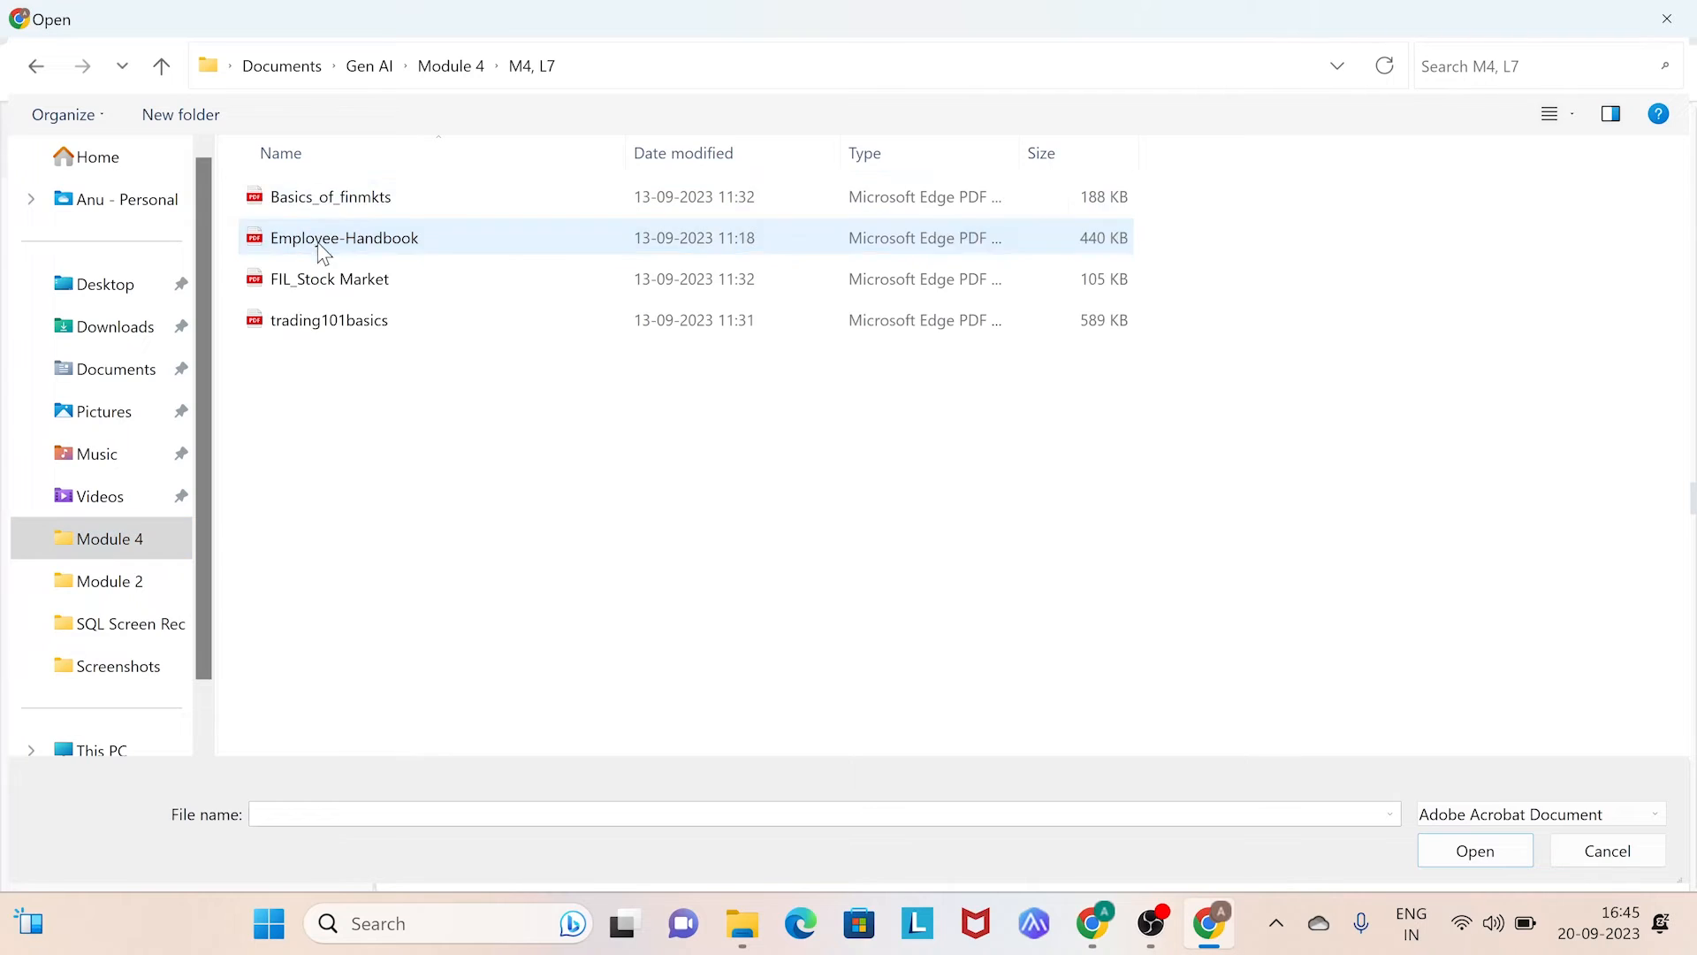
click(1607, 851)
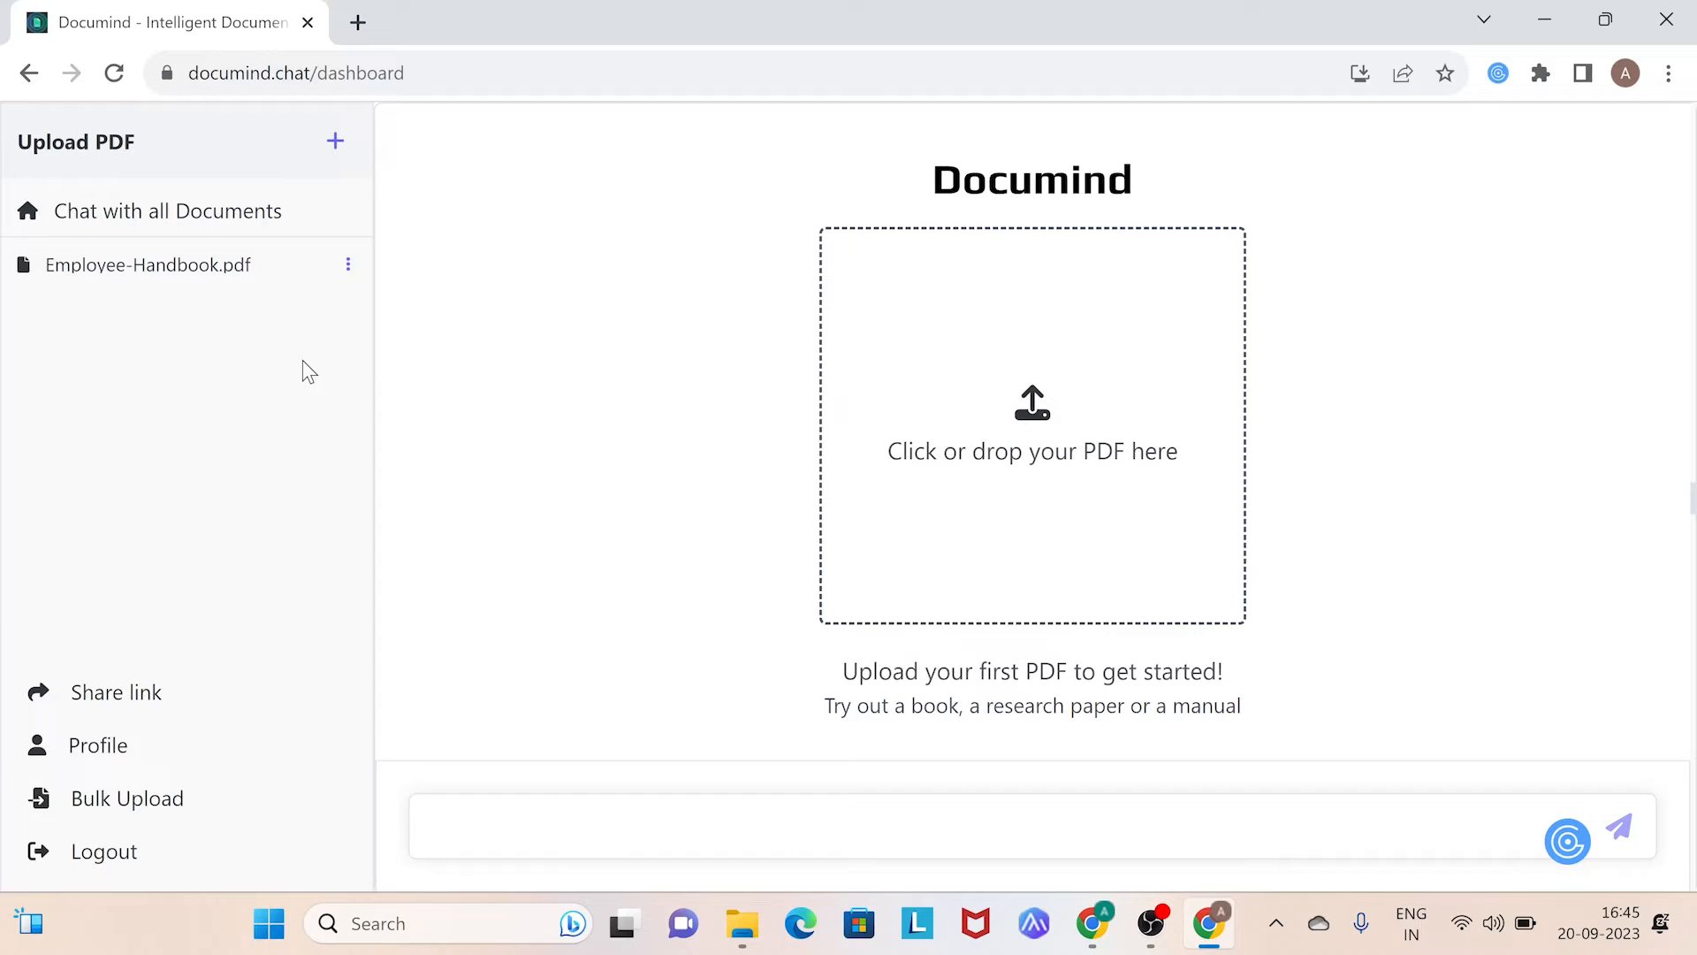
mouse_move(228, 290)
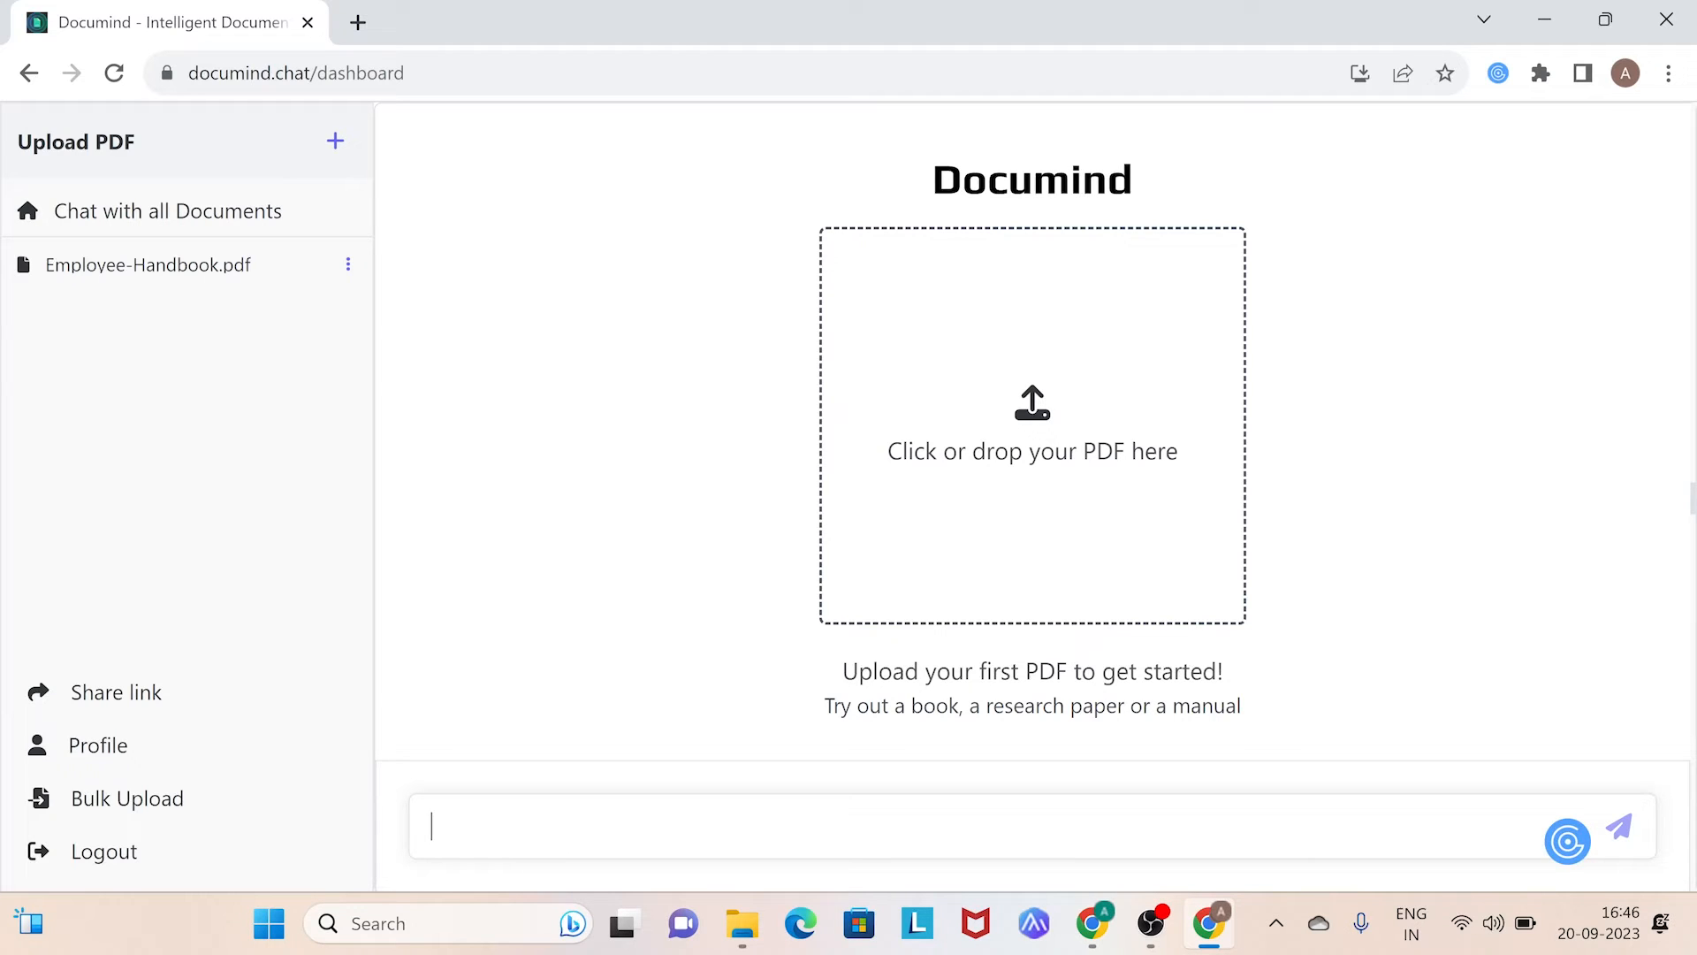
Step: Ask the chatbot 'tell me the details about workplace harassment' and get its answer
text(tell)
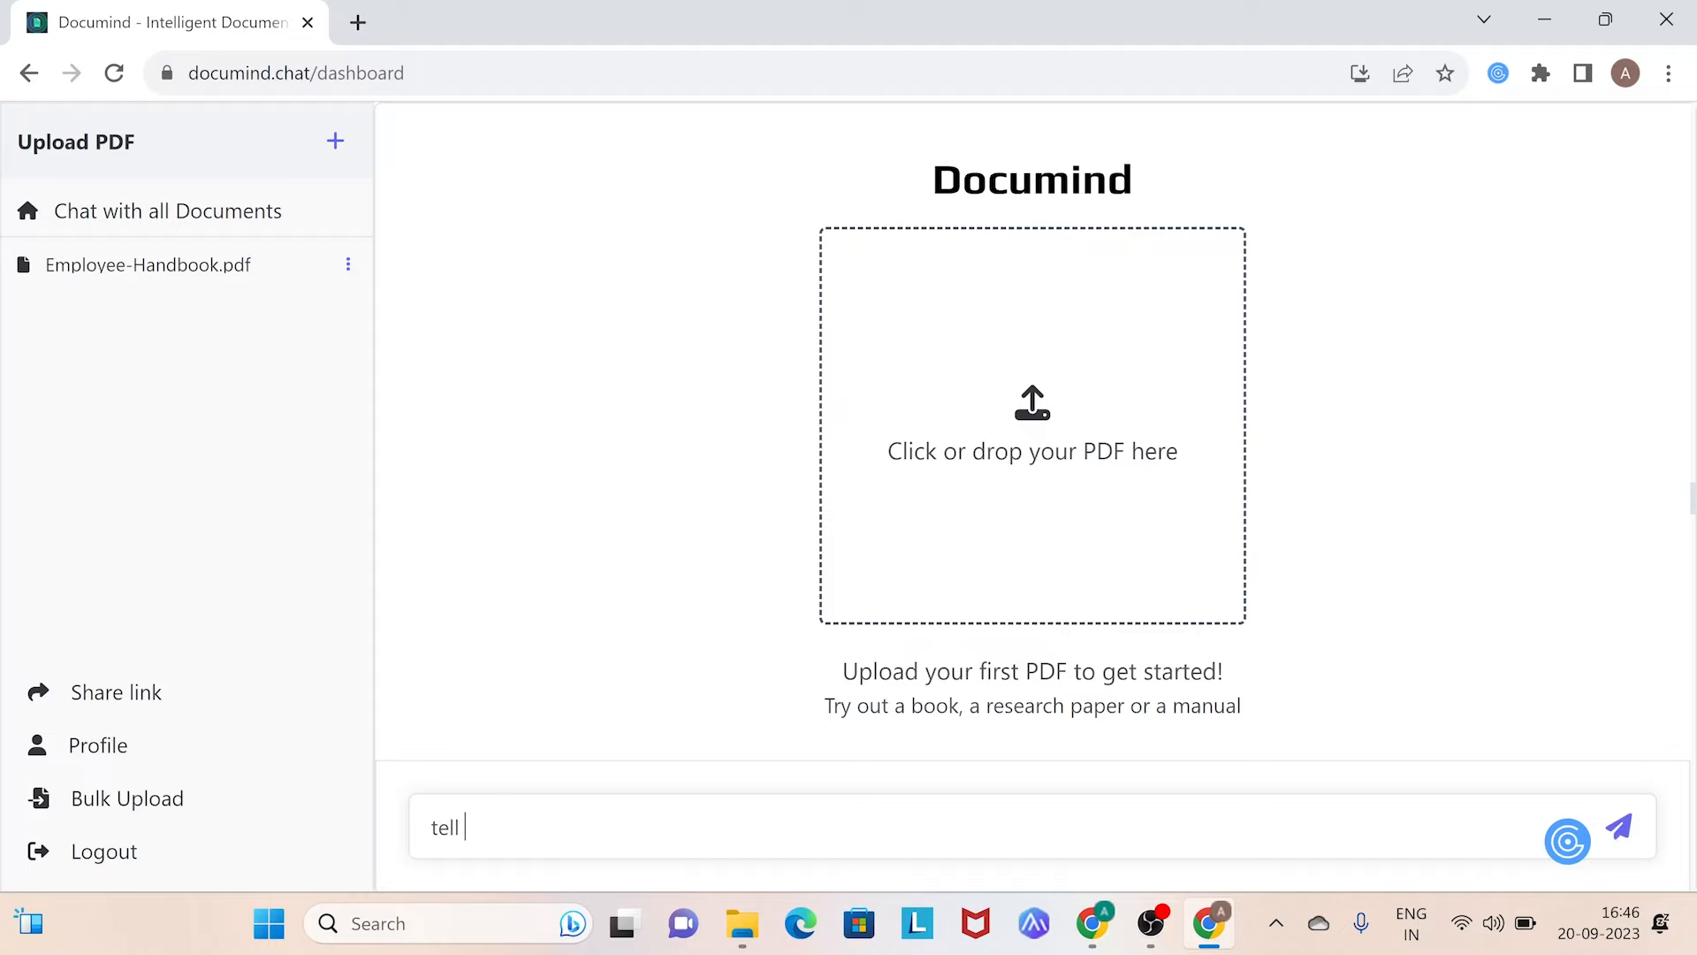
text(me the details about workplace harrasm)
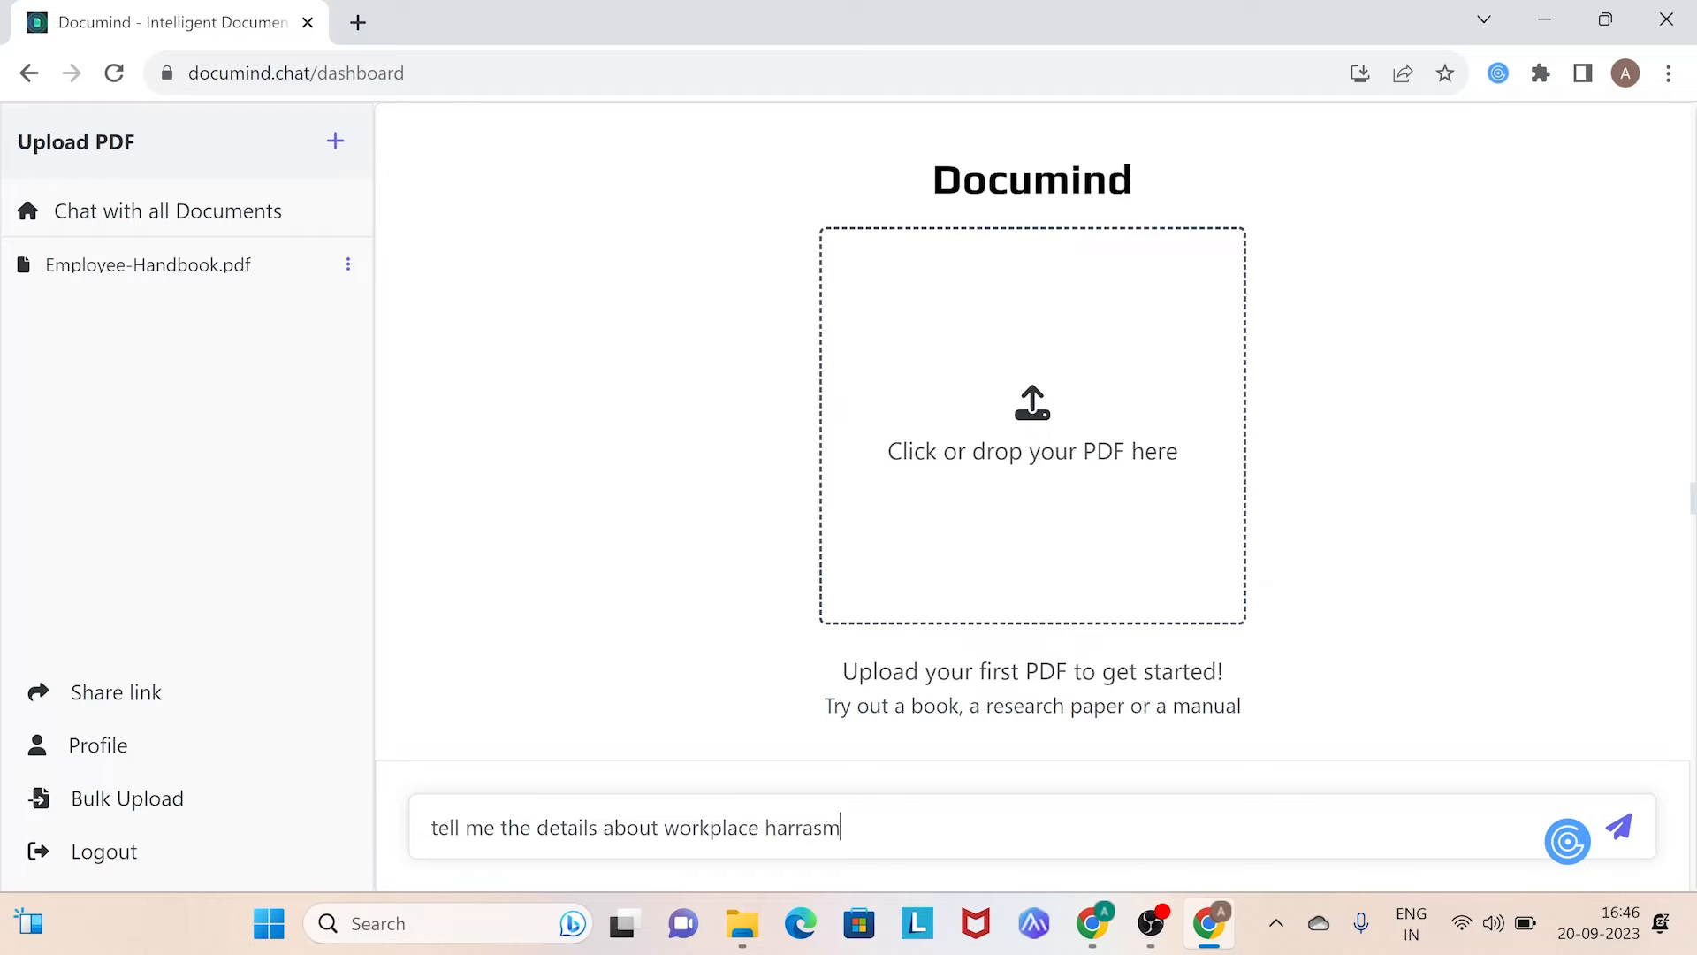
click(1618, 828)
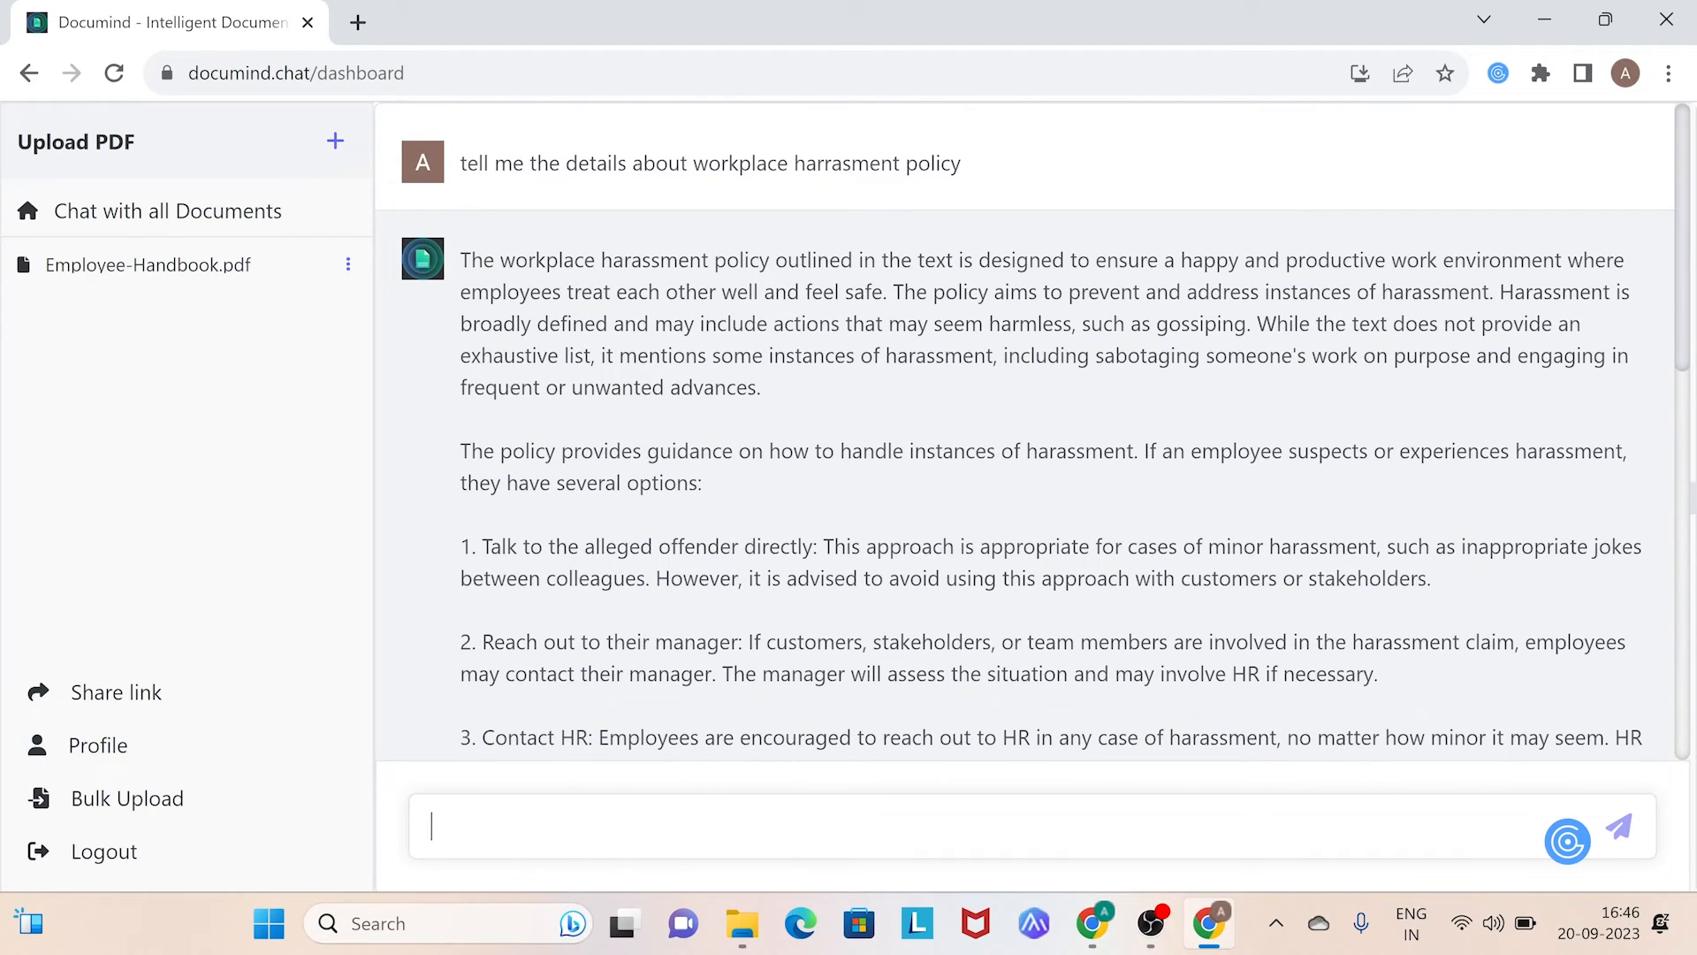
scroll(down, 3)
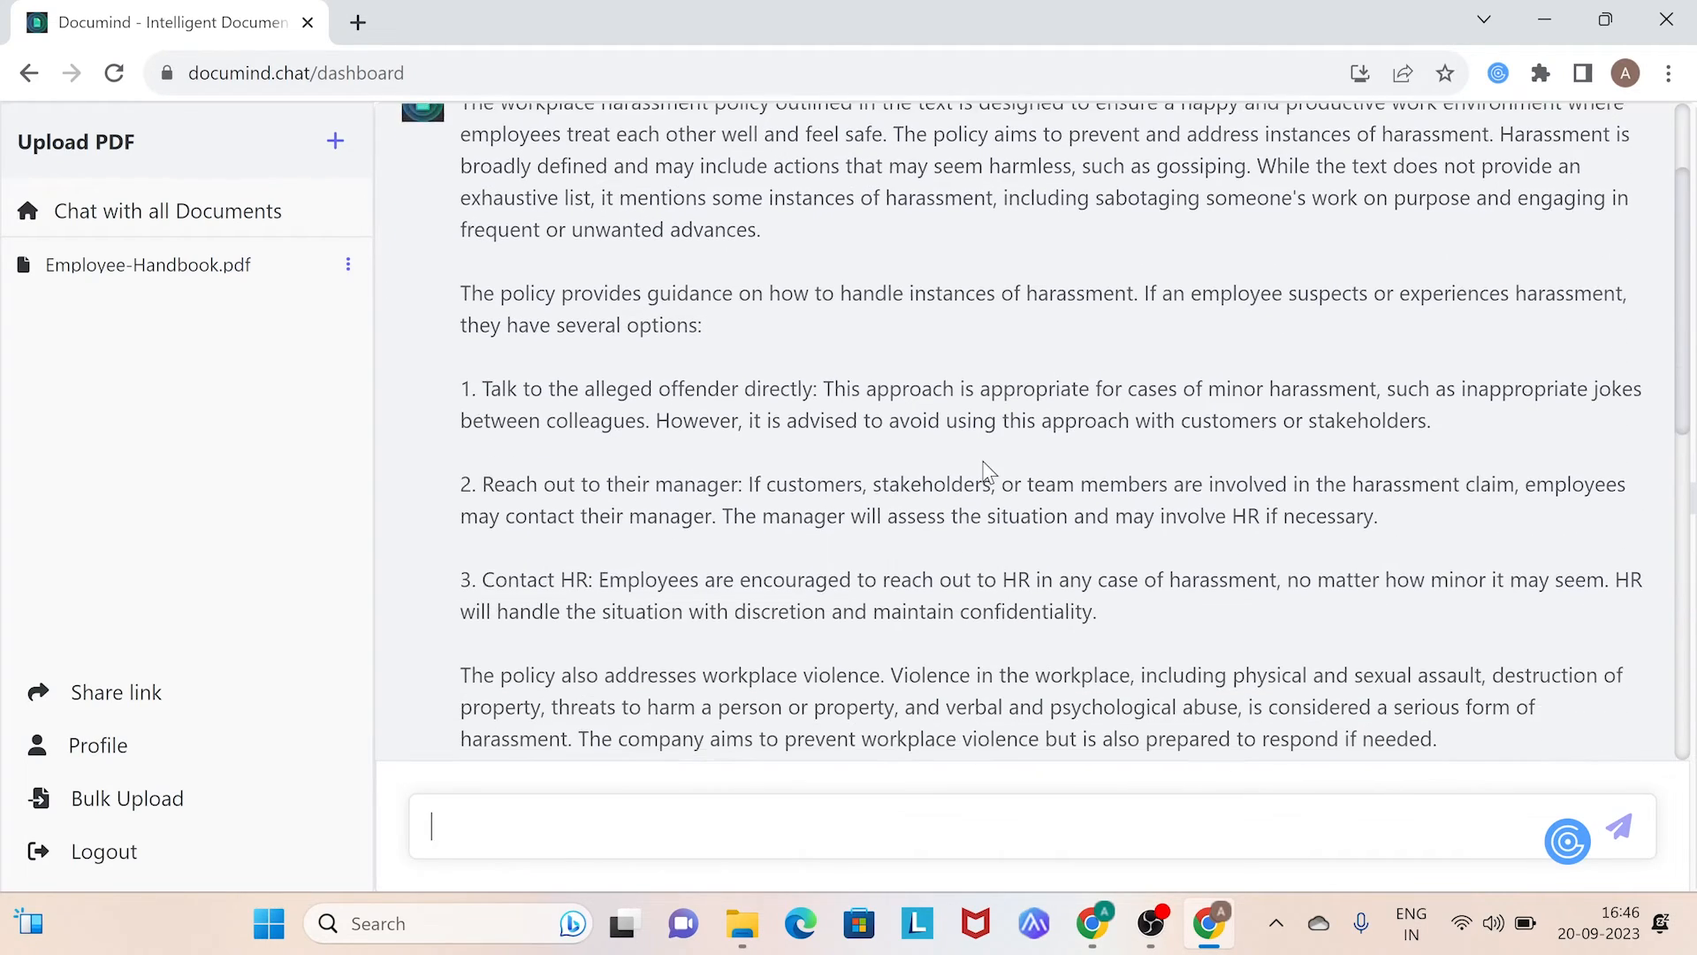
scroll(down, 3)
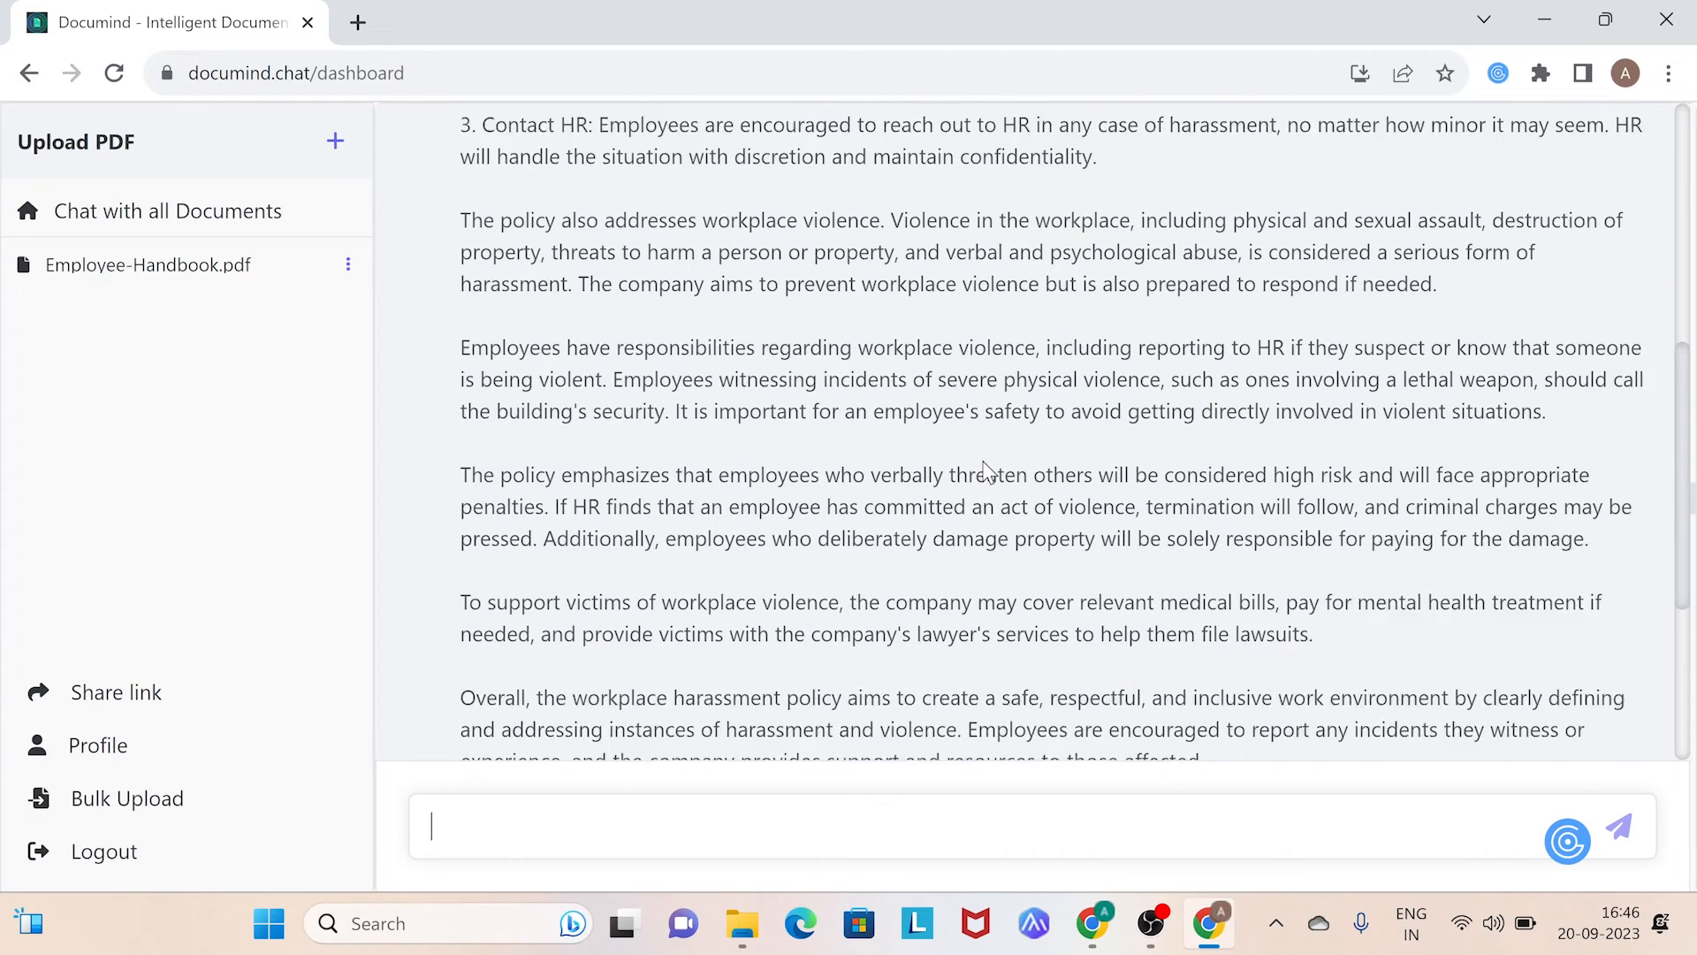
scroll(down, 3)
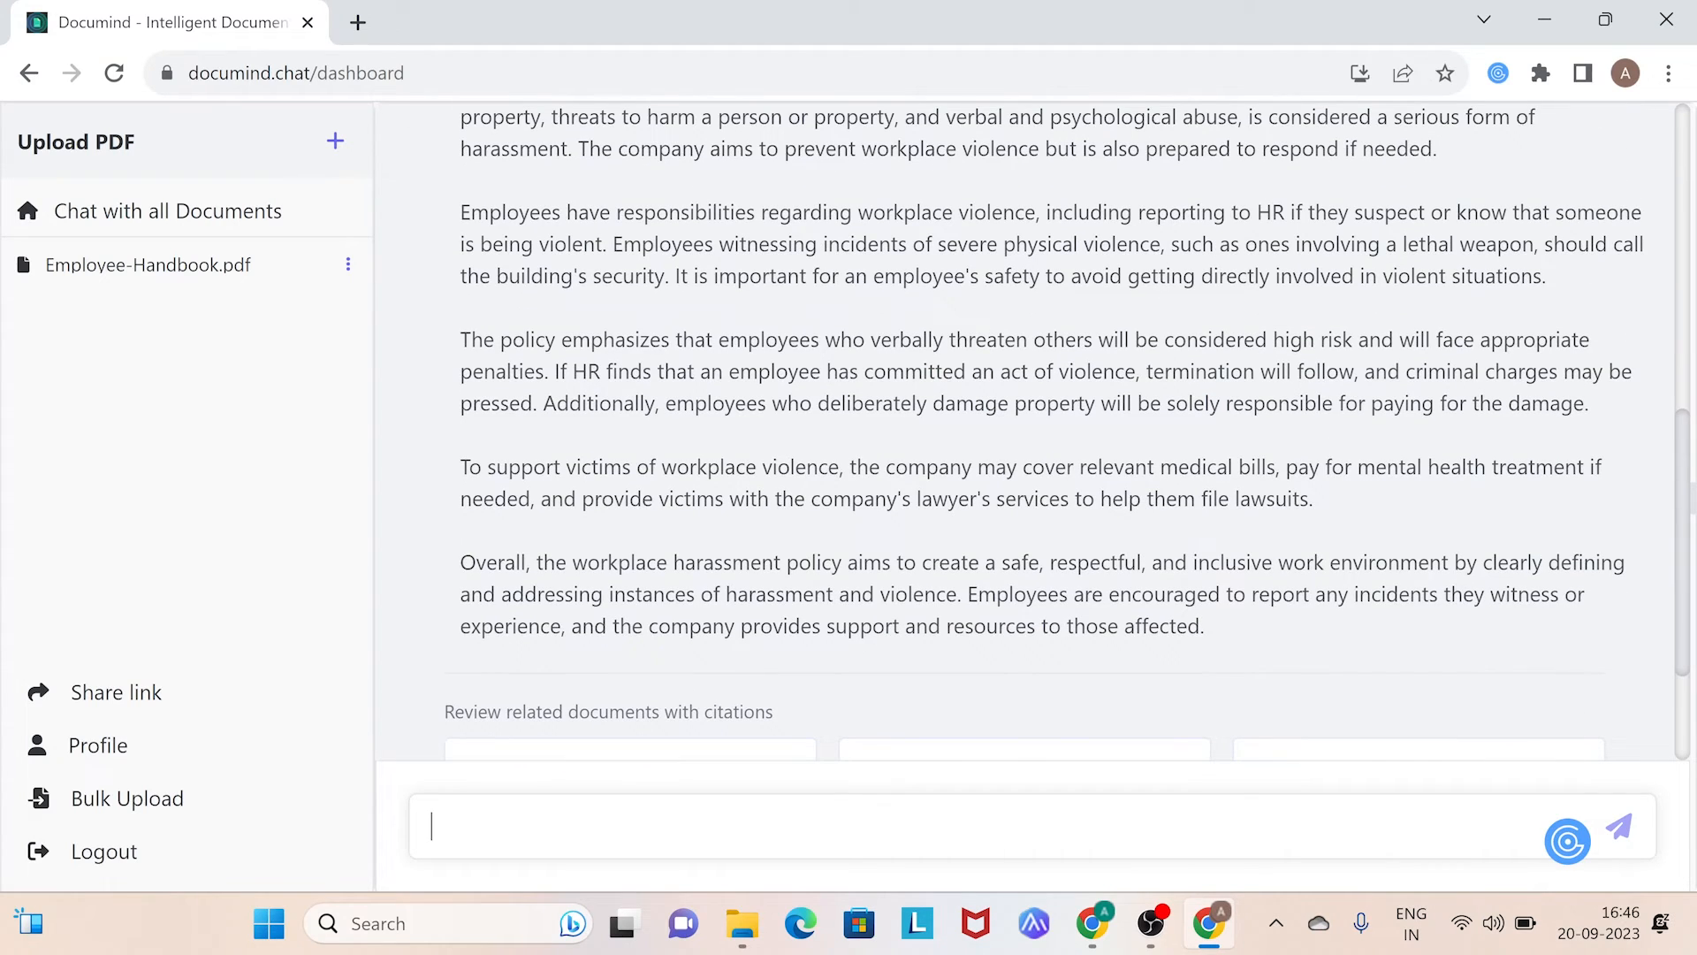
scroll(down, 3)
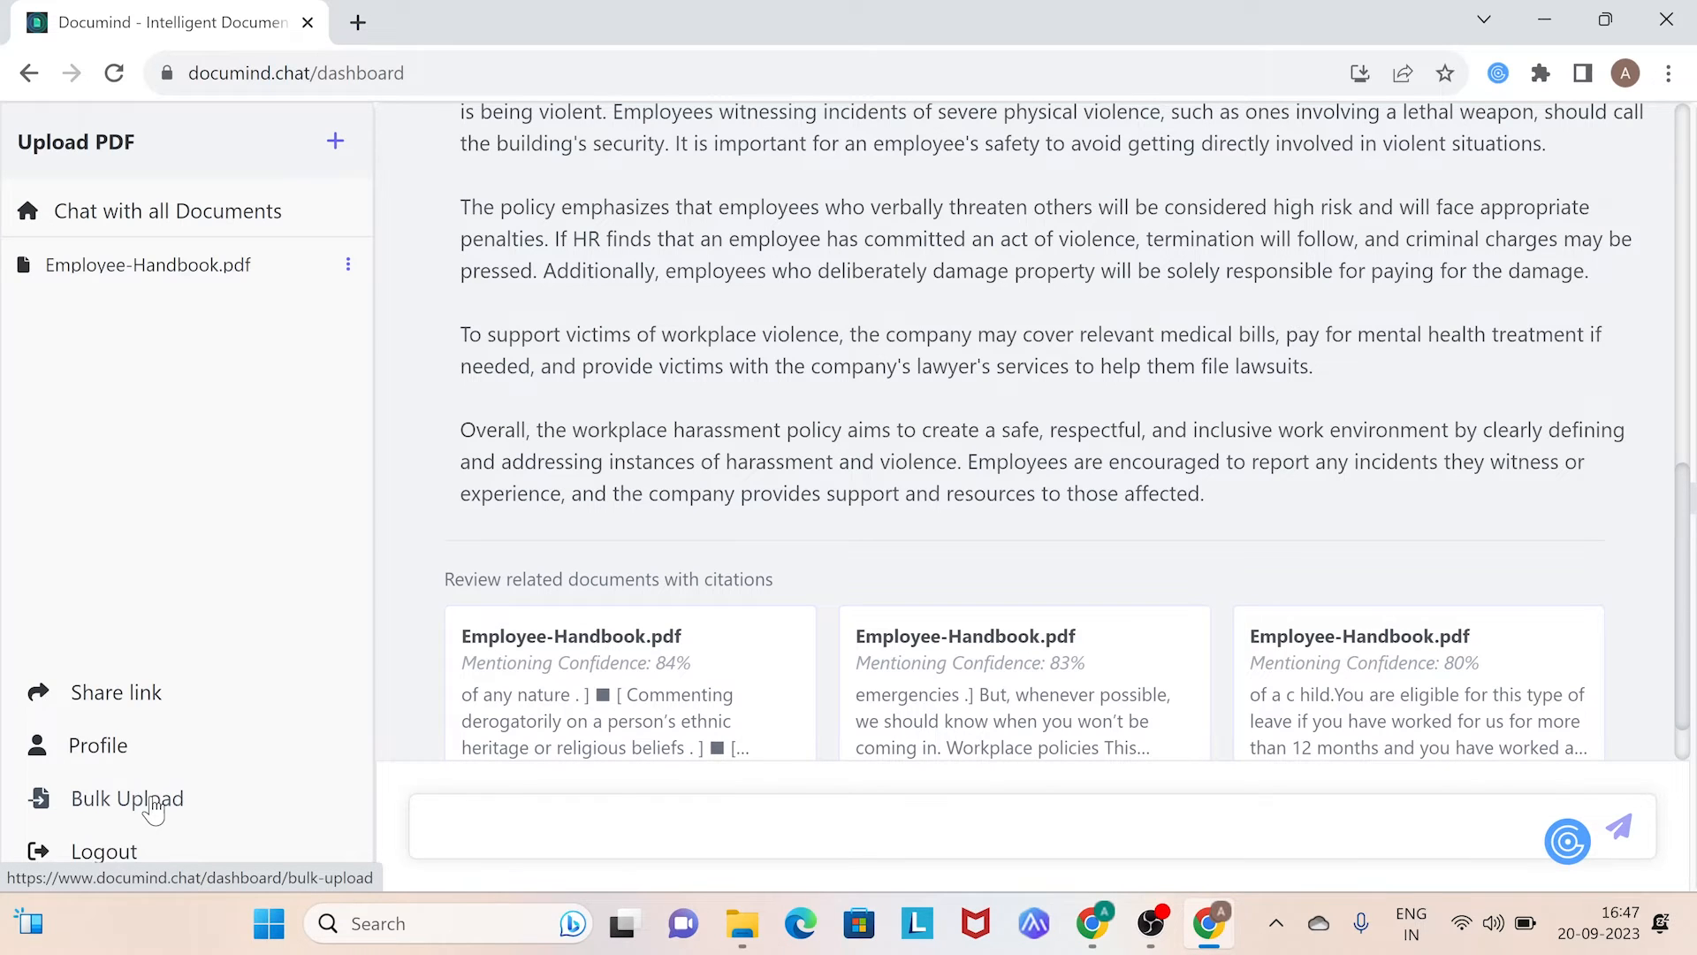
click(127, 798)
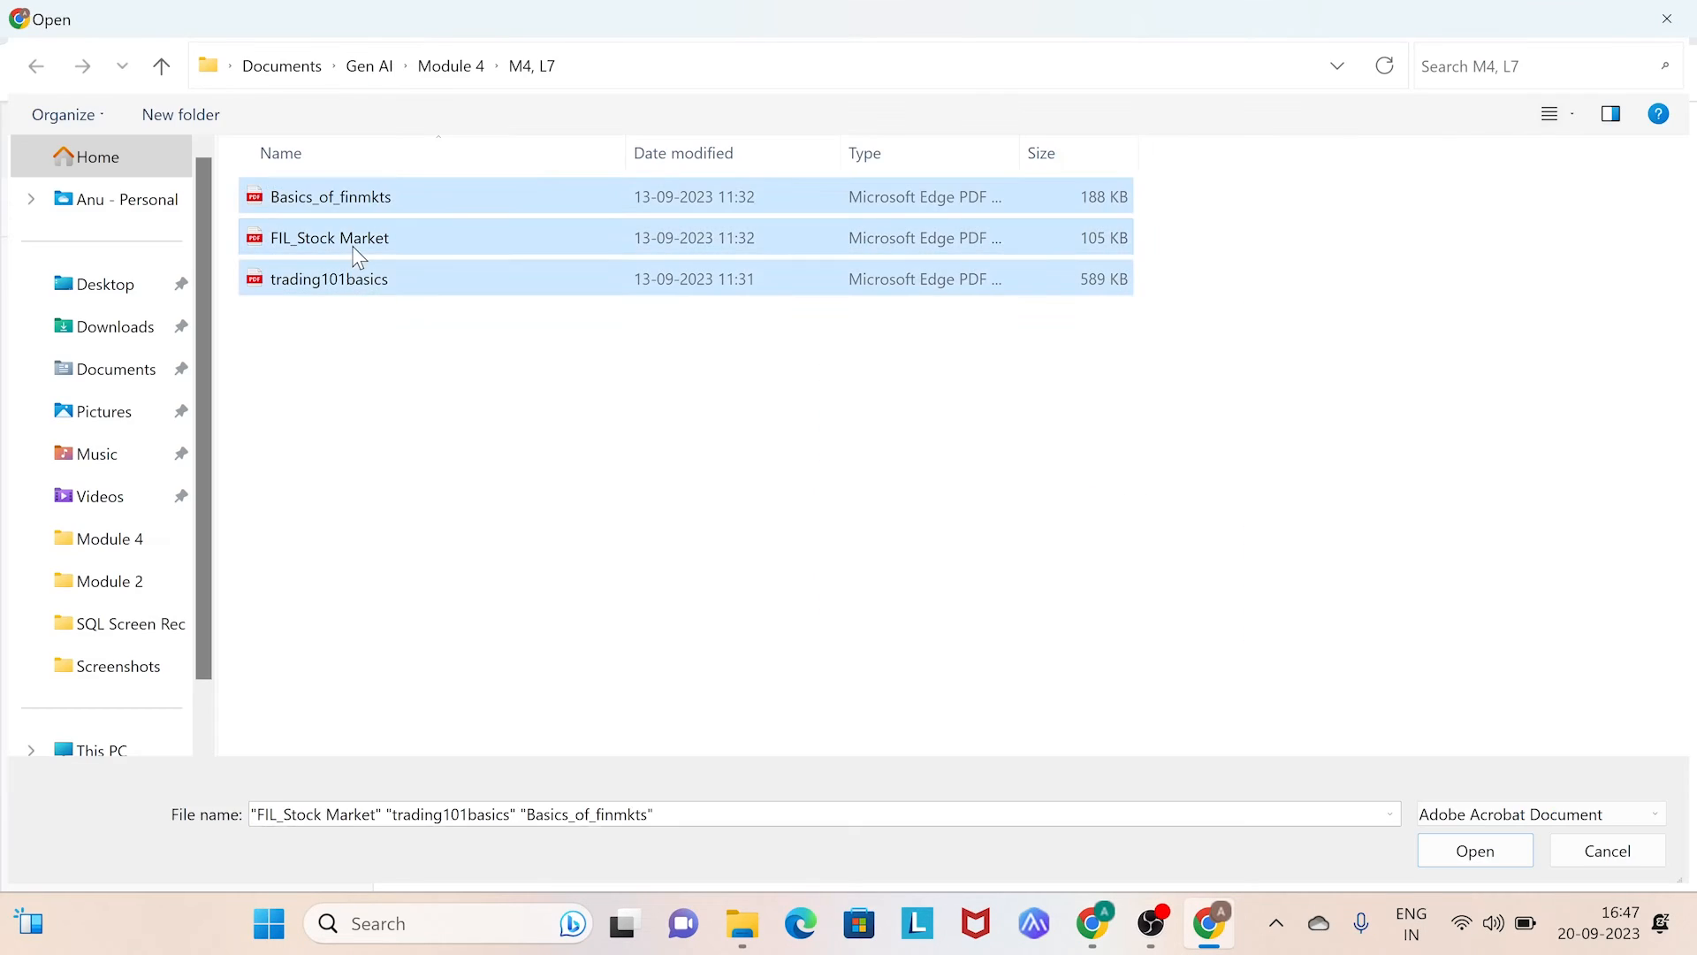
click(1475, 851)
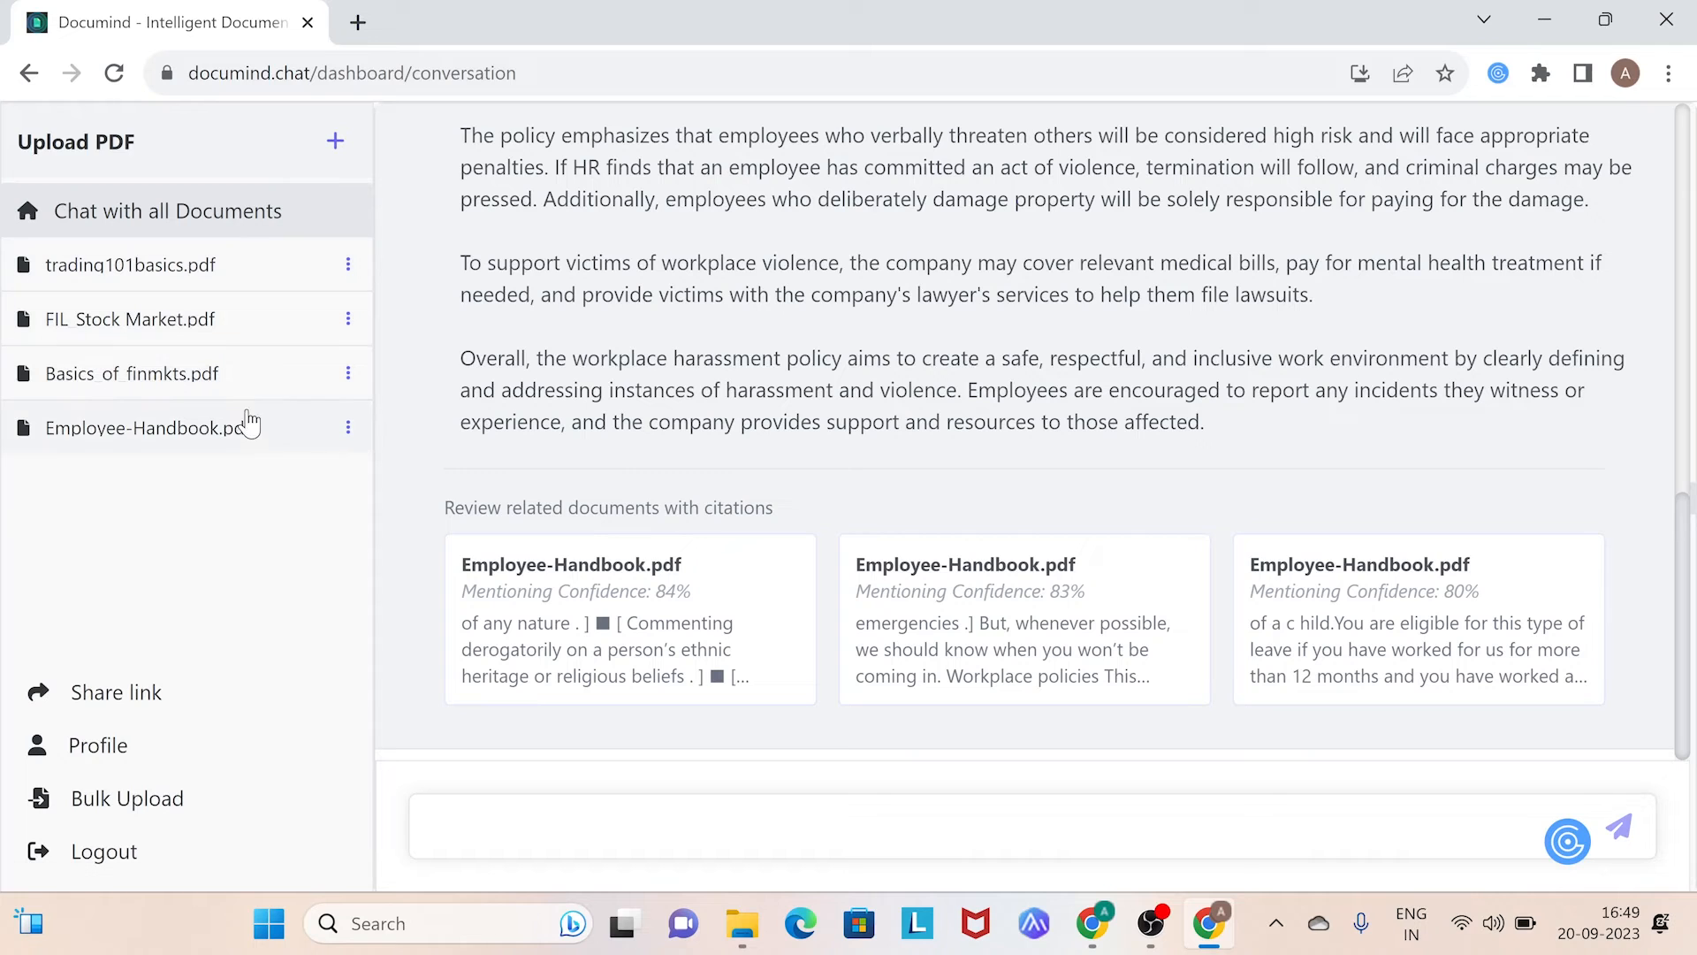
mouse_move(237, 325)
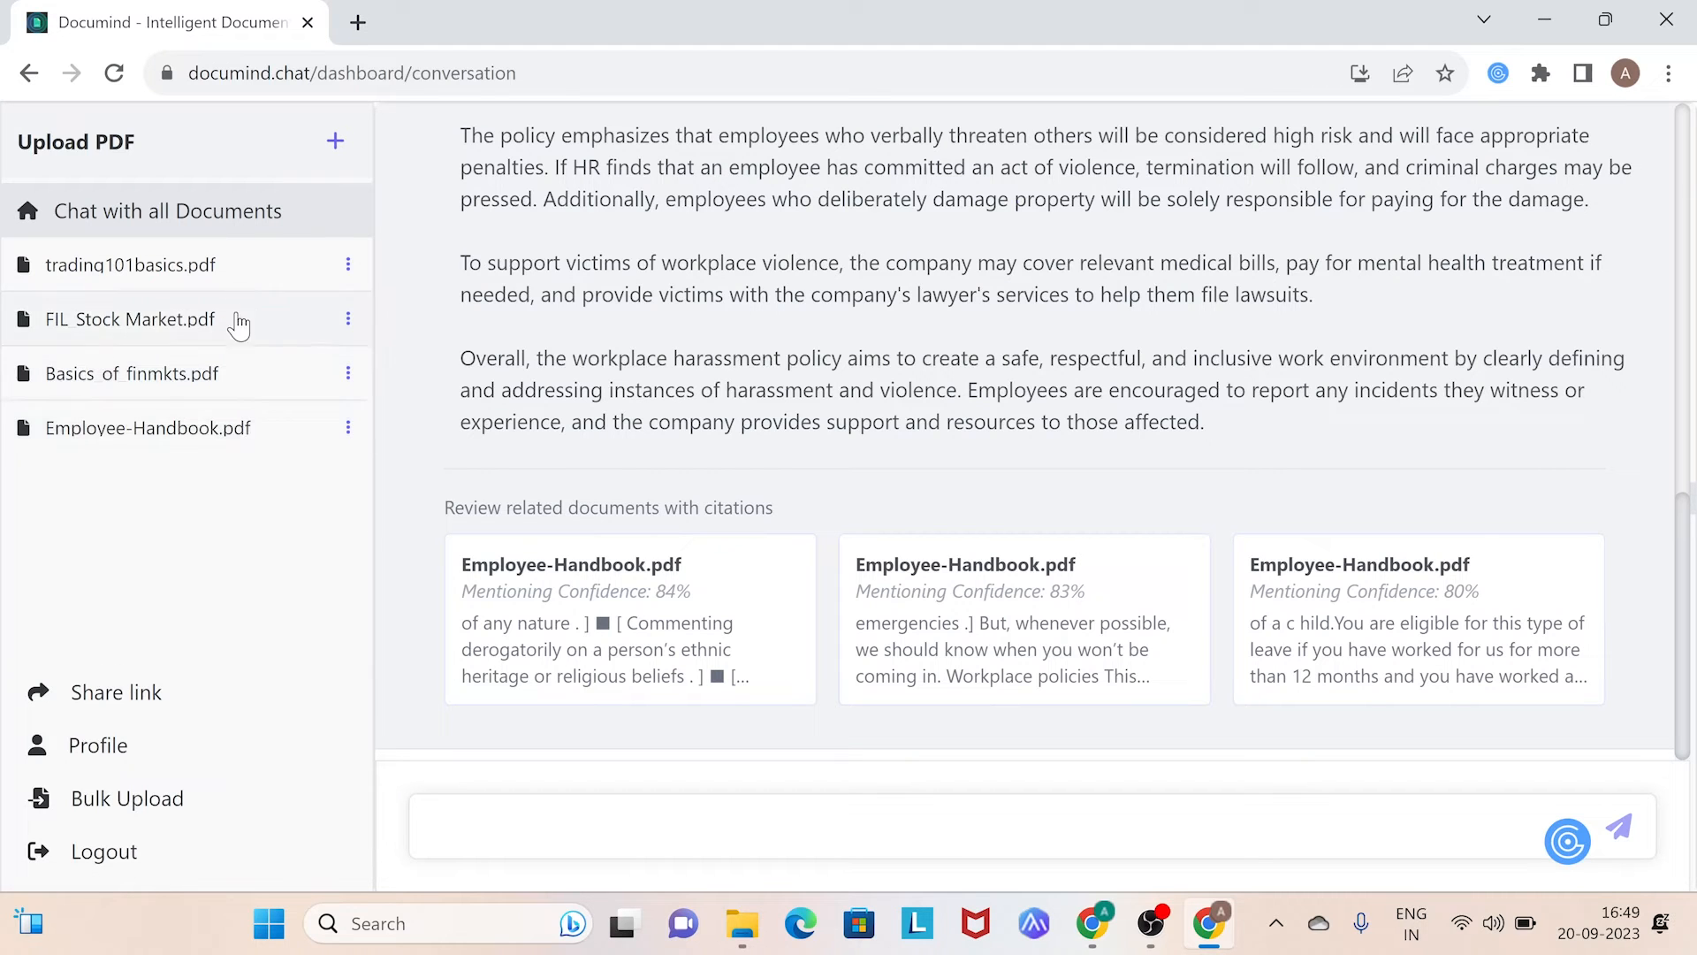
click(129, 264)
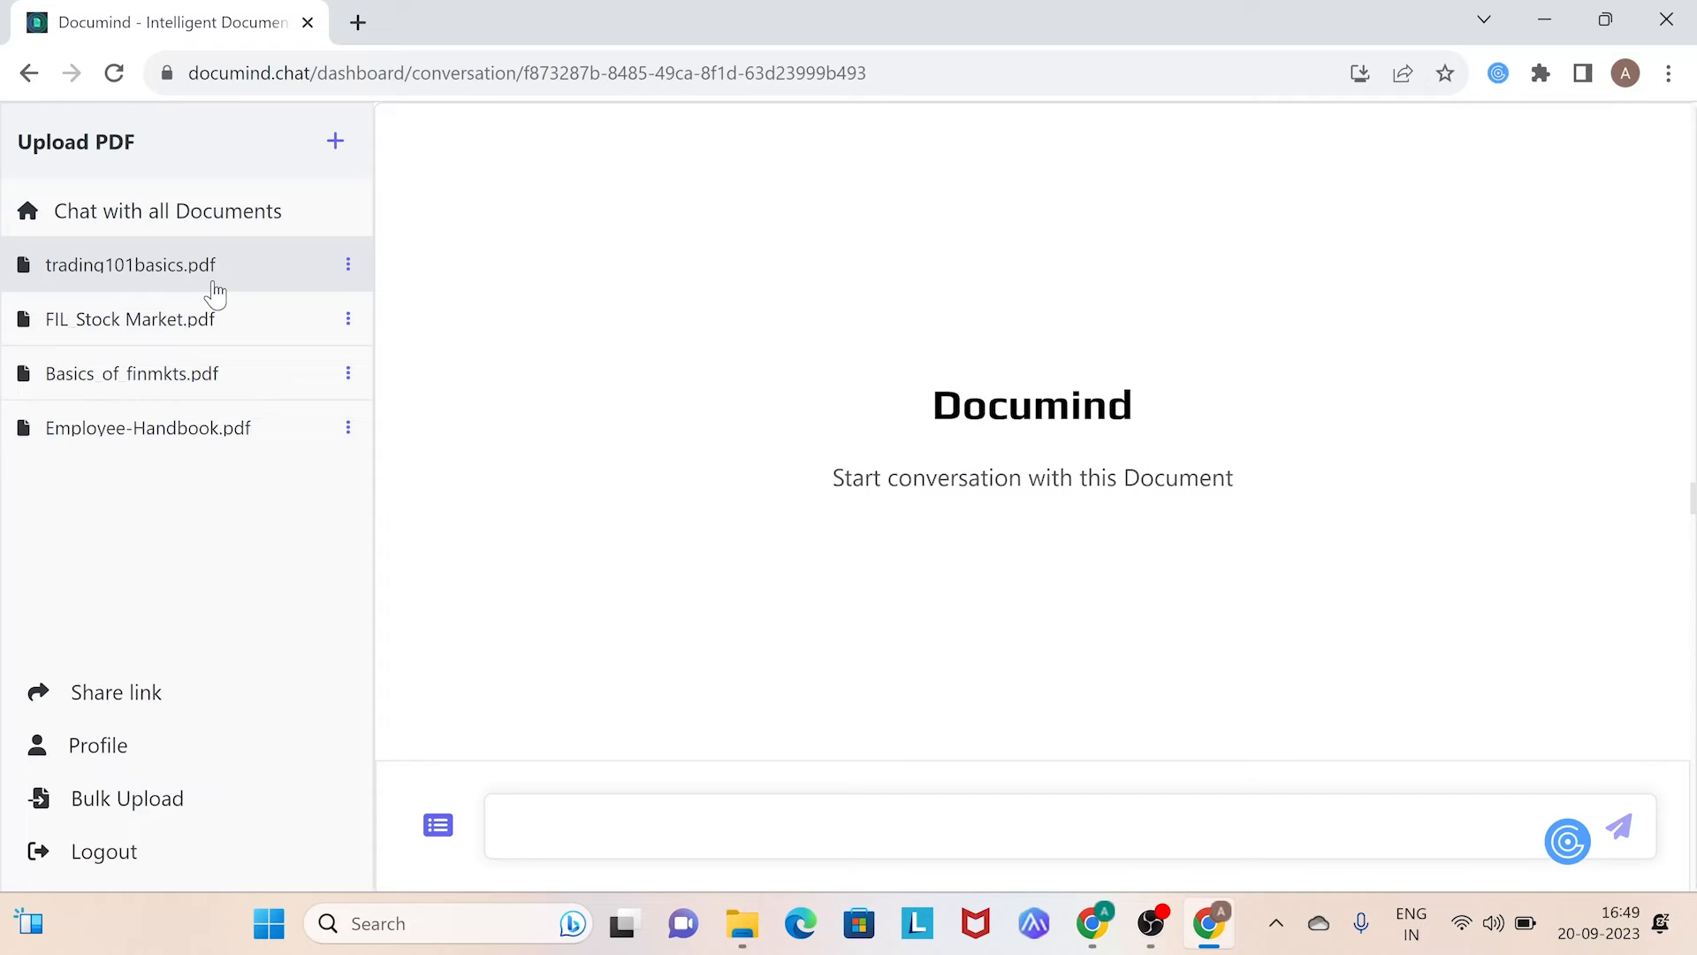
click(168, 211)
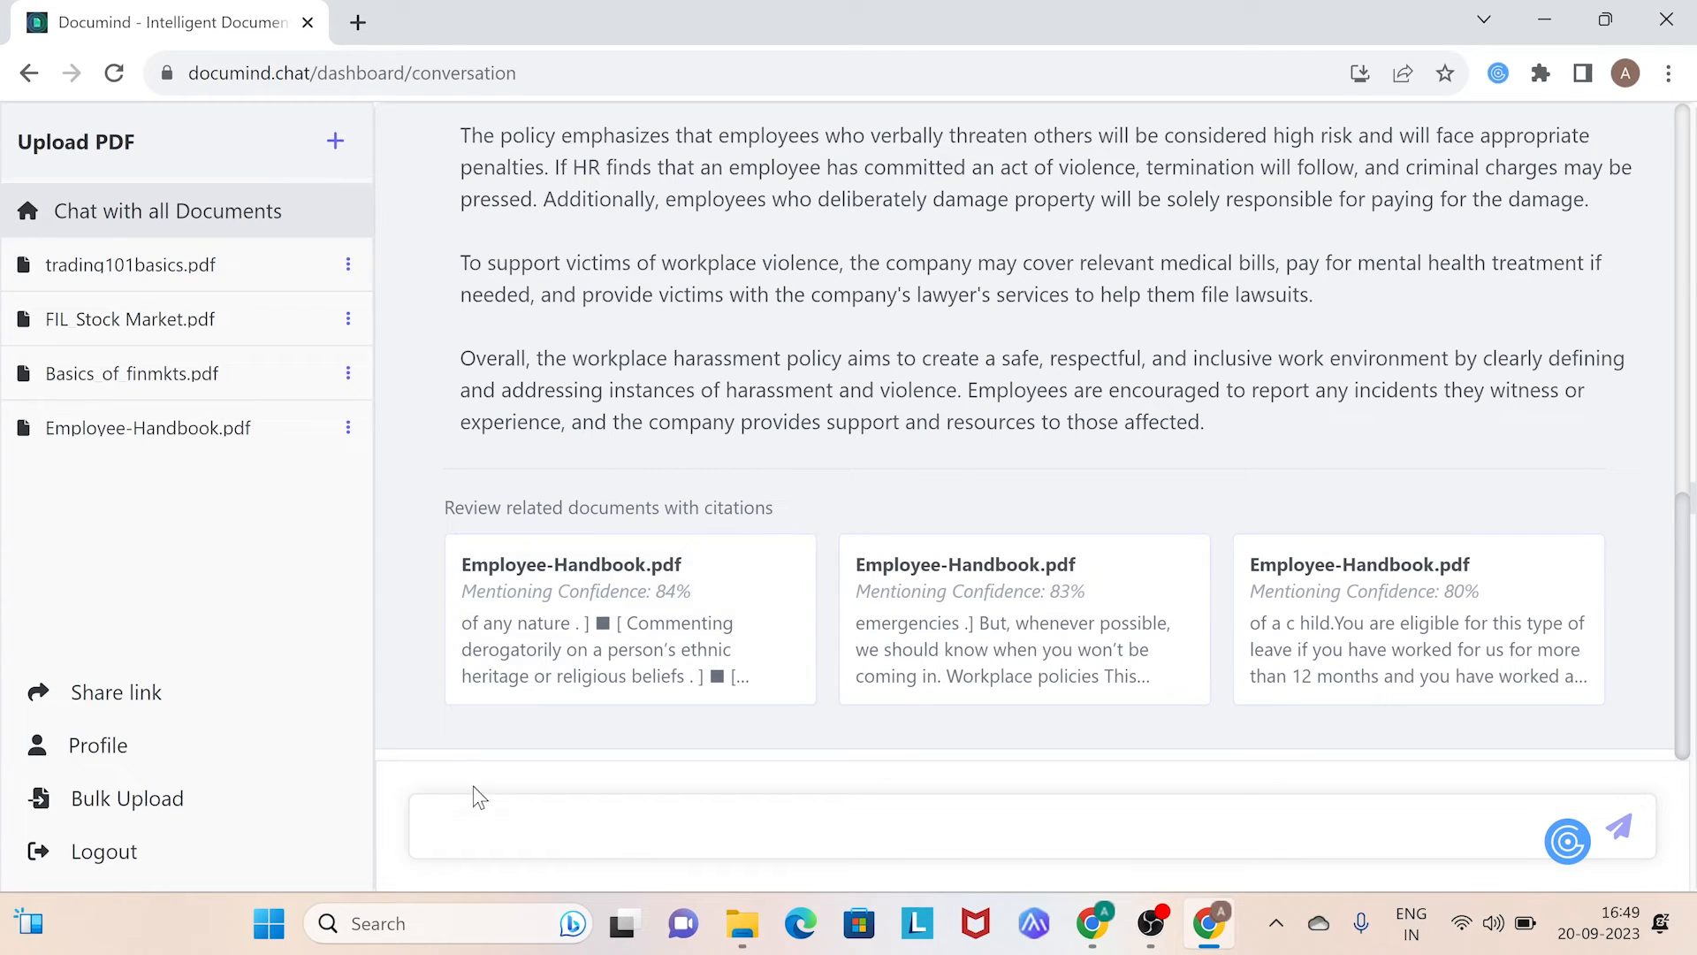
Step: Ask what a person should consider before investing and read the cited list of factors
text(what should a person consider before they)
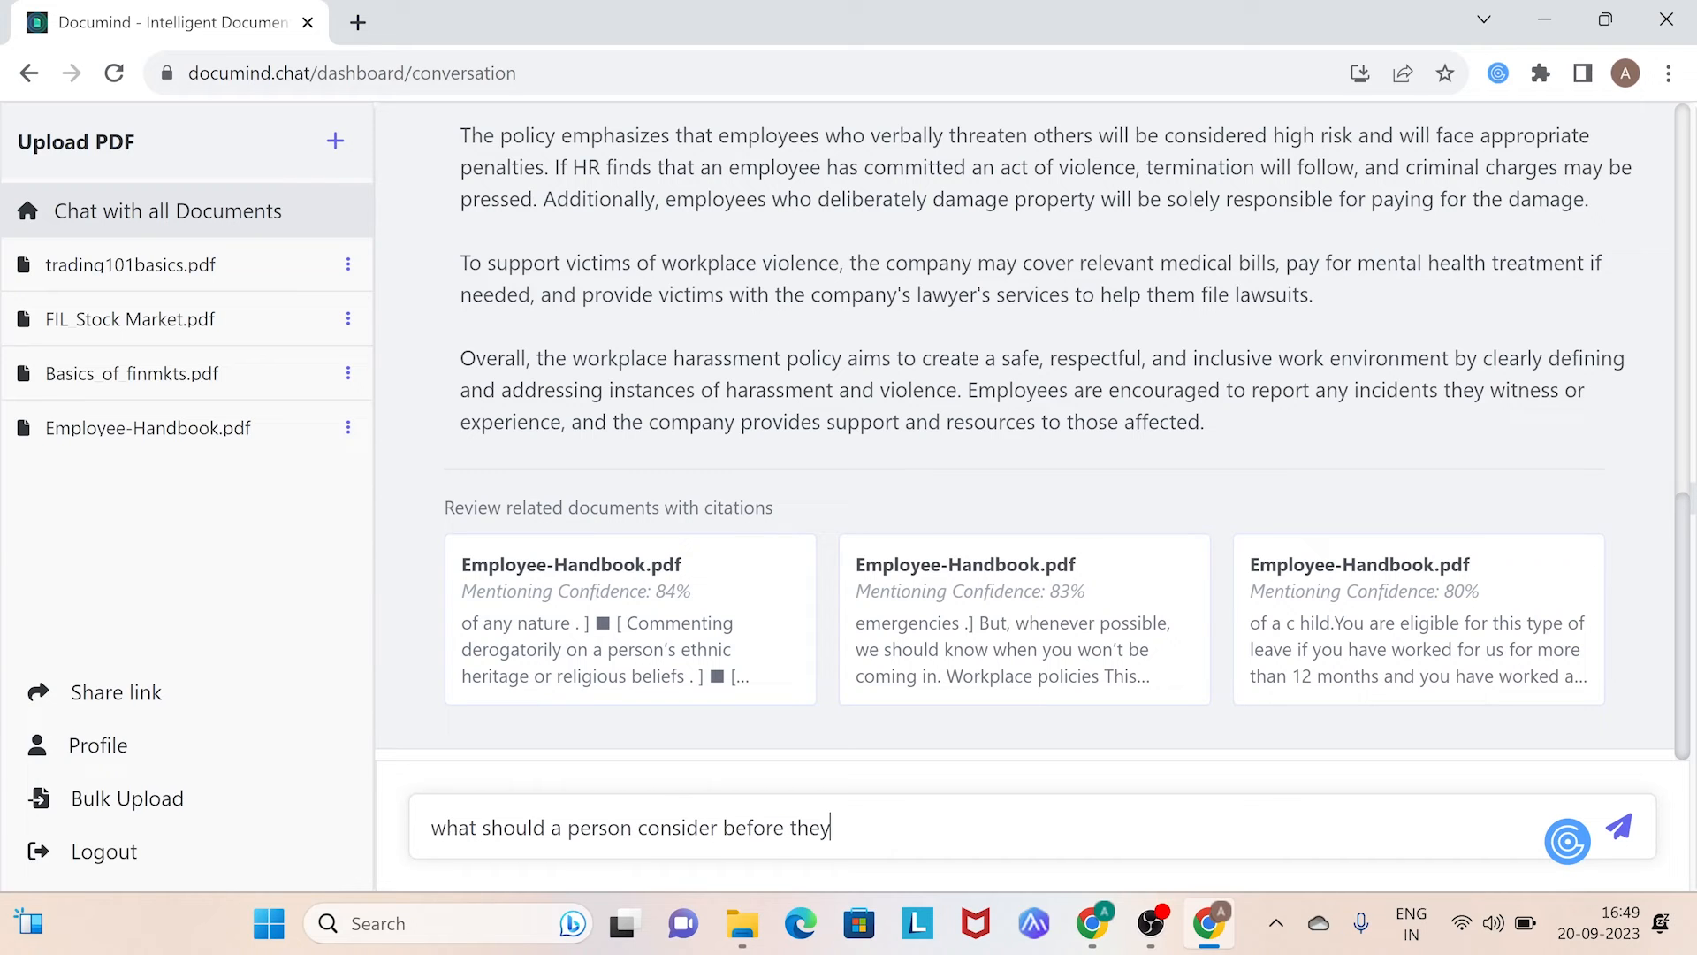
click(1617, 825)
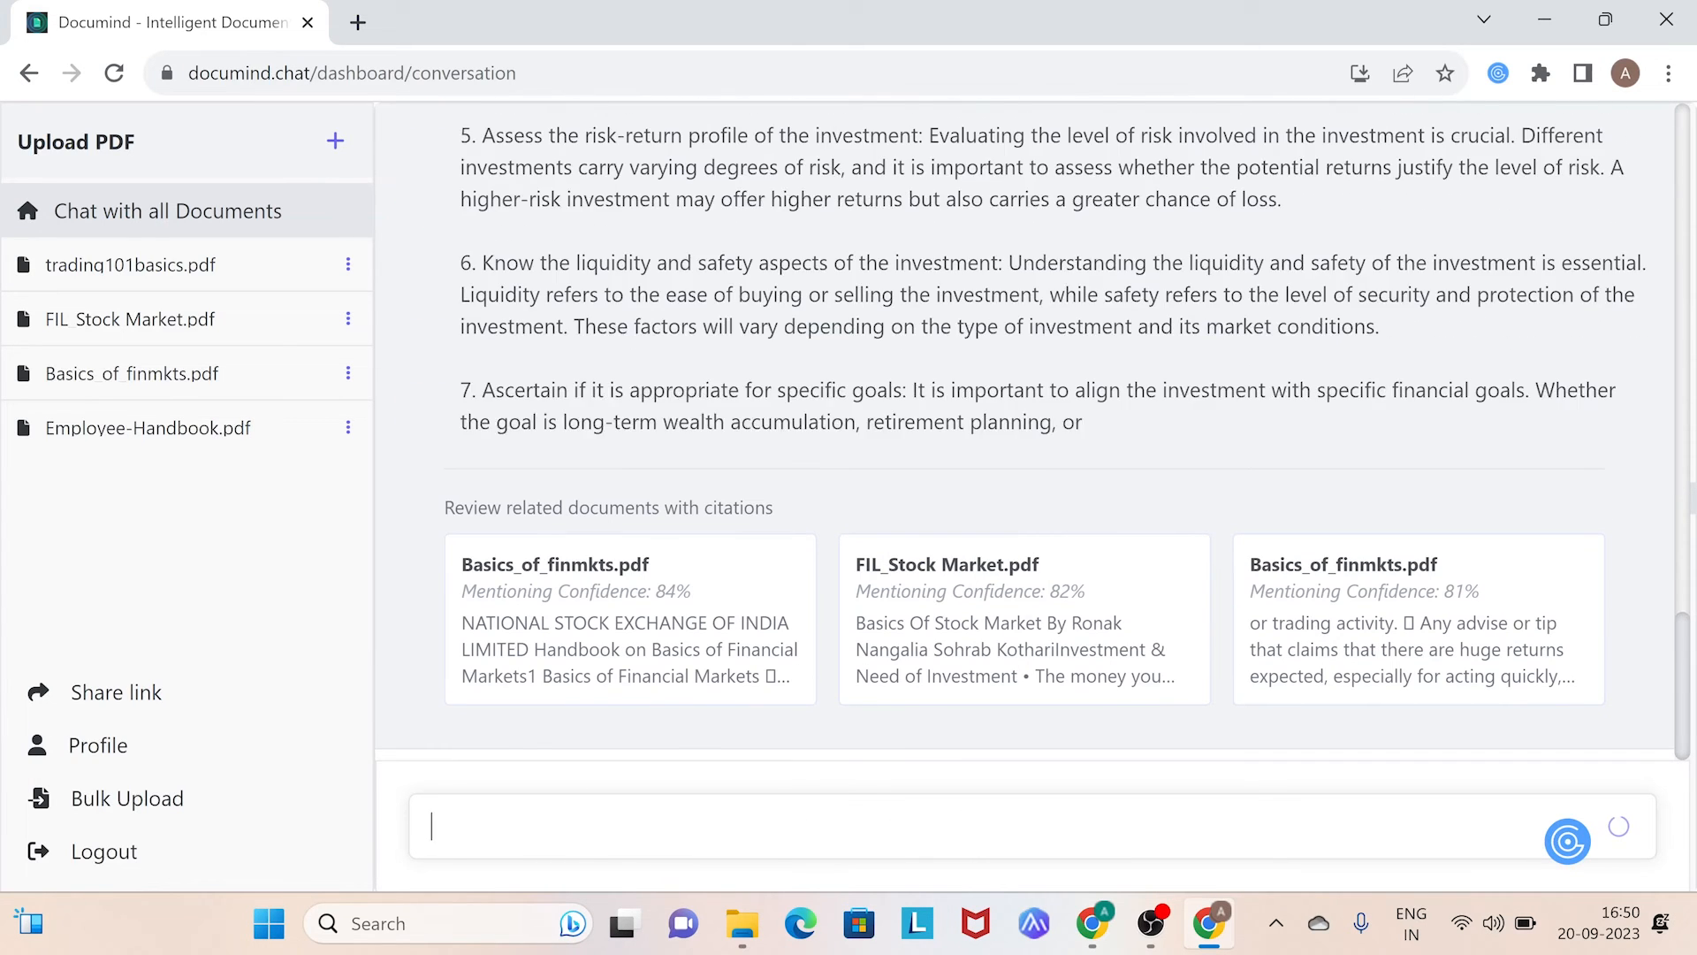
scroll(down, 3)
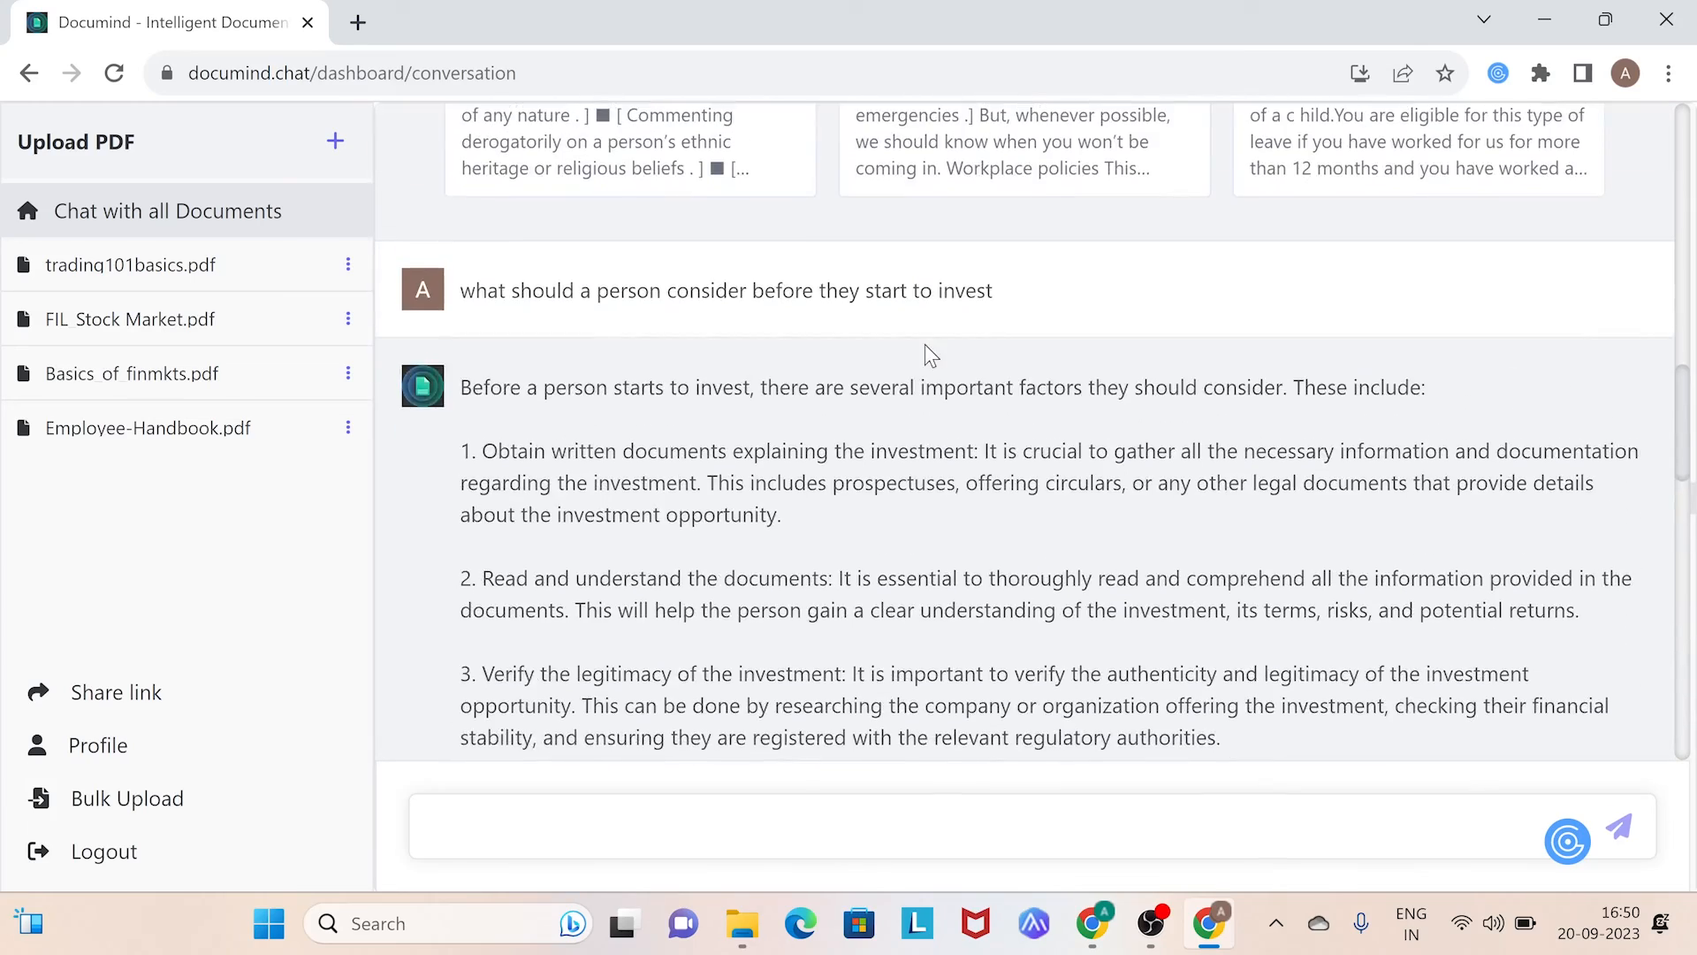
scroll(down, 3)
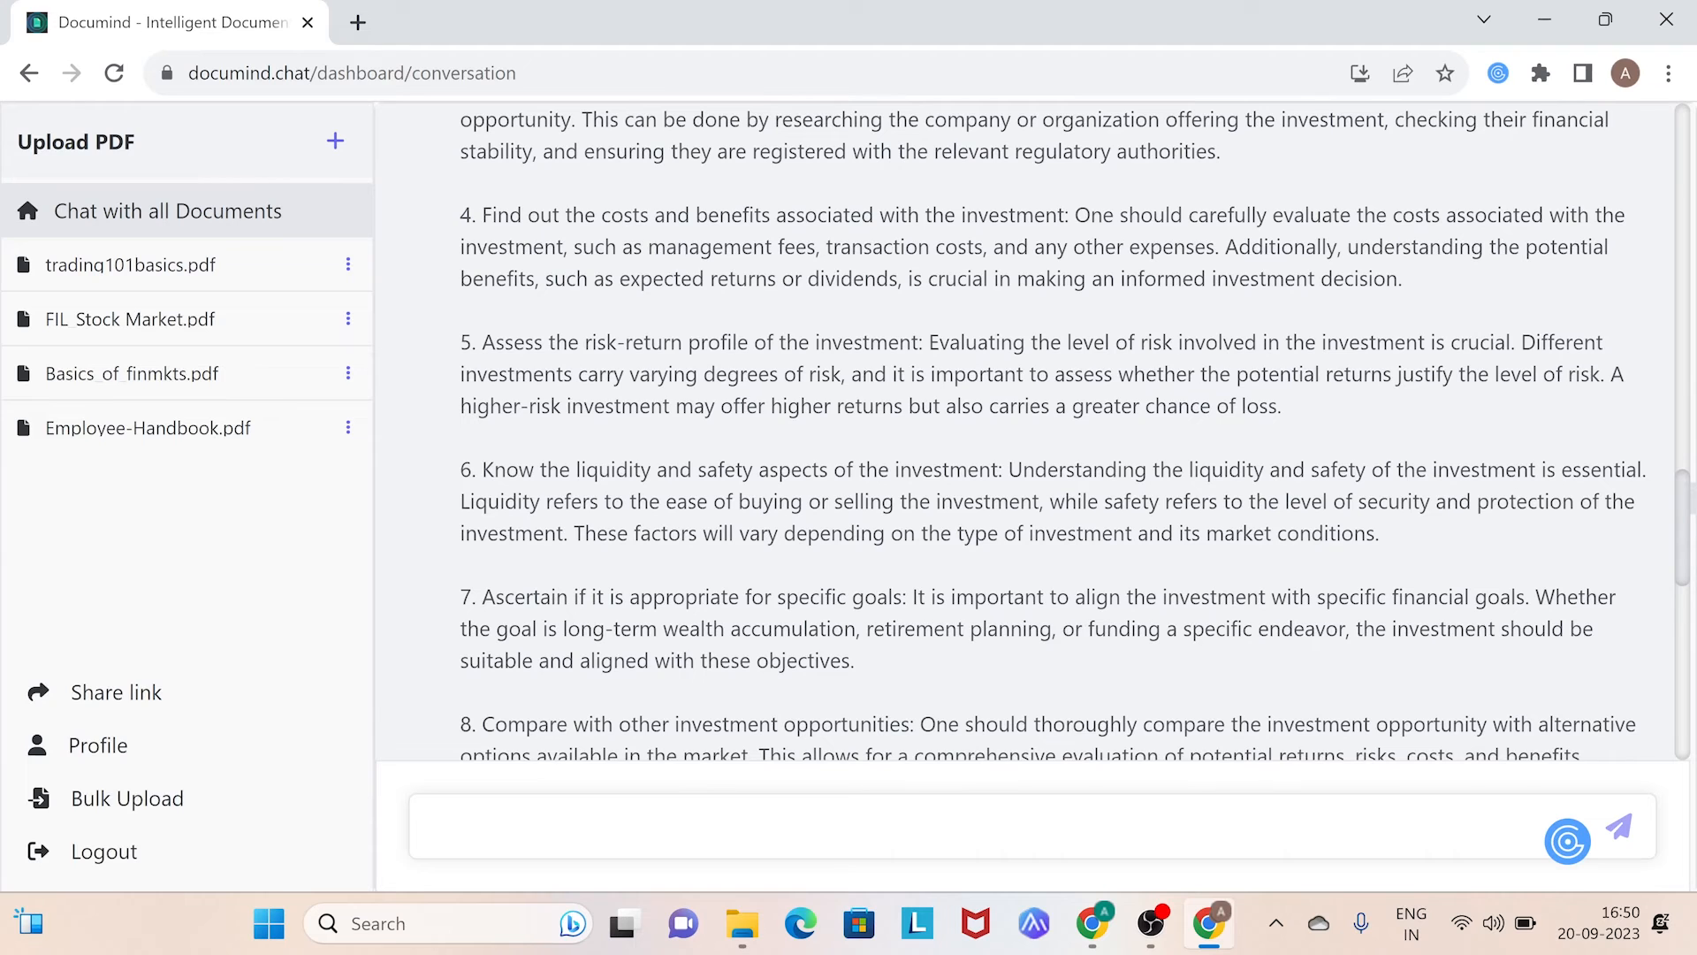
scroll(down, 3)
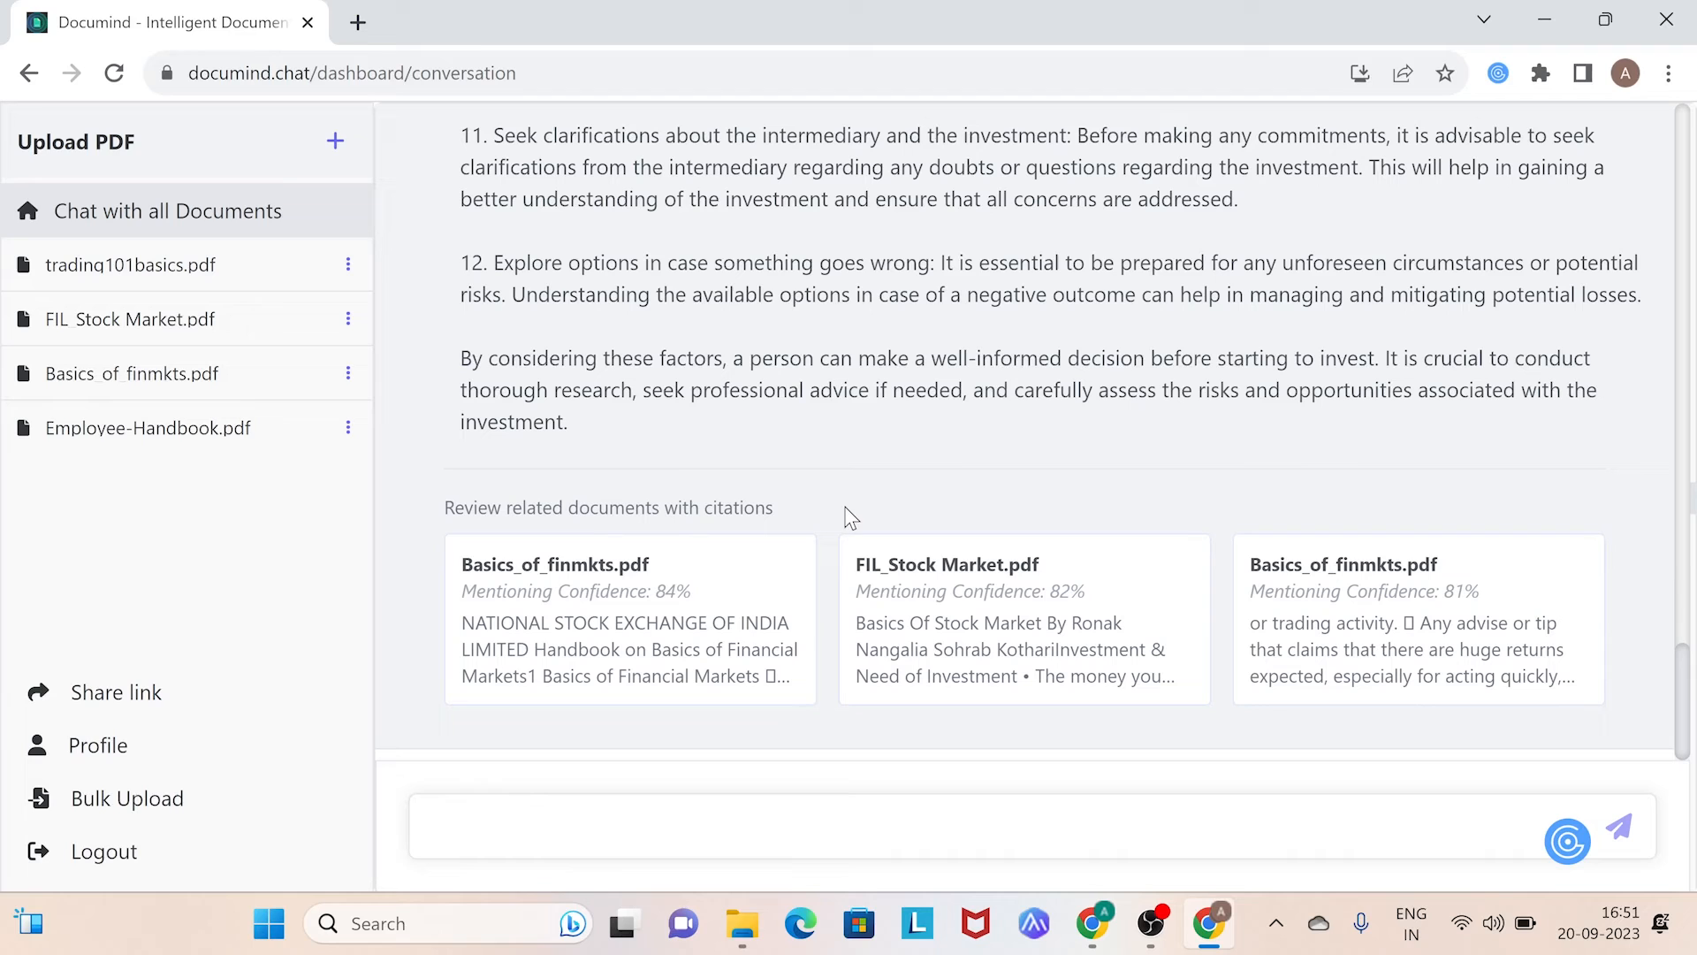
mouse_move(838, 509)
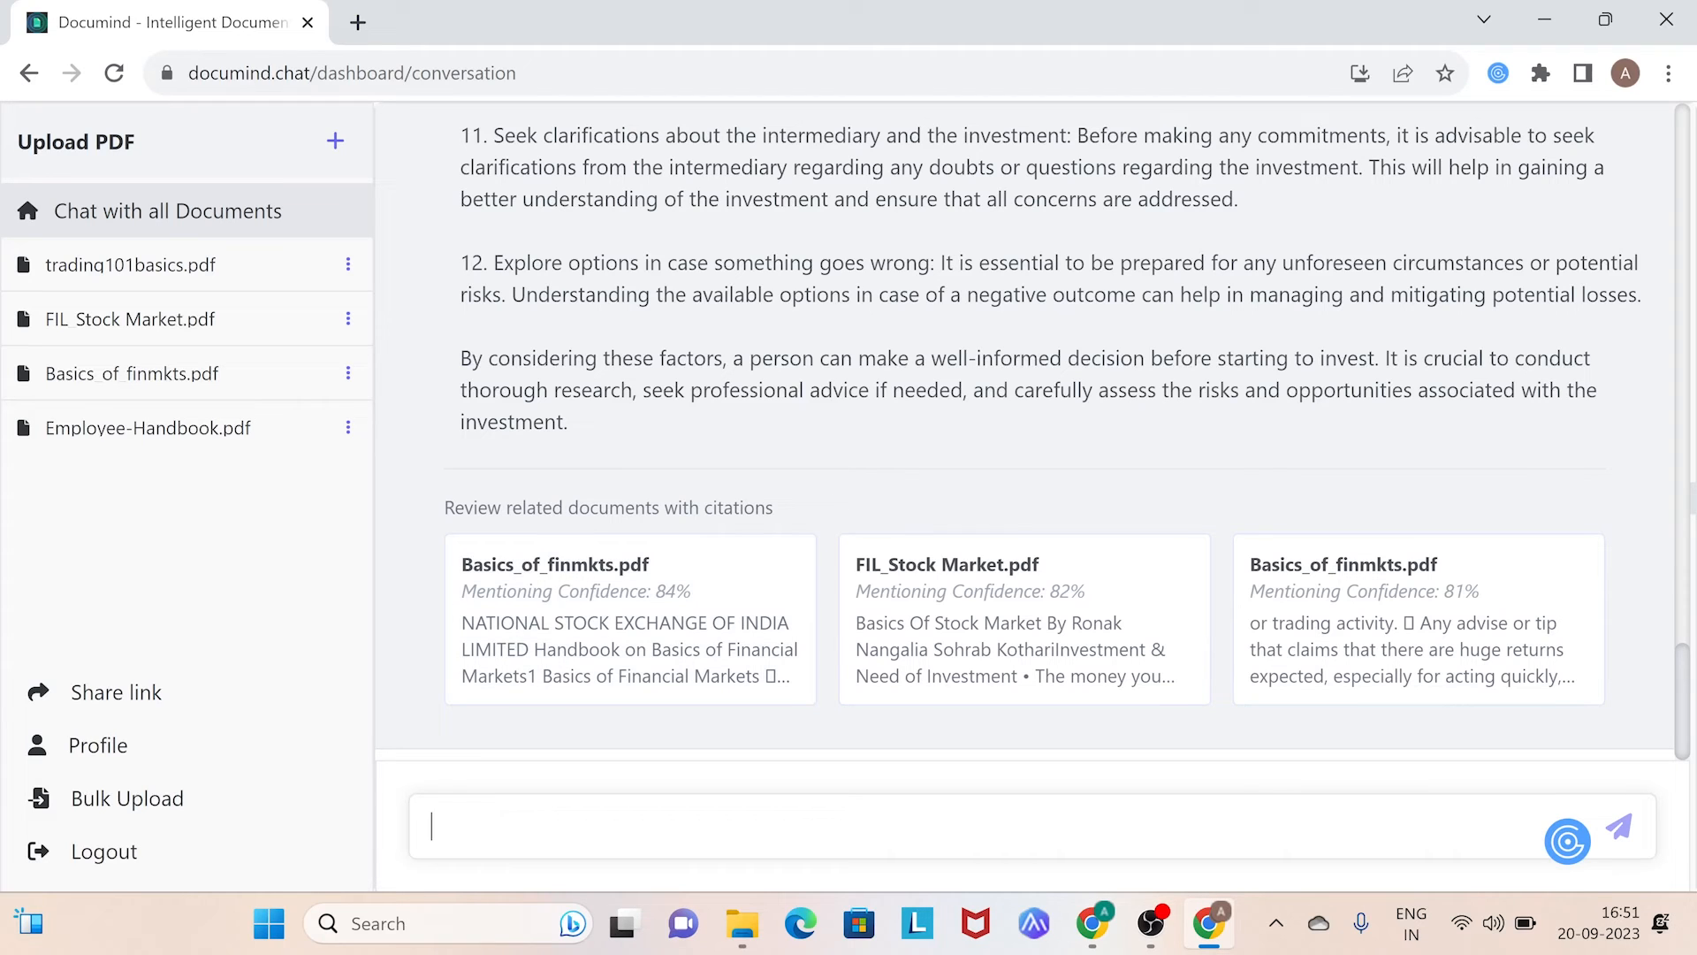
Step: Ask the difference between trading and investing and read the answer's finance-PDF citations
text(What is the difference between trading and invest)
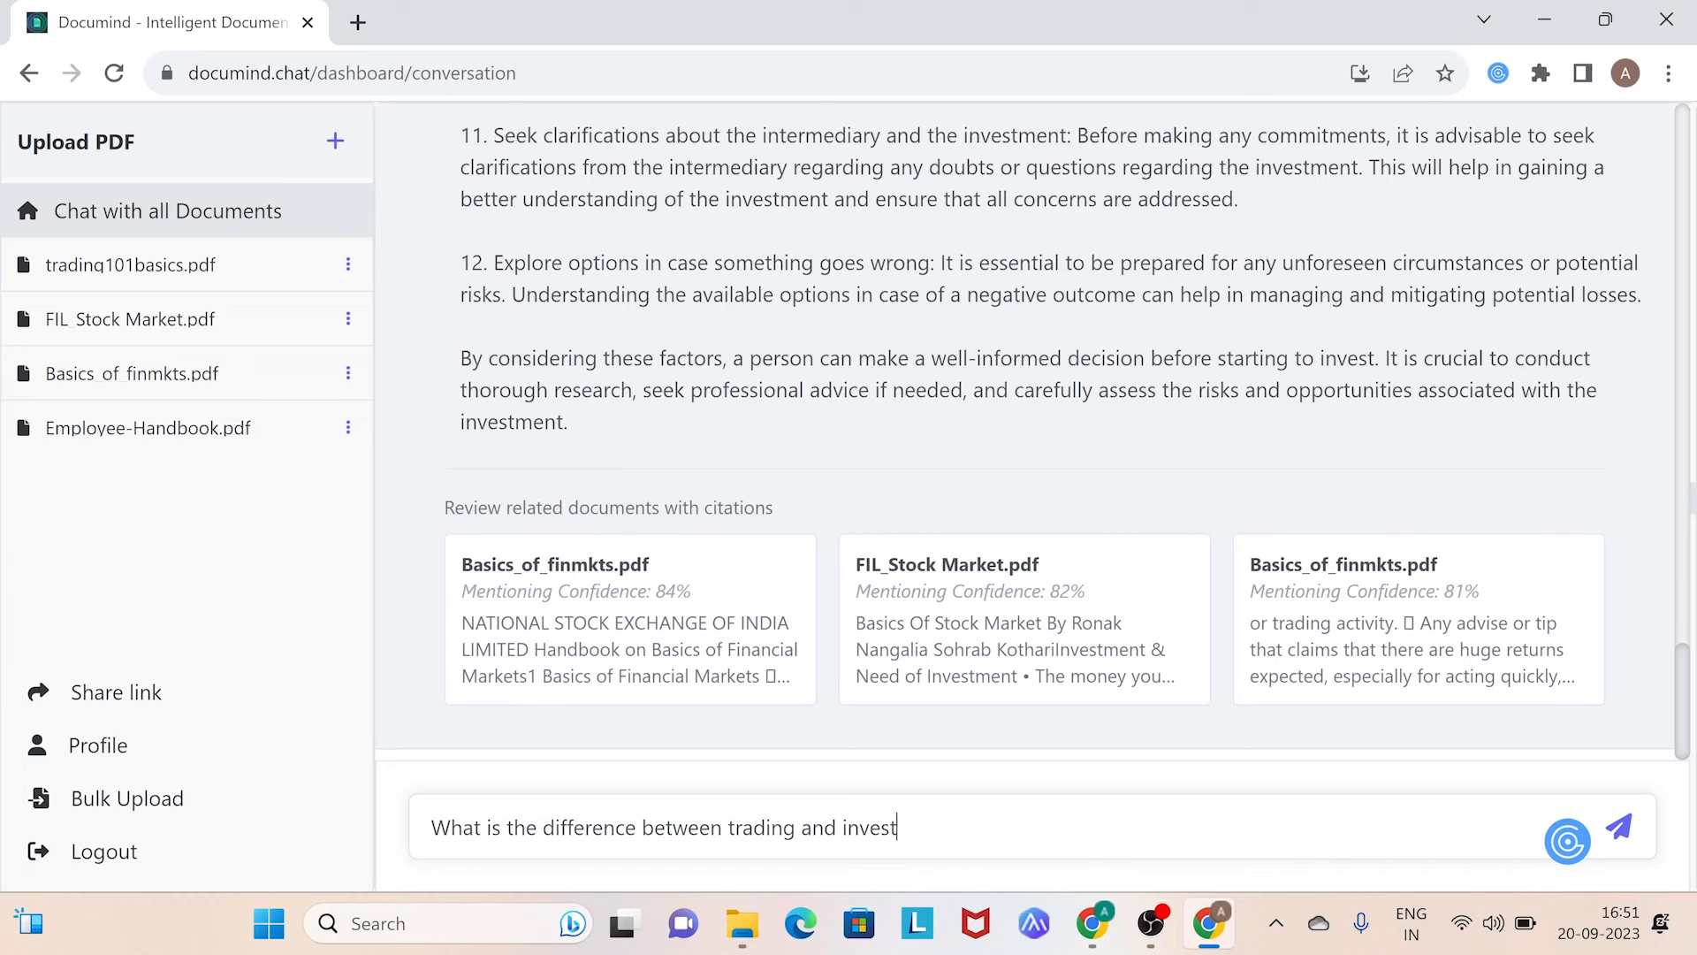
click(1618, 825)
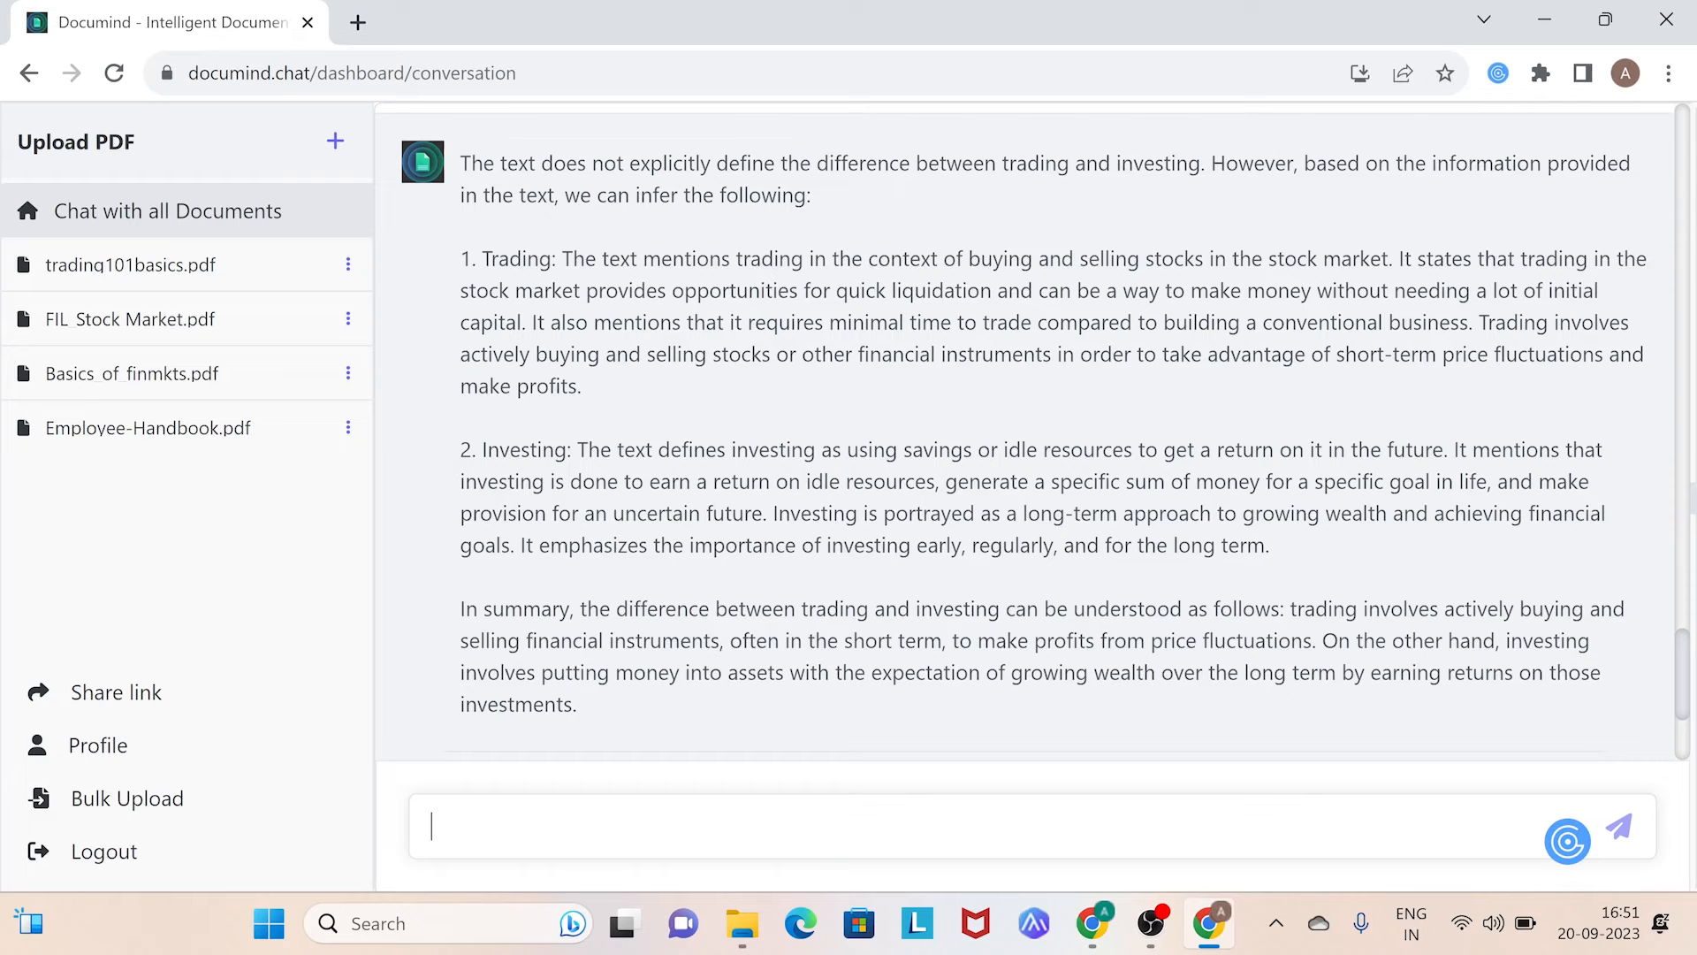
scroll(down, 3)
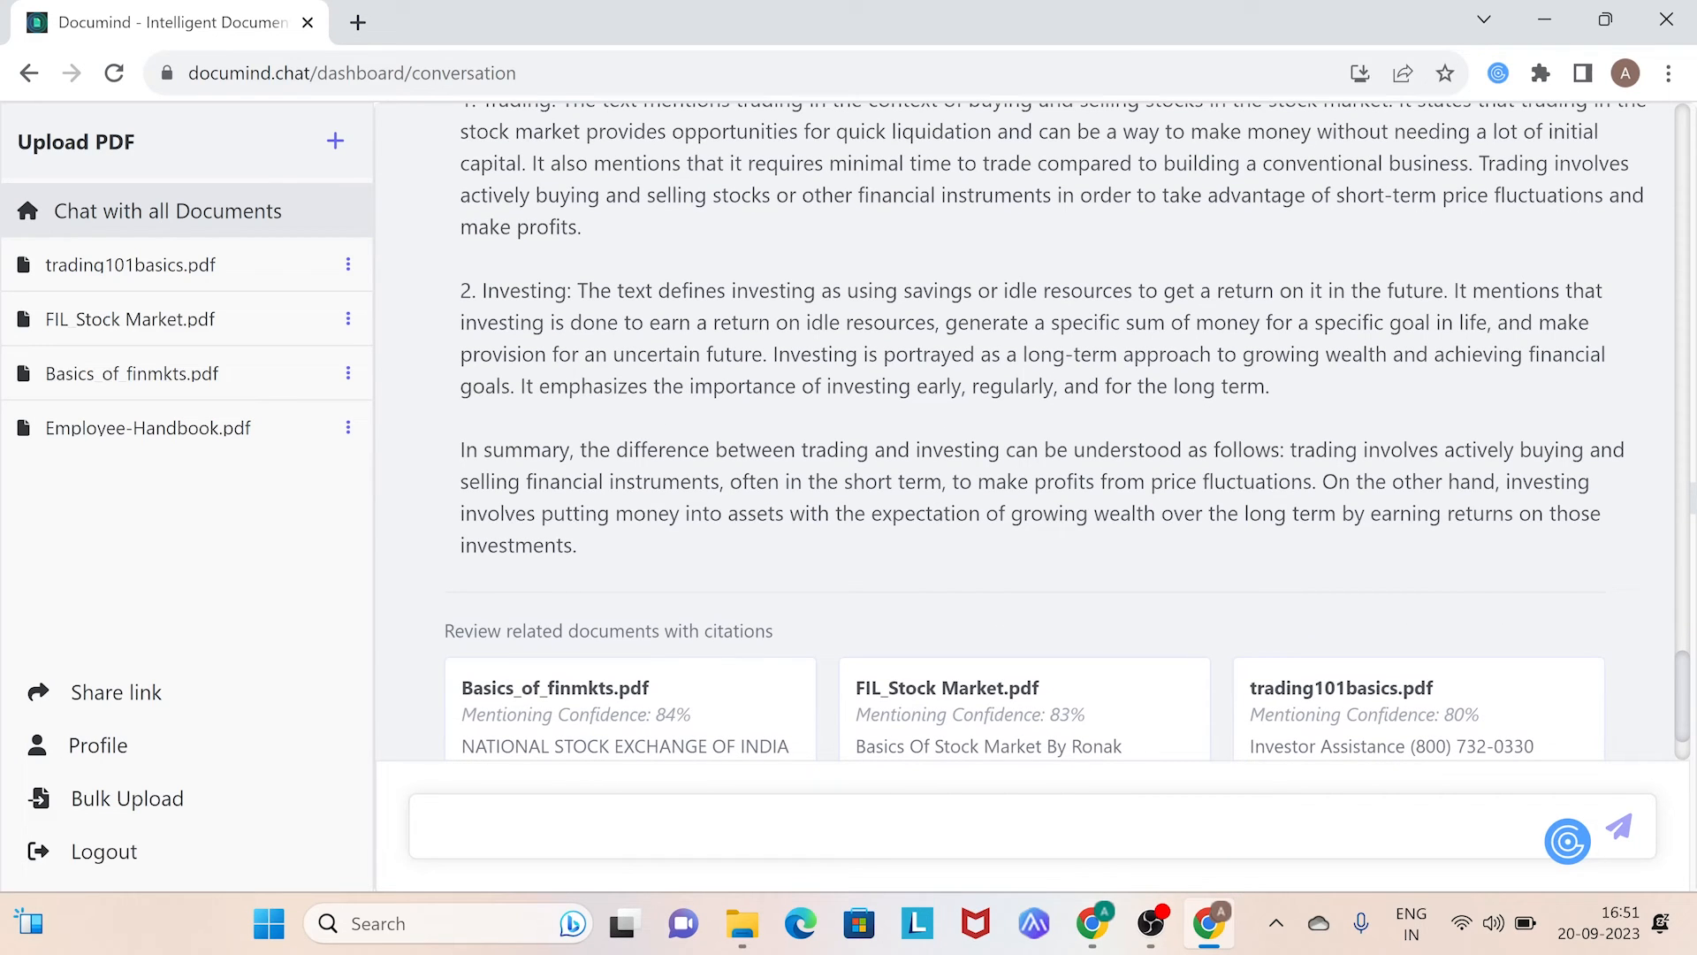
scroll(down, 3)
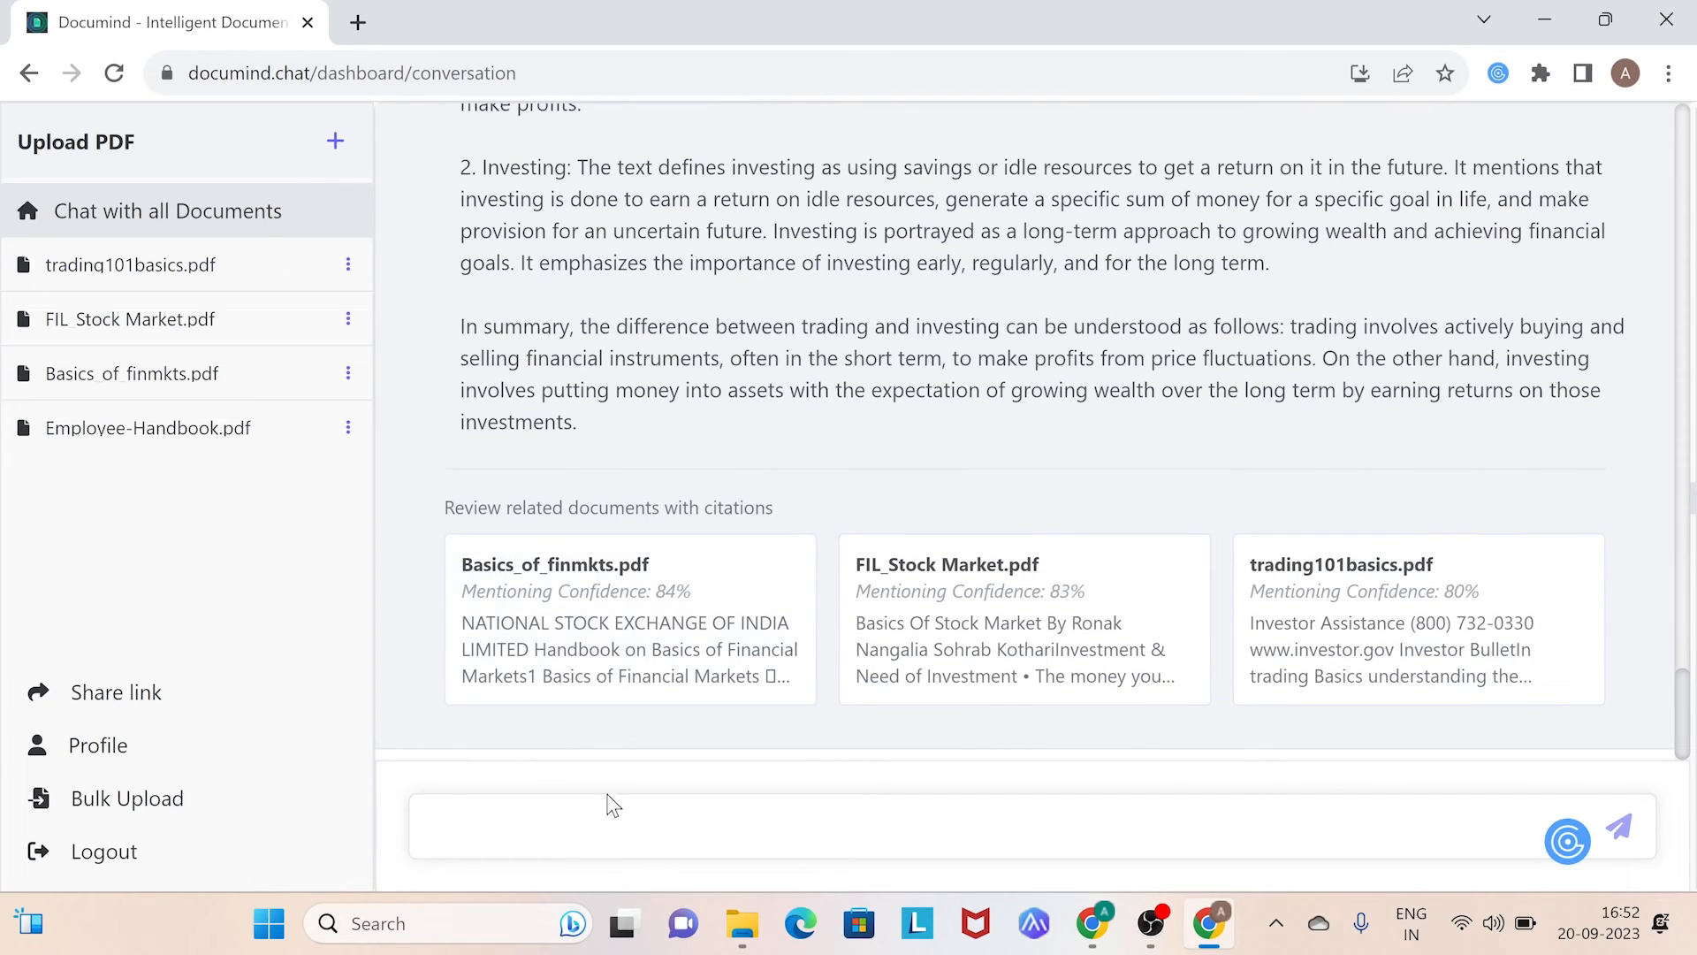
Step: Ask 'what can you tell me about Russian Revolution' and get a no-information reply
text(what can you tell me about Russian Revolu)
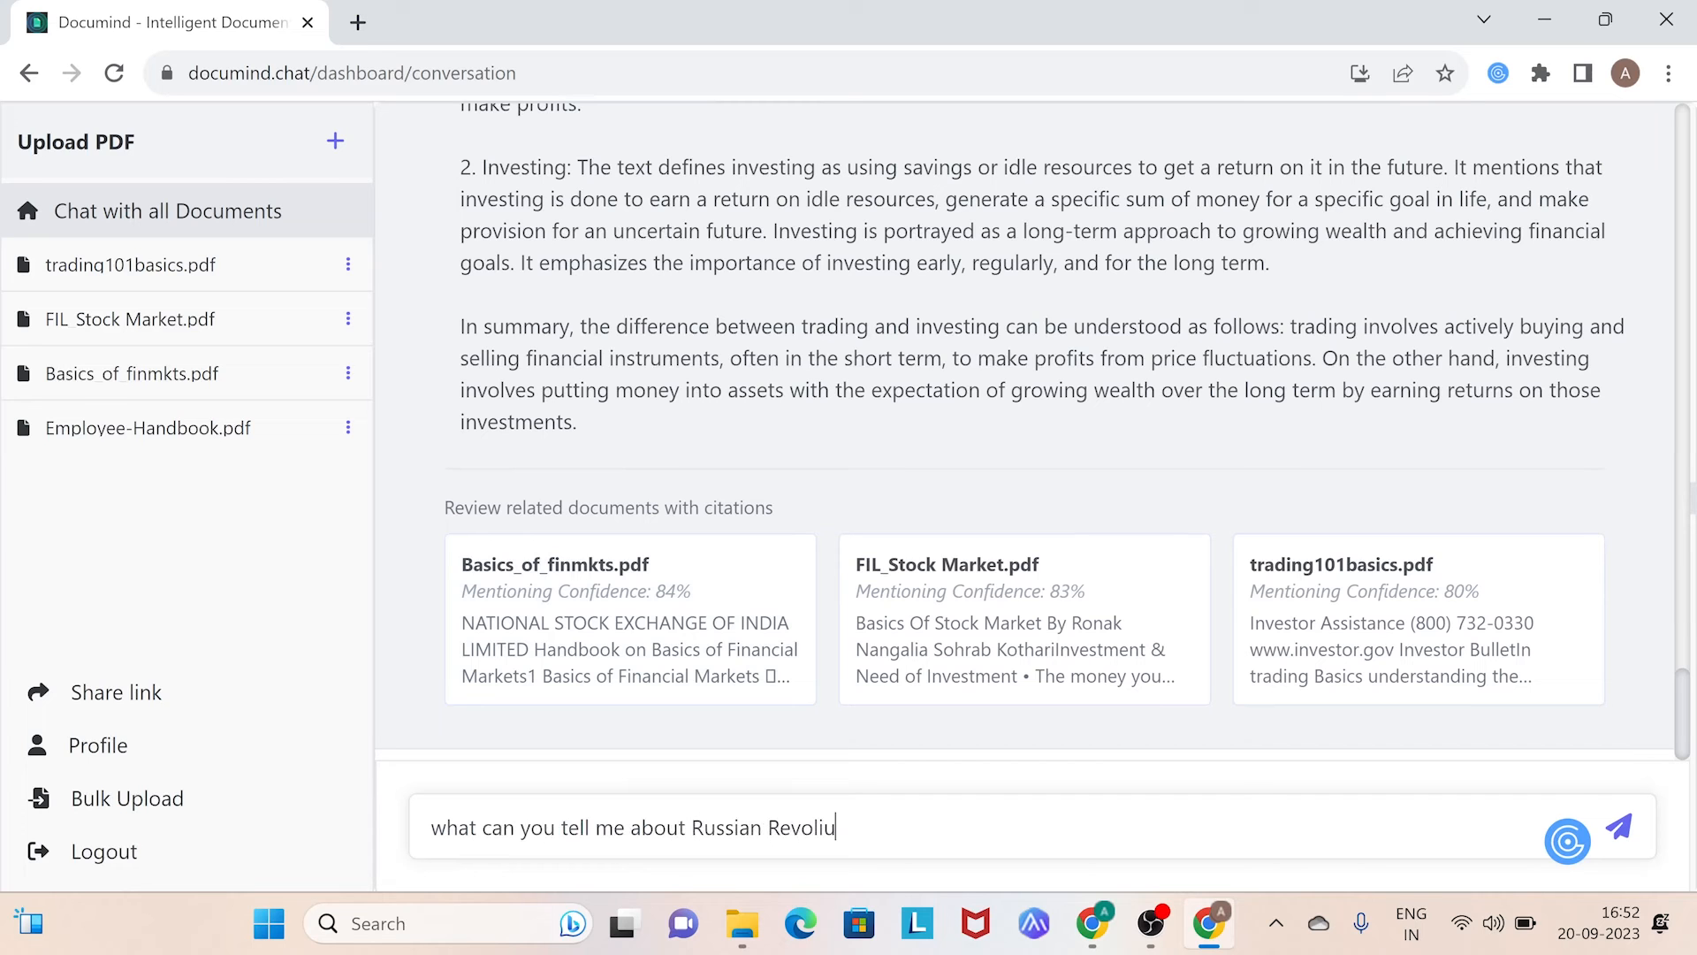
click(1620, 828)
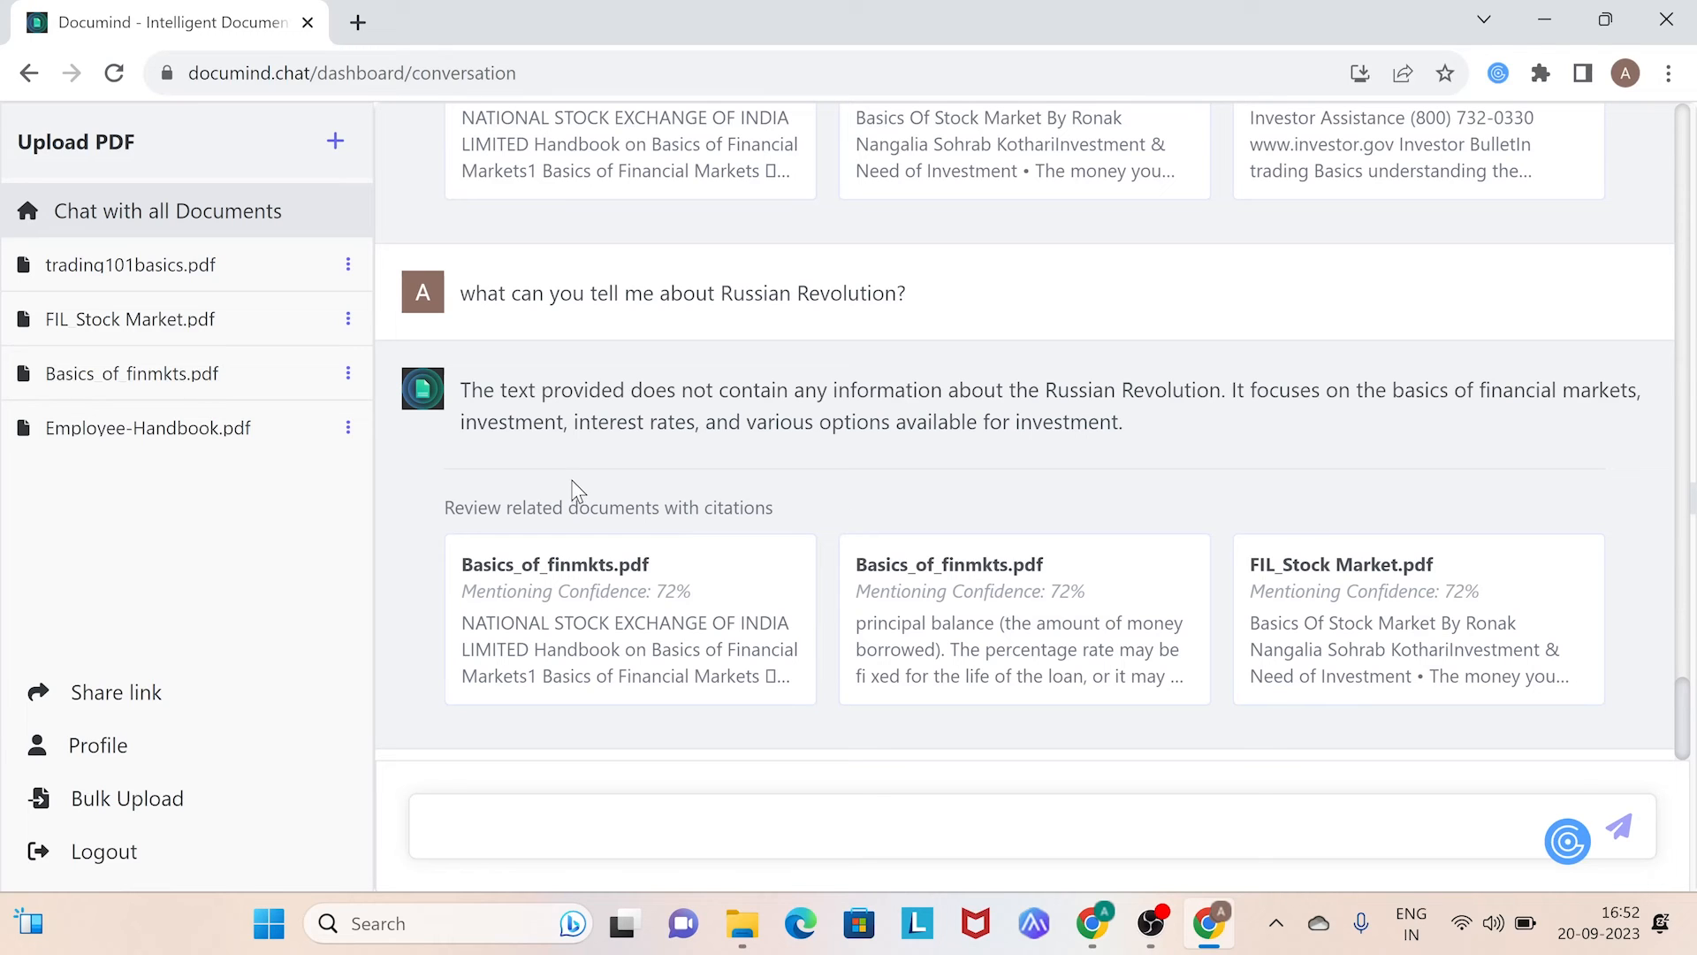
mouse_move(371, 496)
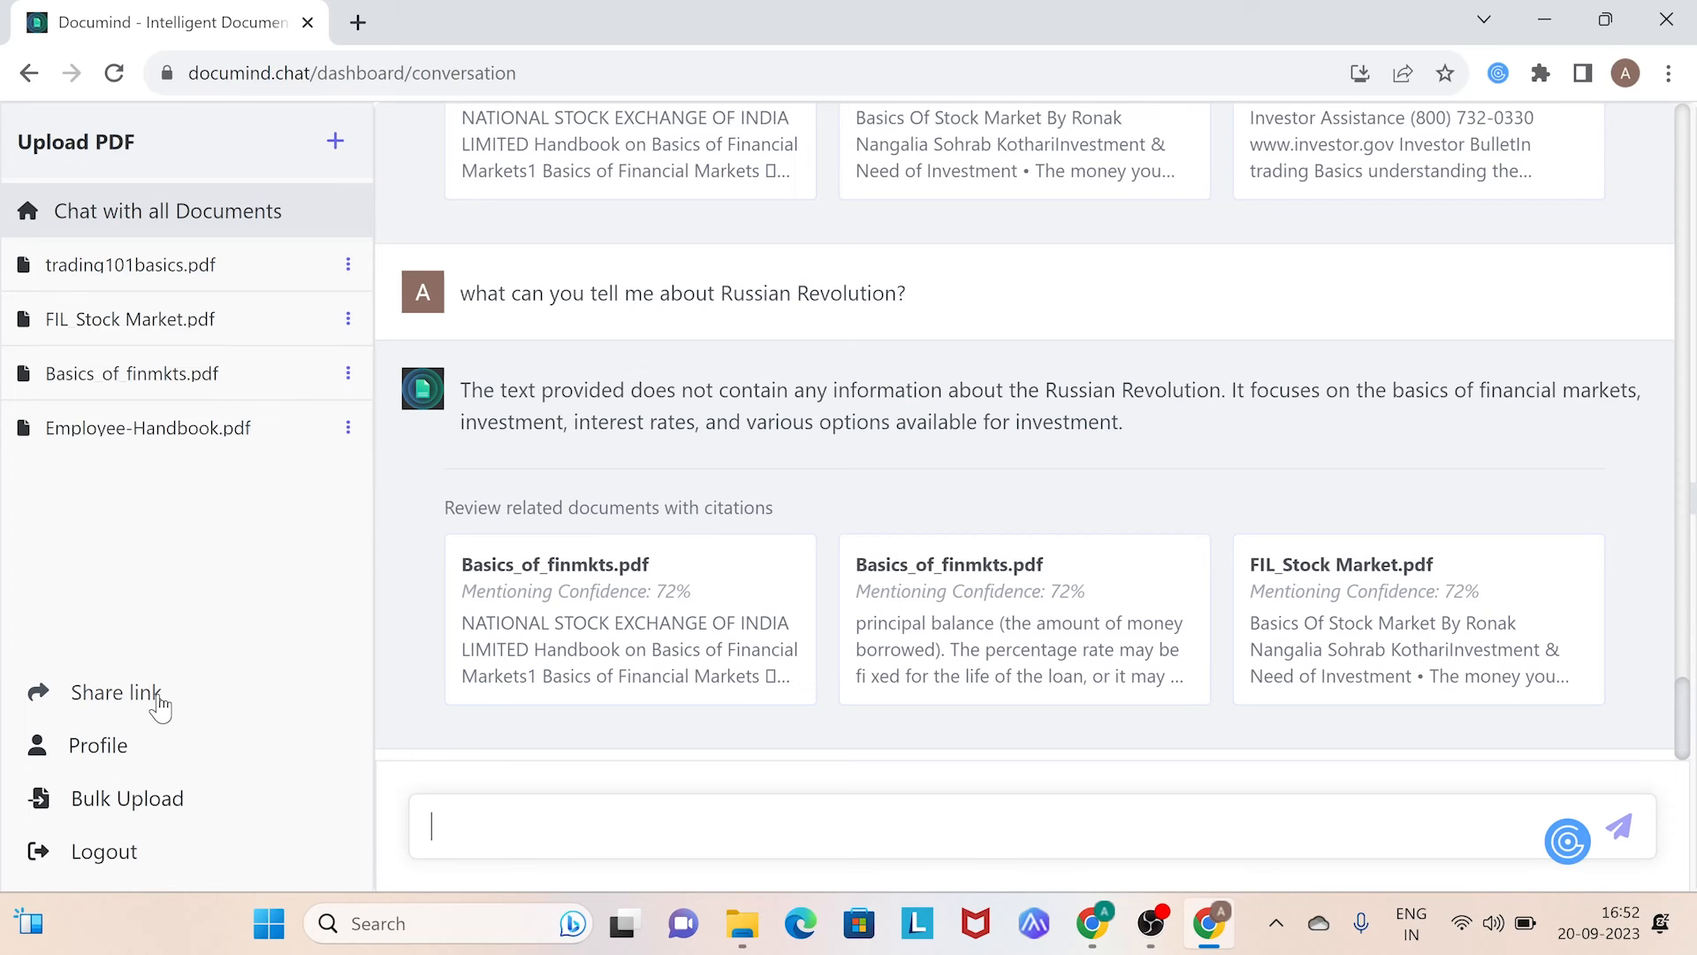
Step: Generate a sharing link for the chatbot and copy it
click(115, 694)
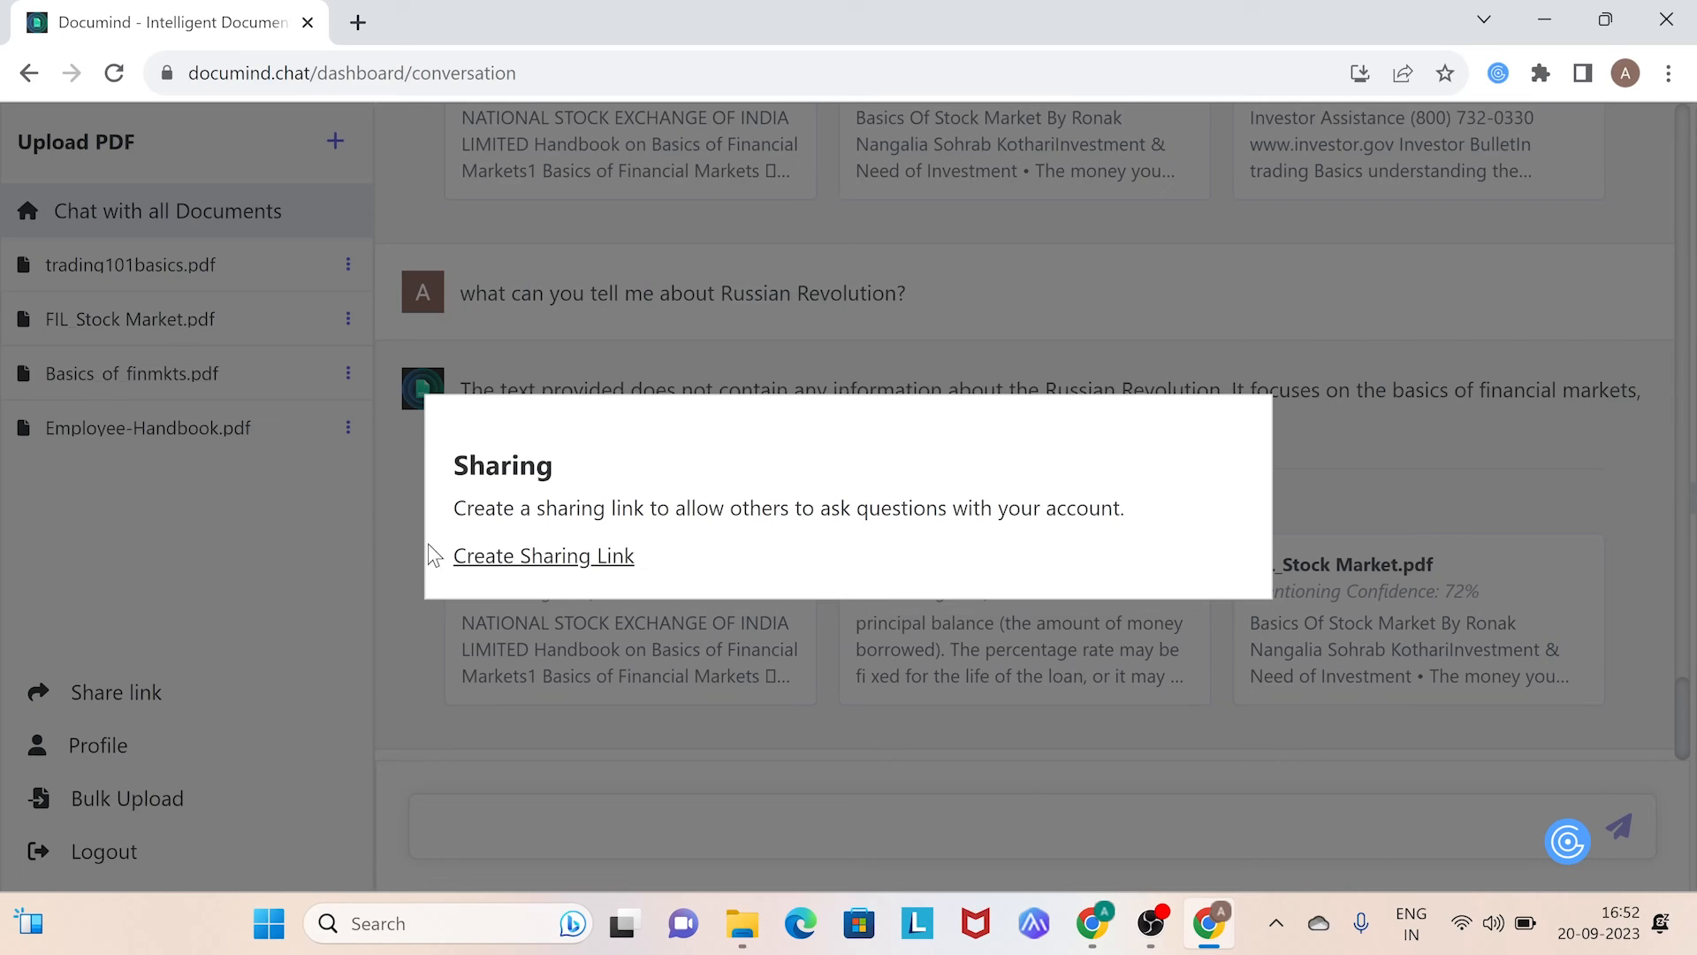
mouse_move(495, 566)
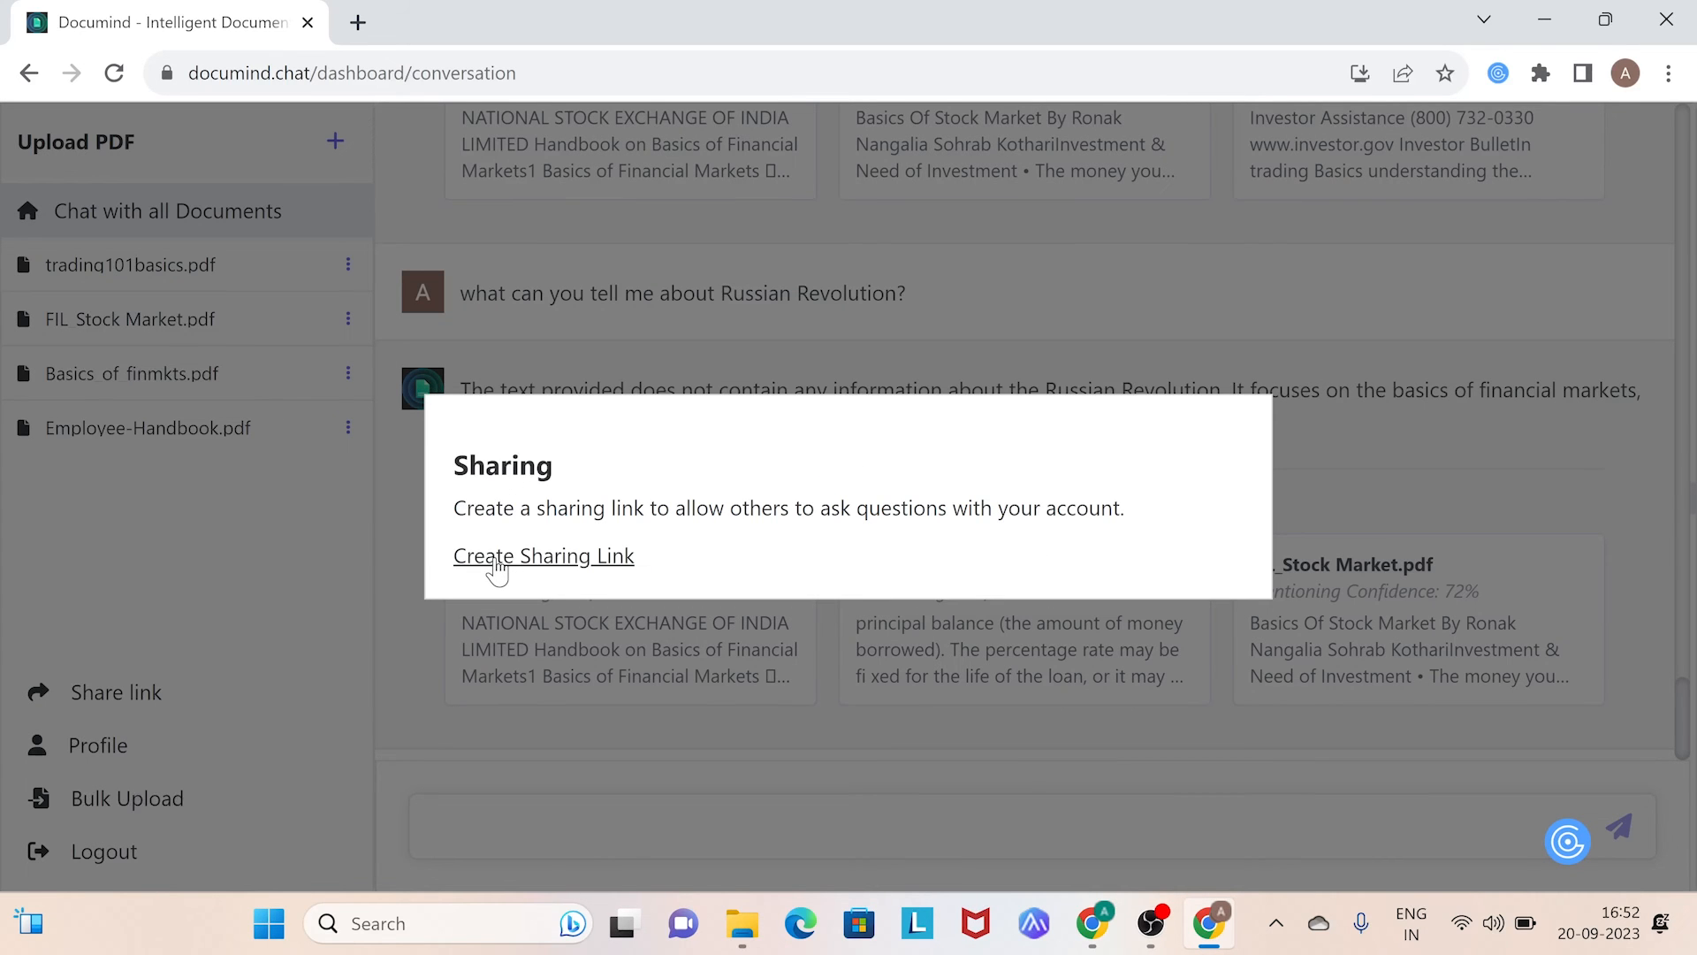
click(542, 555)
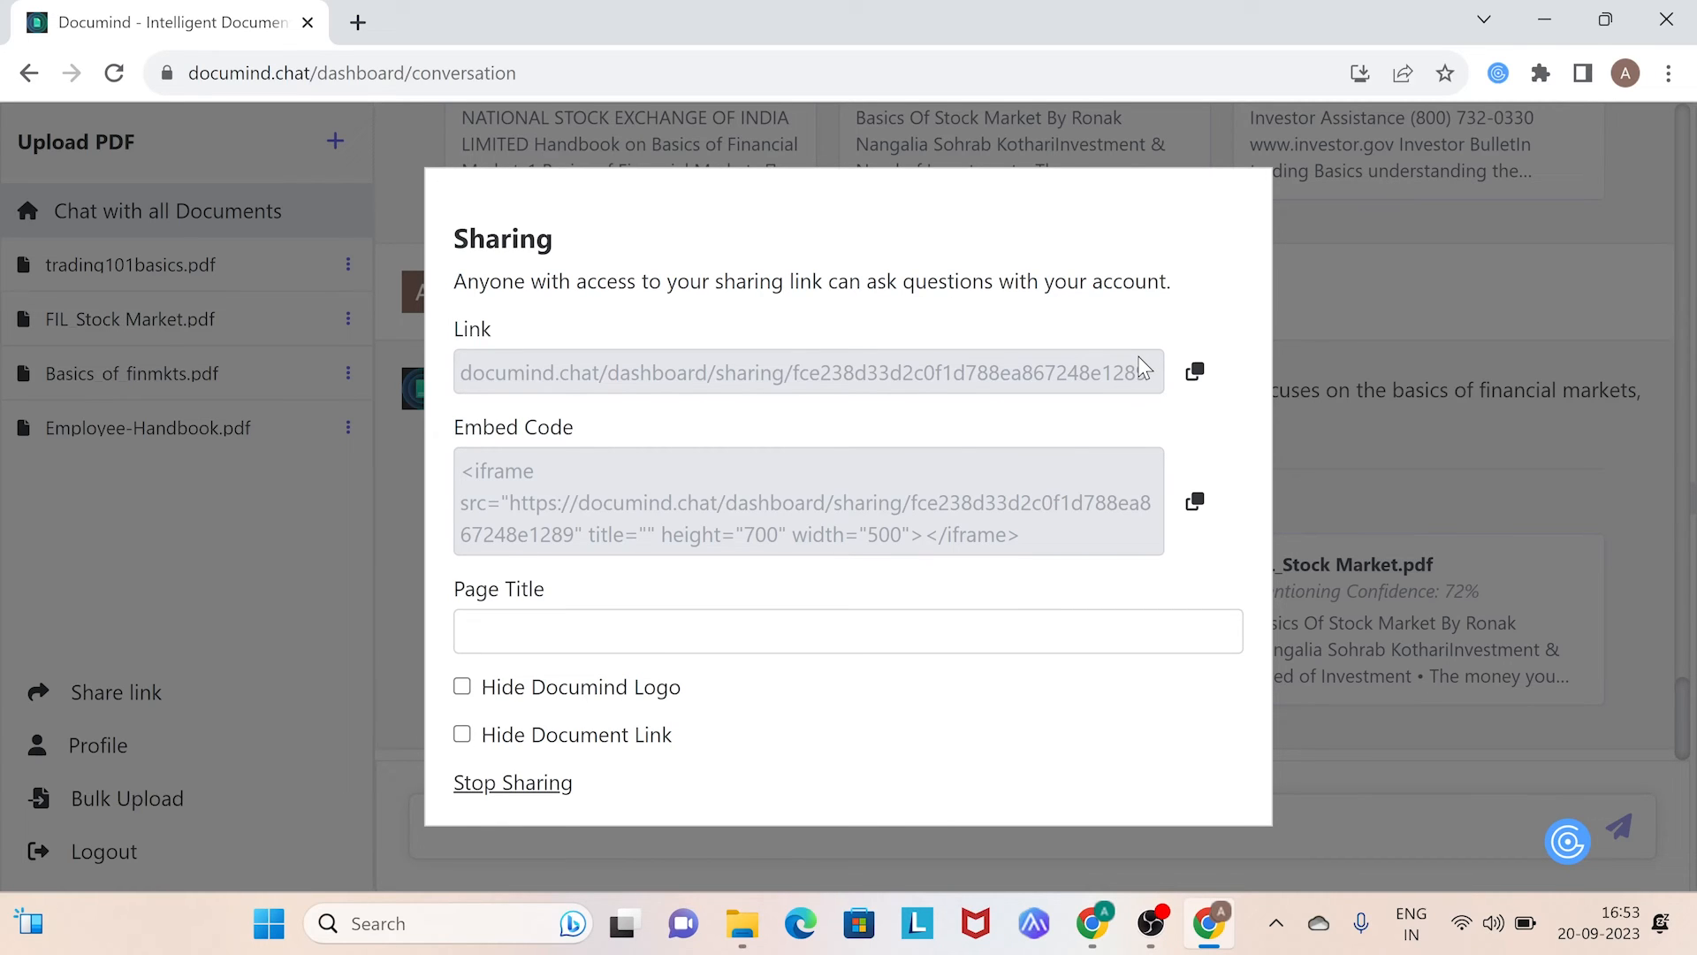
mouse_move(1045, 488)
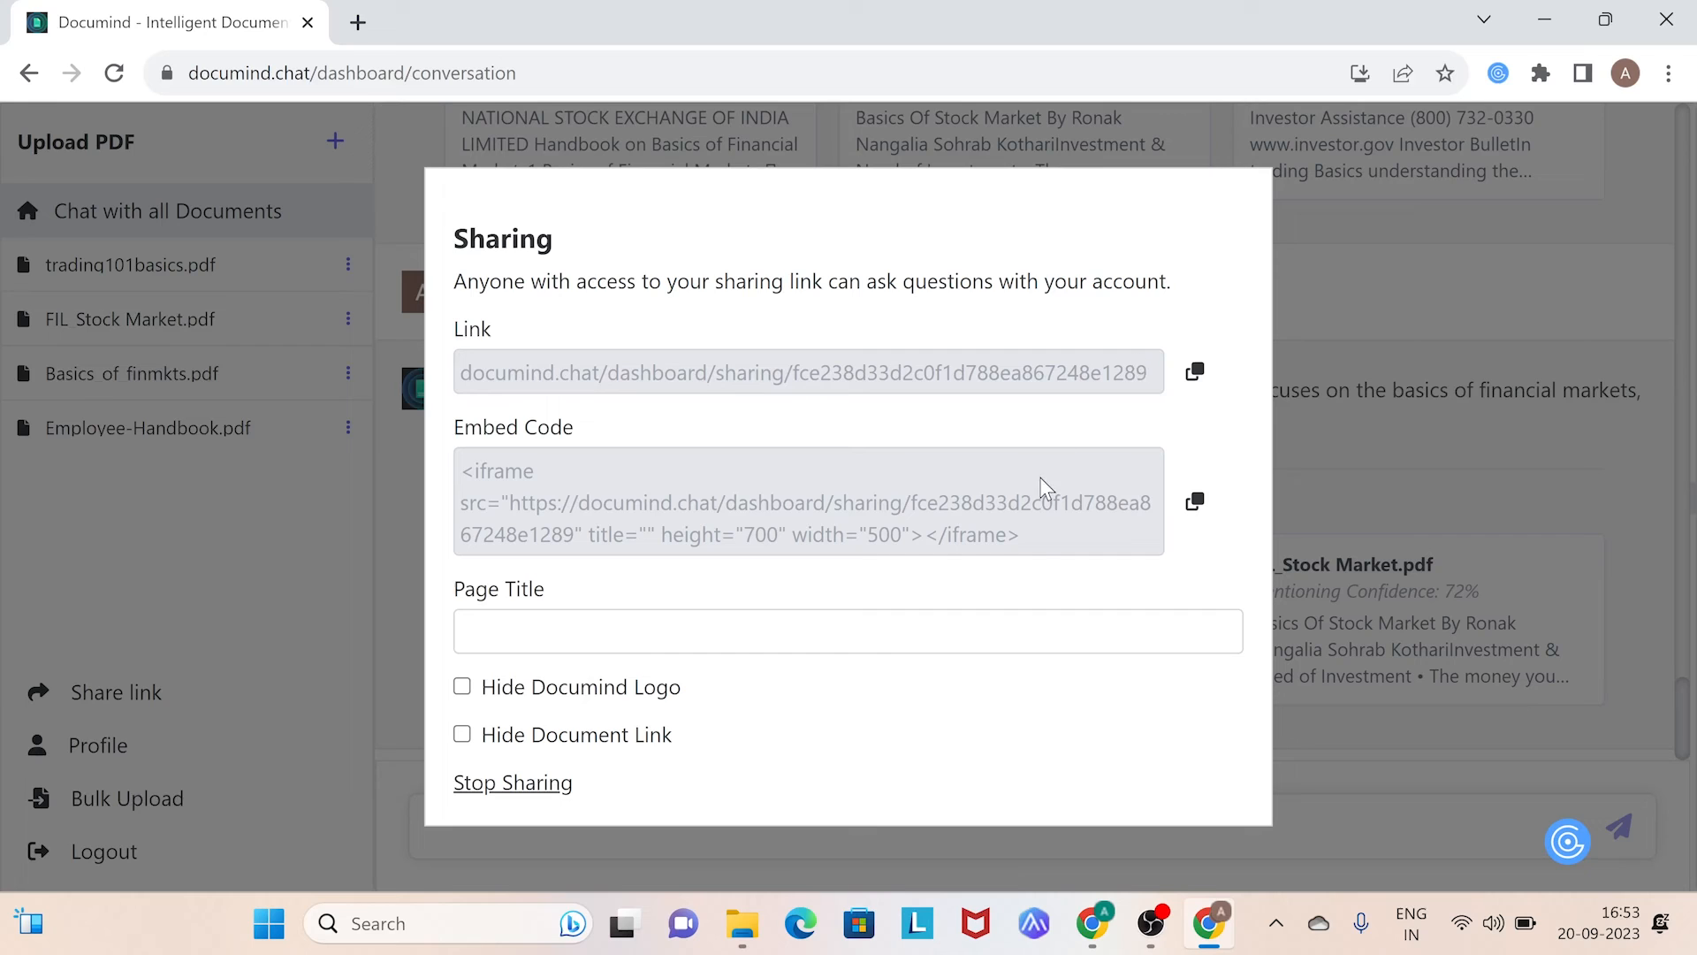
mouse_move(1035, 568)
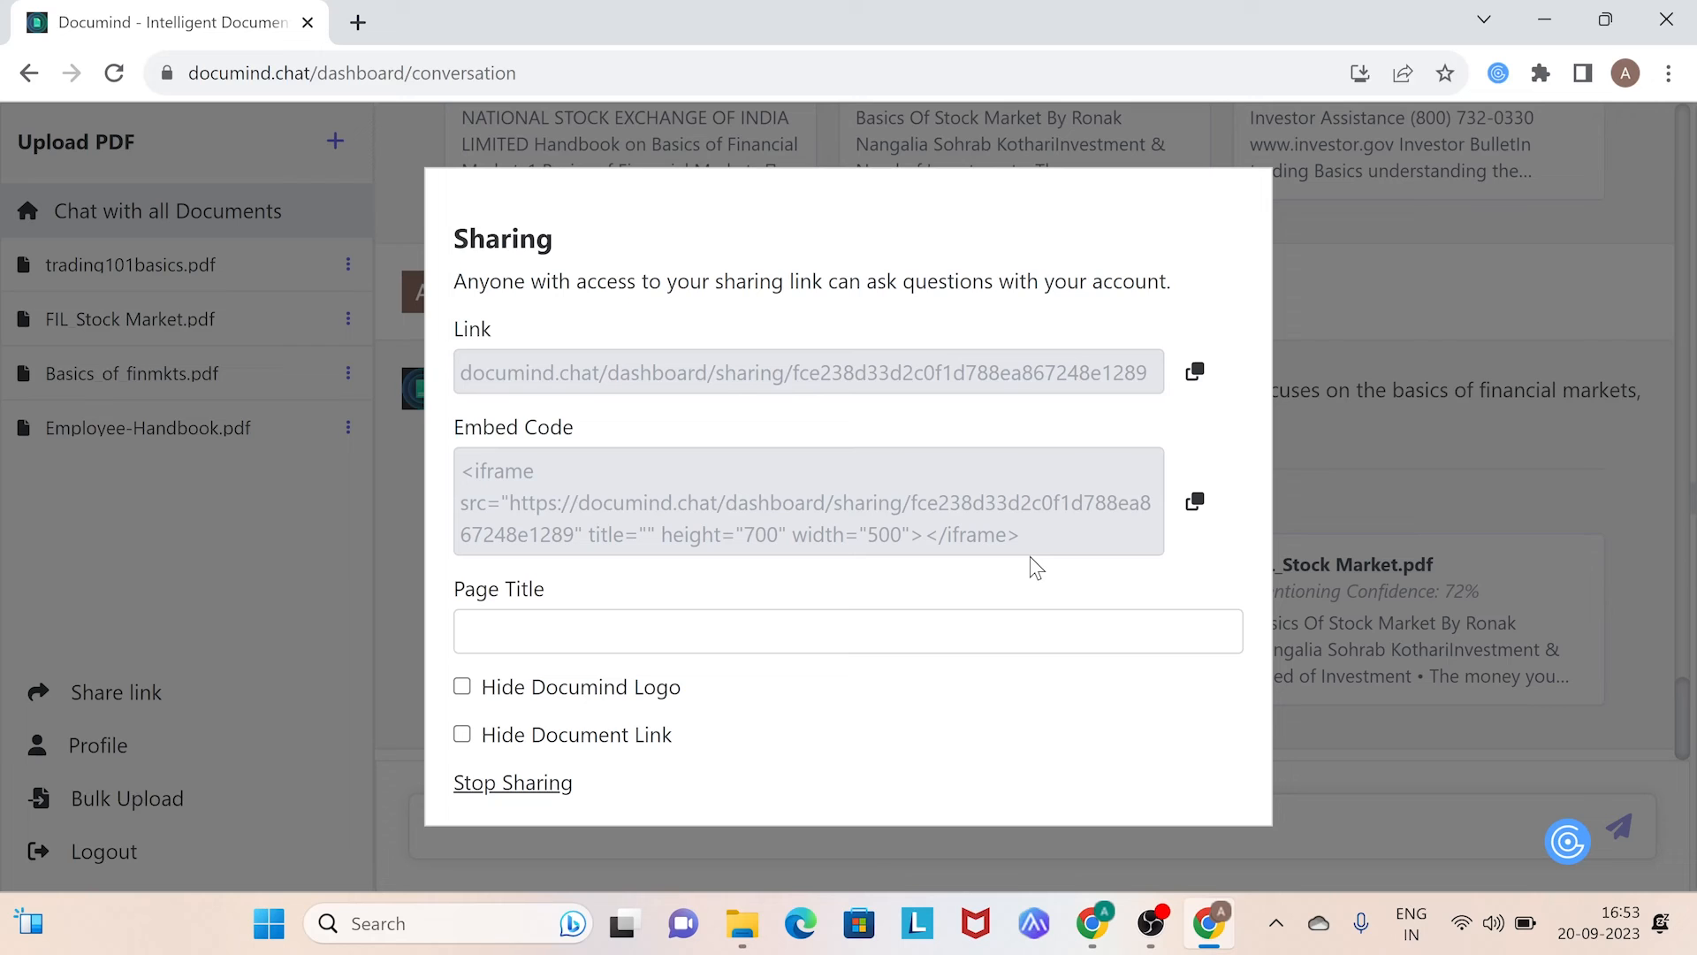
click(1193, 371)
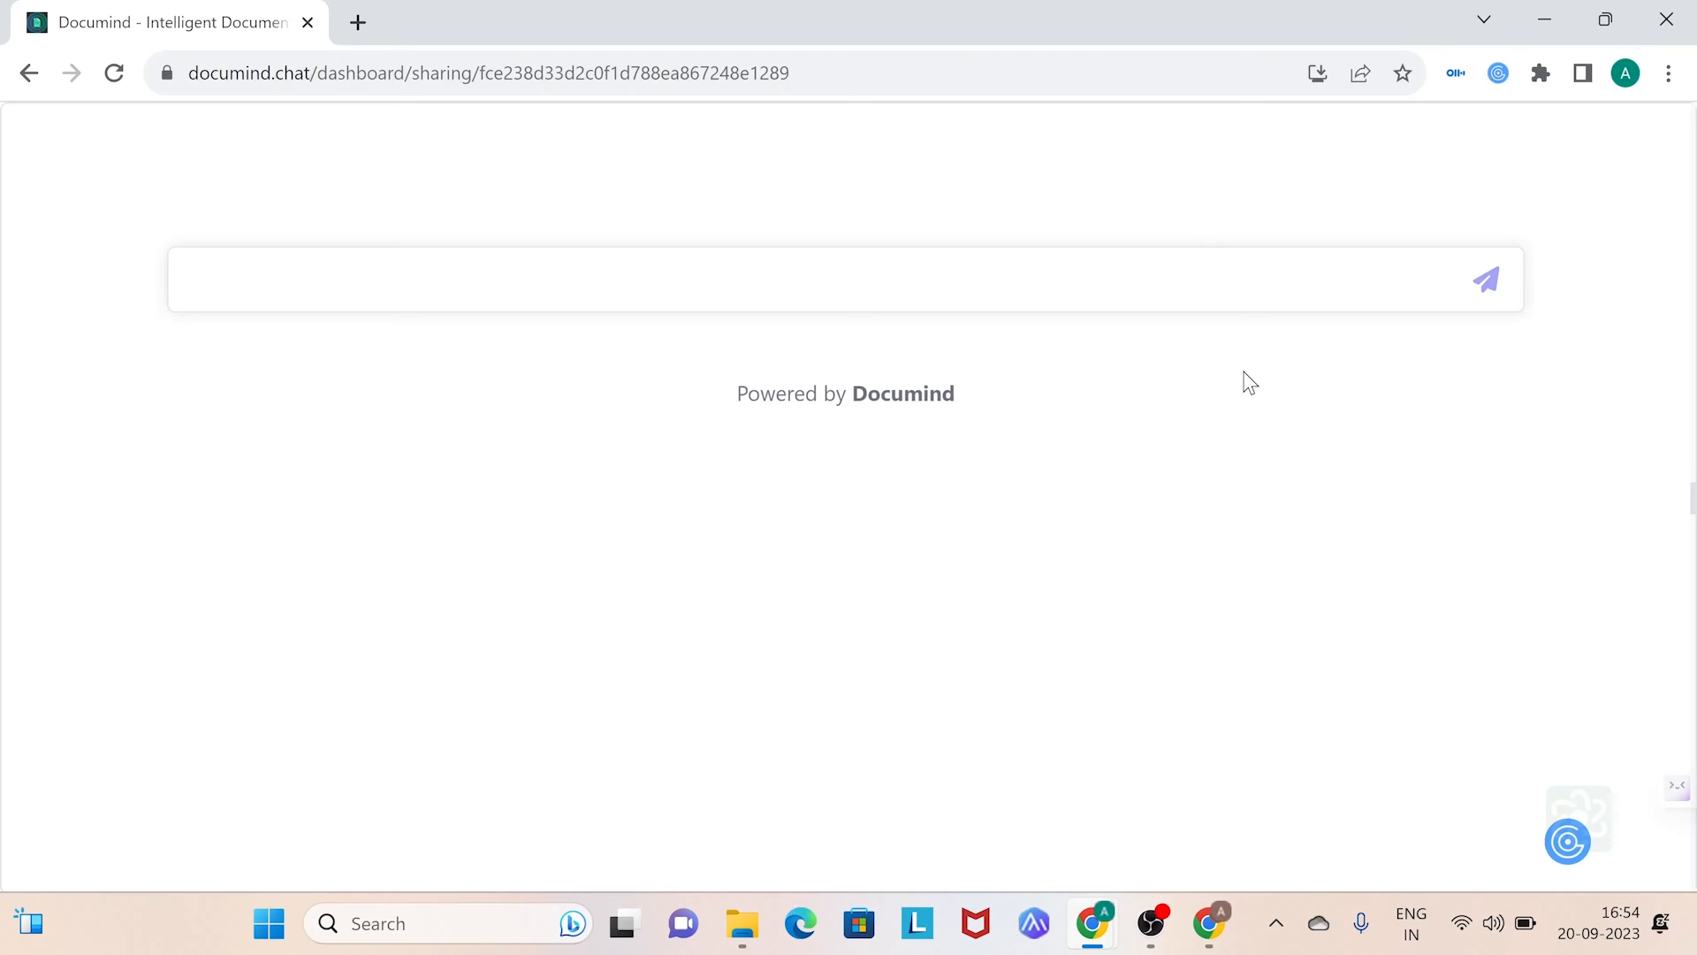
mouse_move(1242, 392)
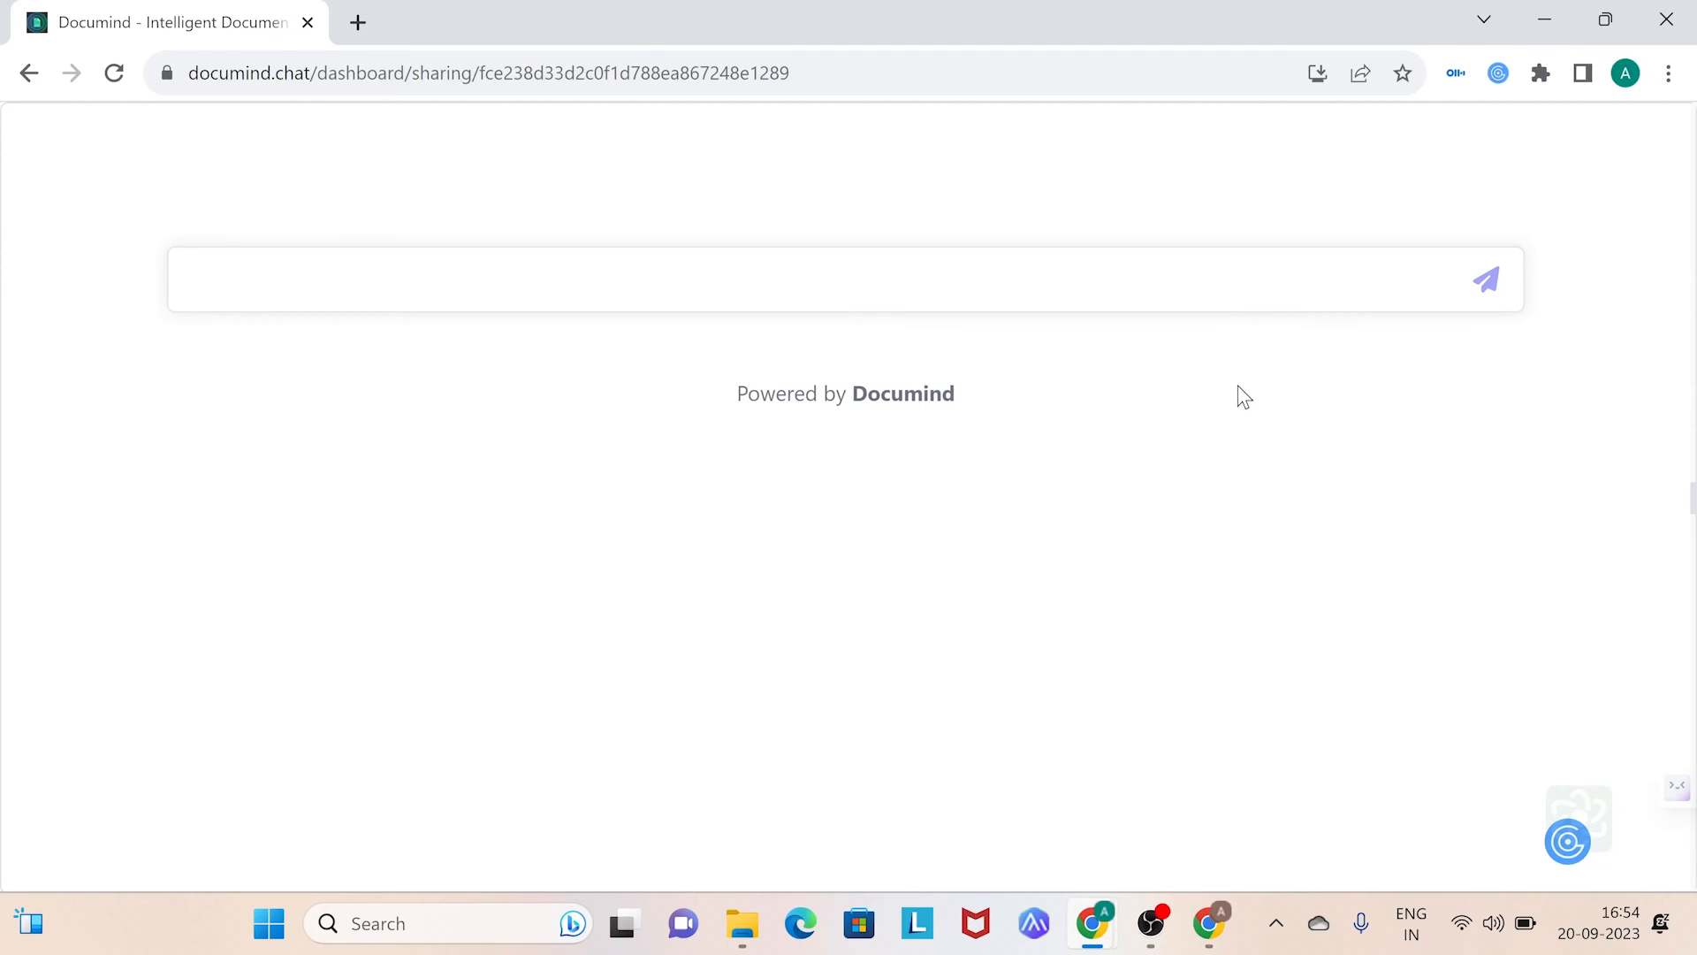
Step: Ask the shared chatbot about the sick leave policy, answered from Employee-Handbook.pdf
text(what is the sick leave policy?)
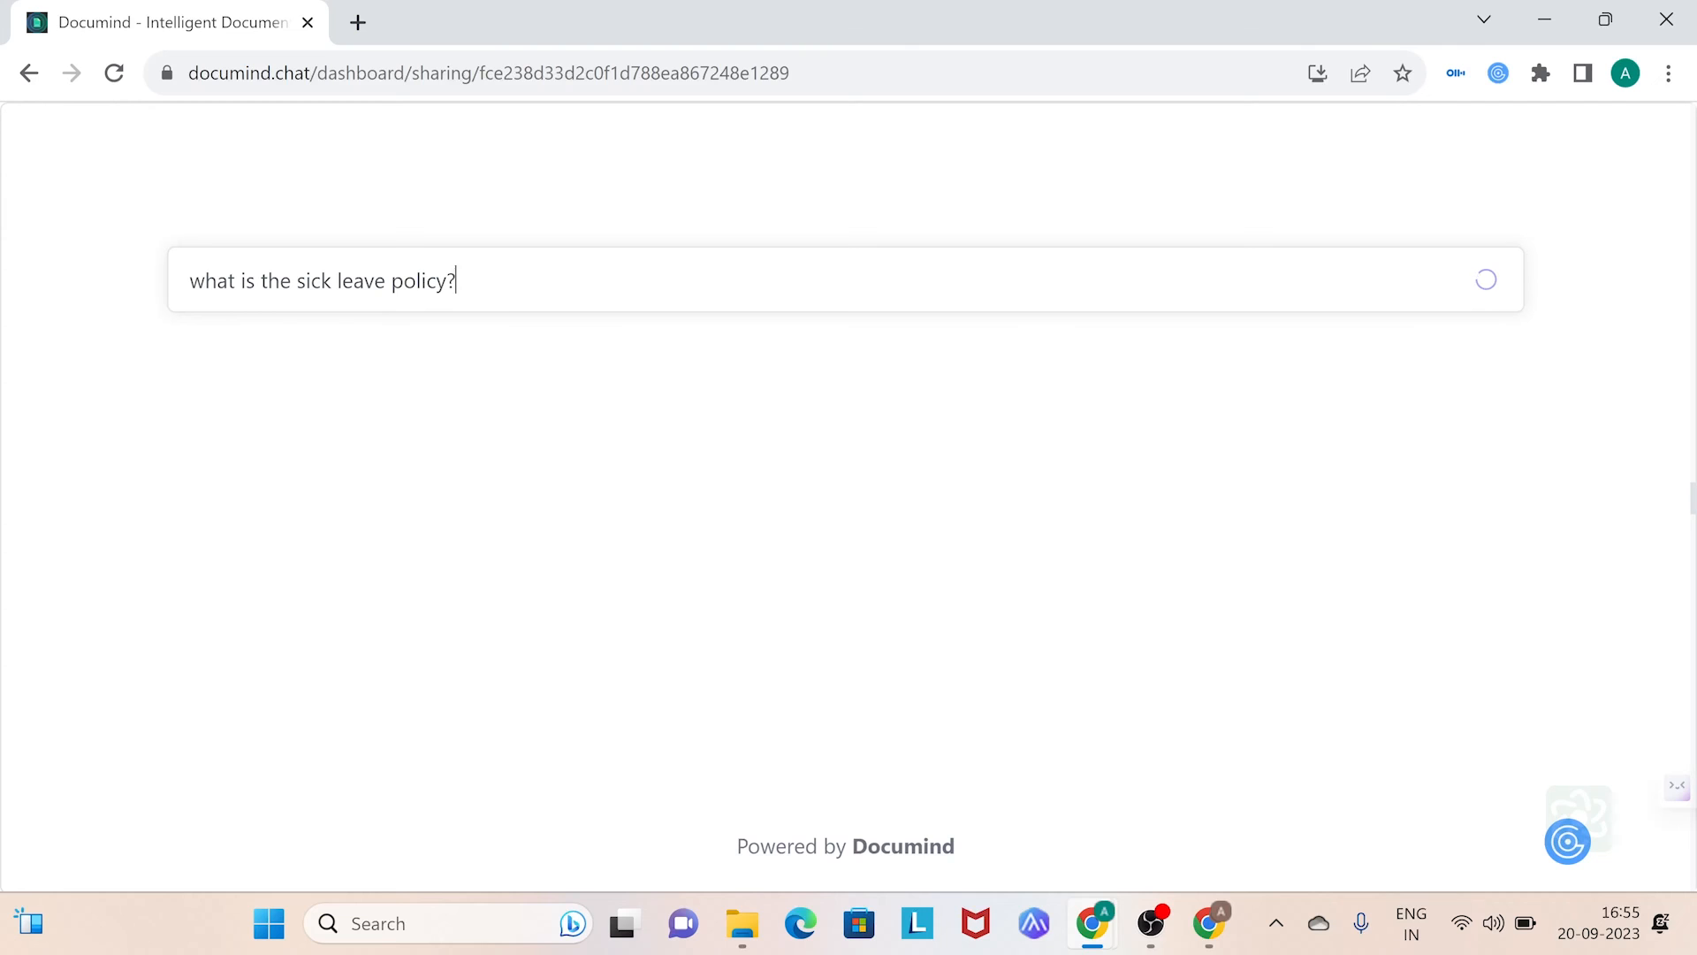
click(1485, 279)
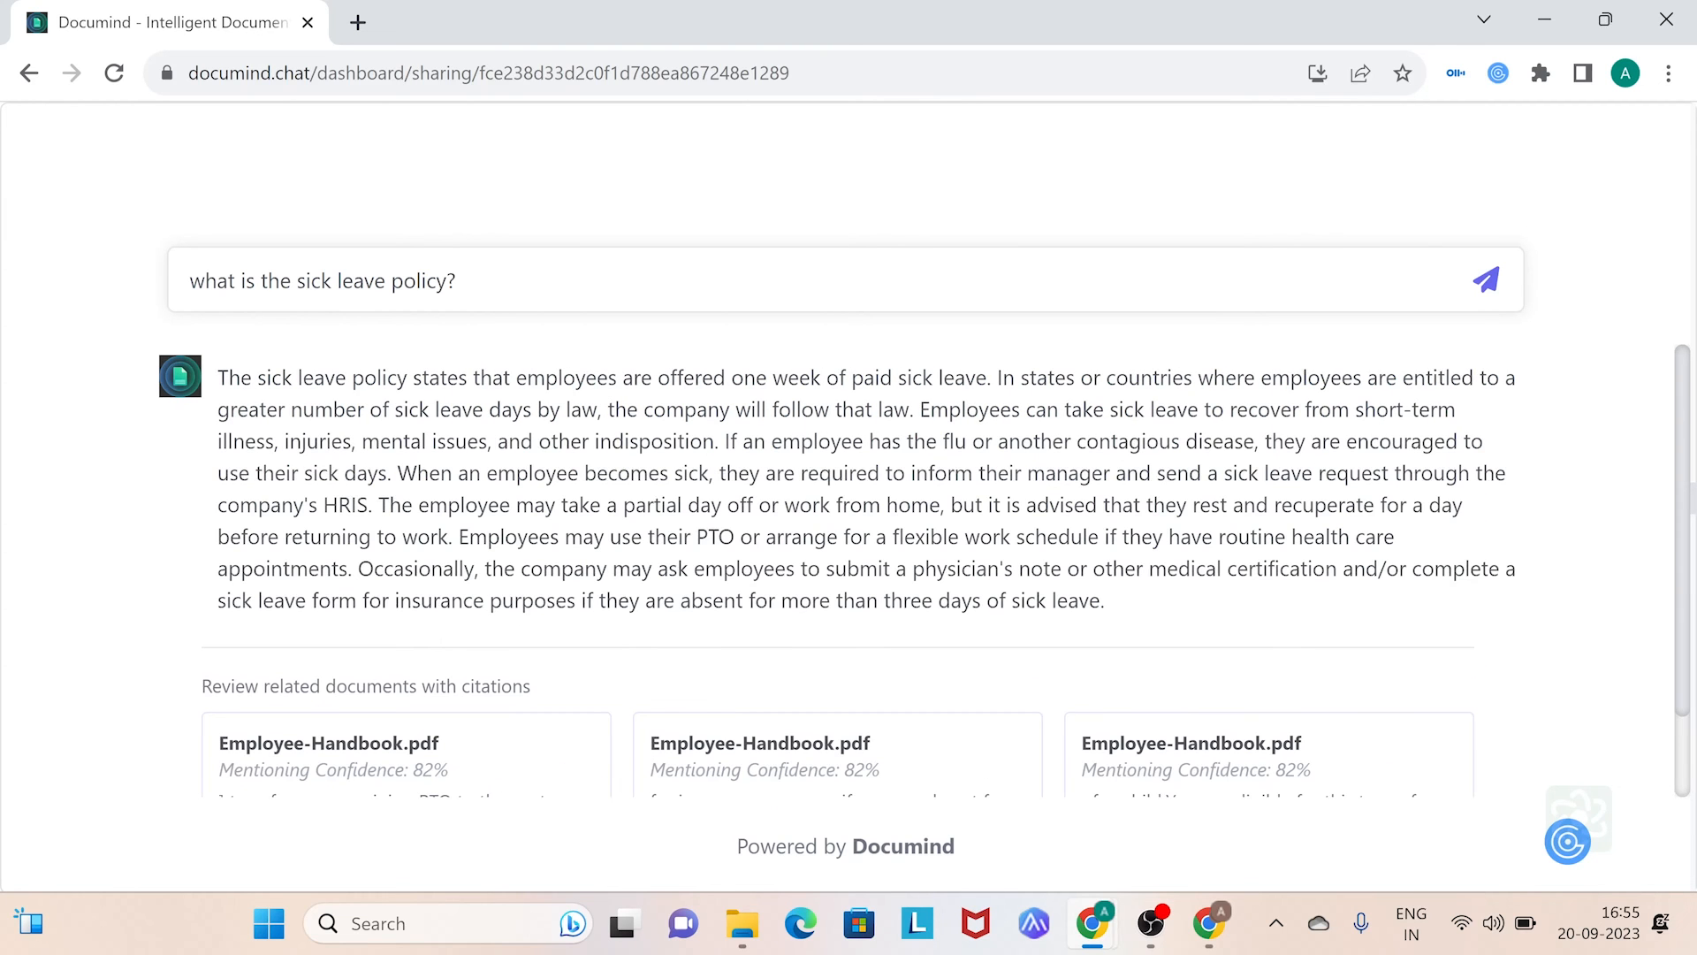